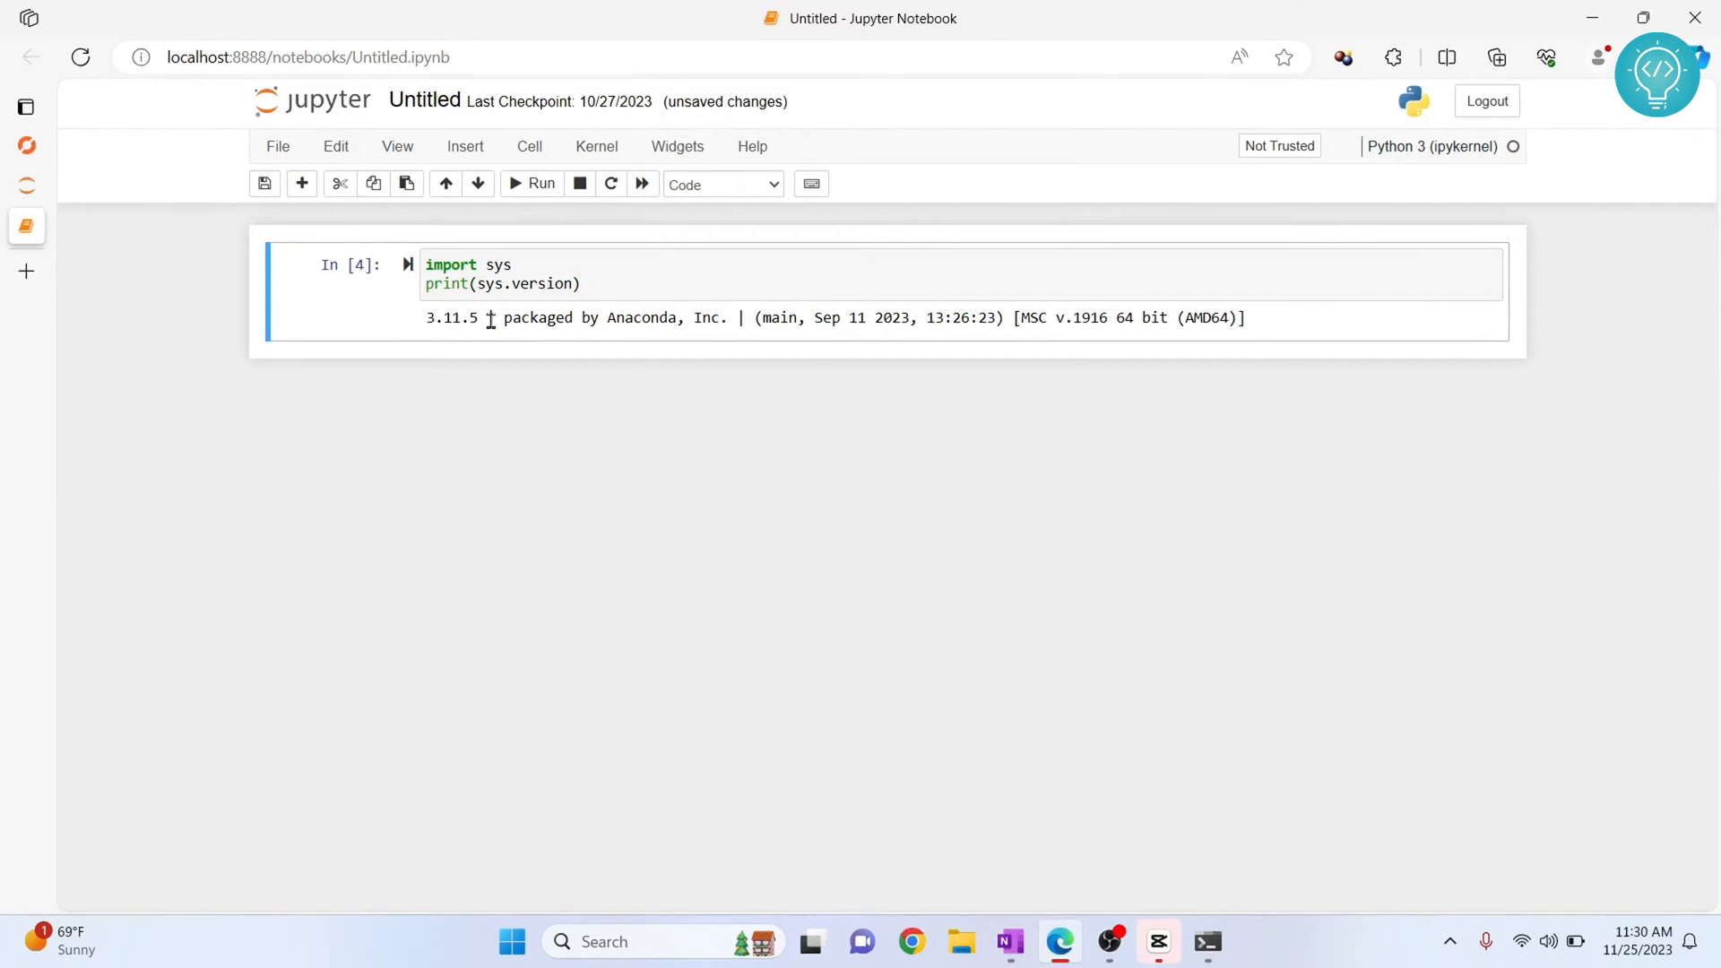
mouse_move(516, 381)
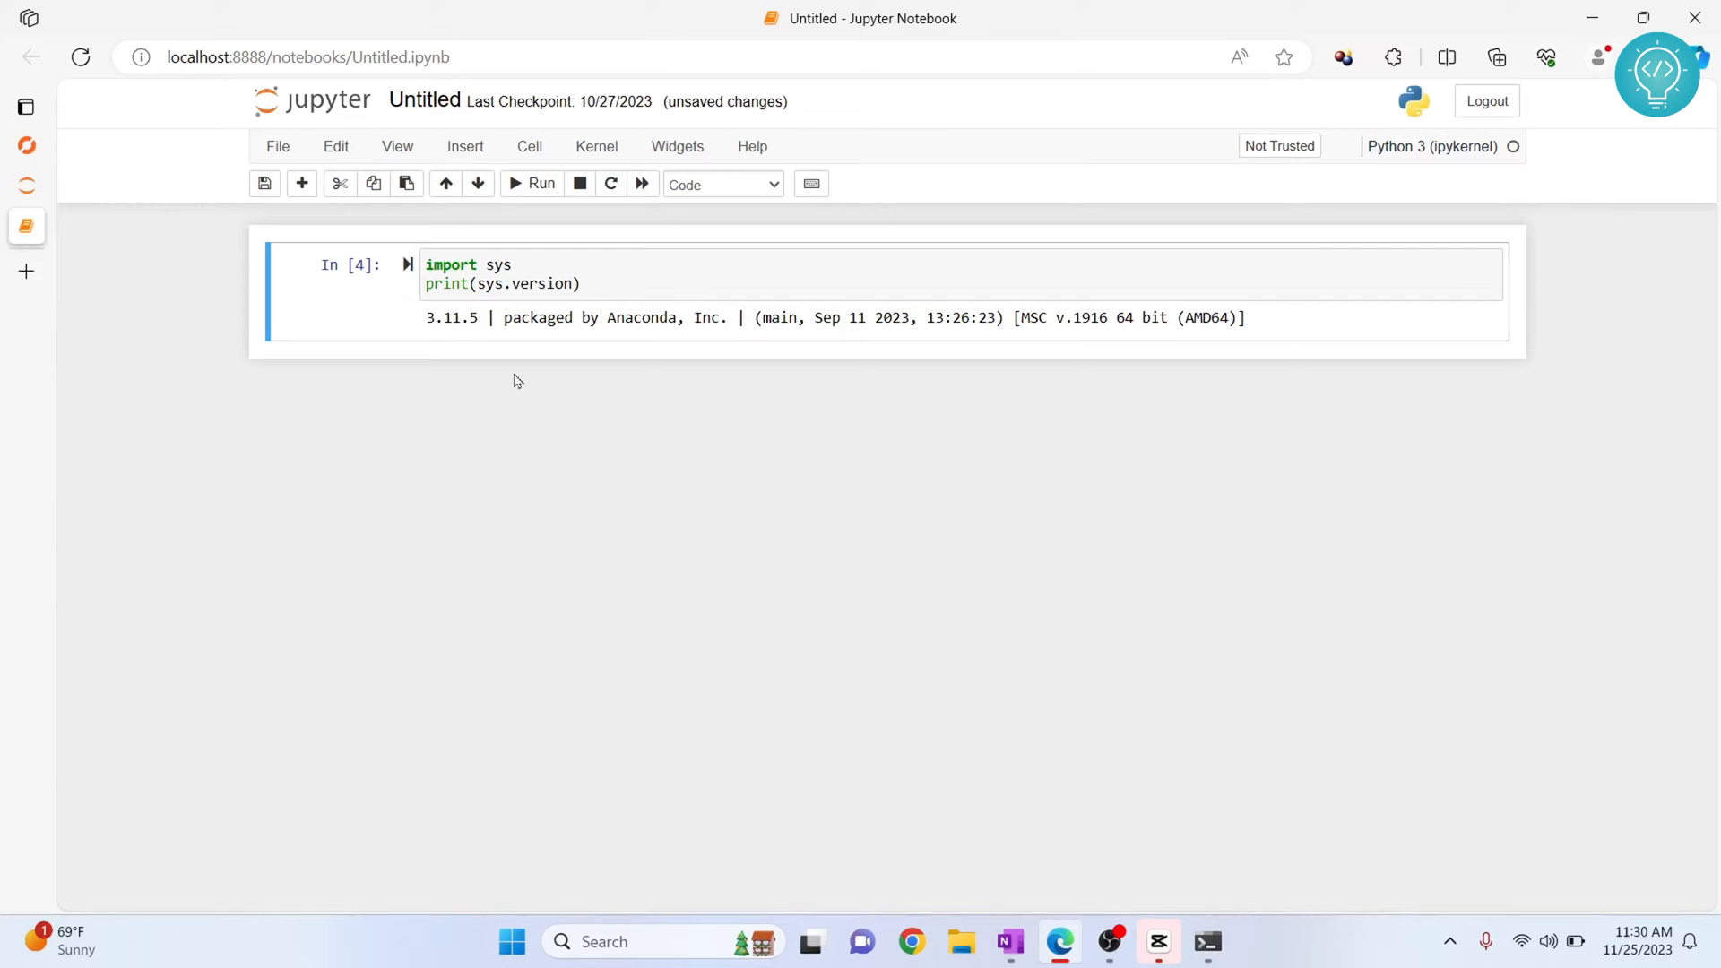
mouse_move(445, 319)
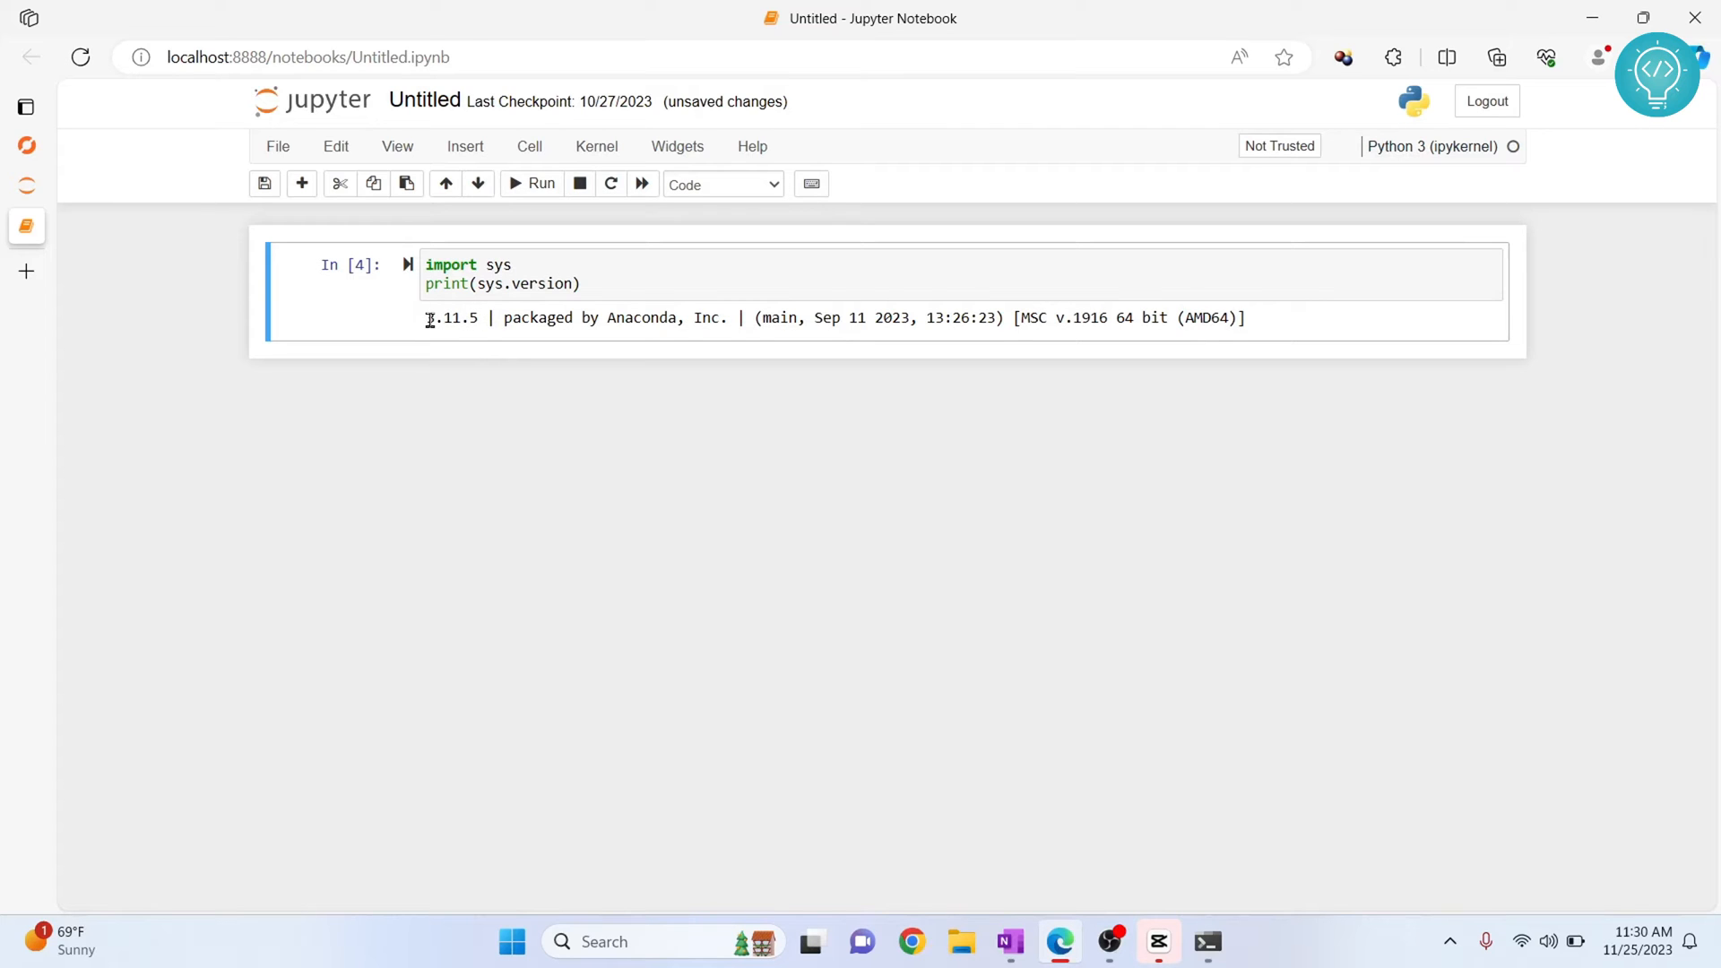
mouse_move(901, 308)
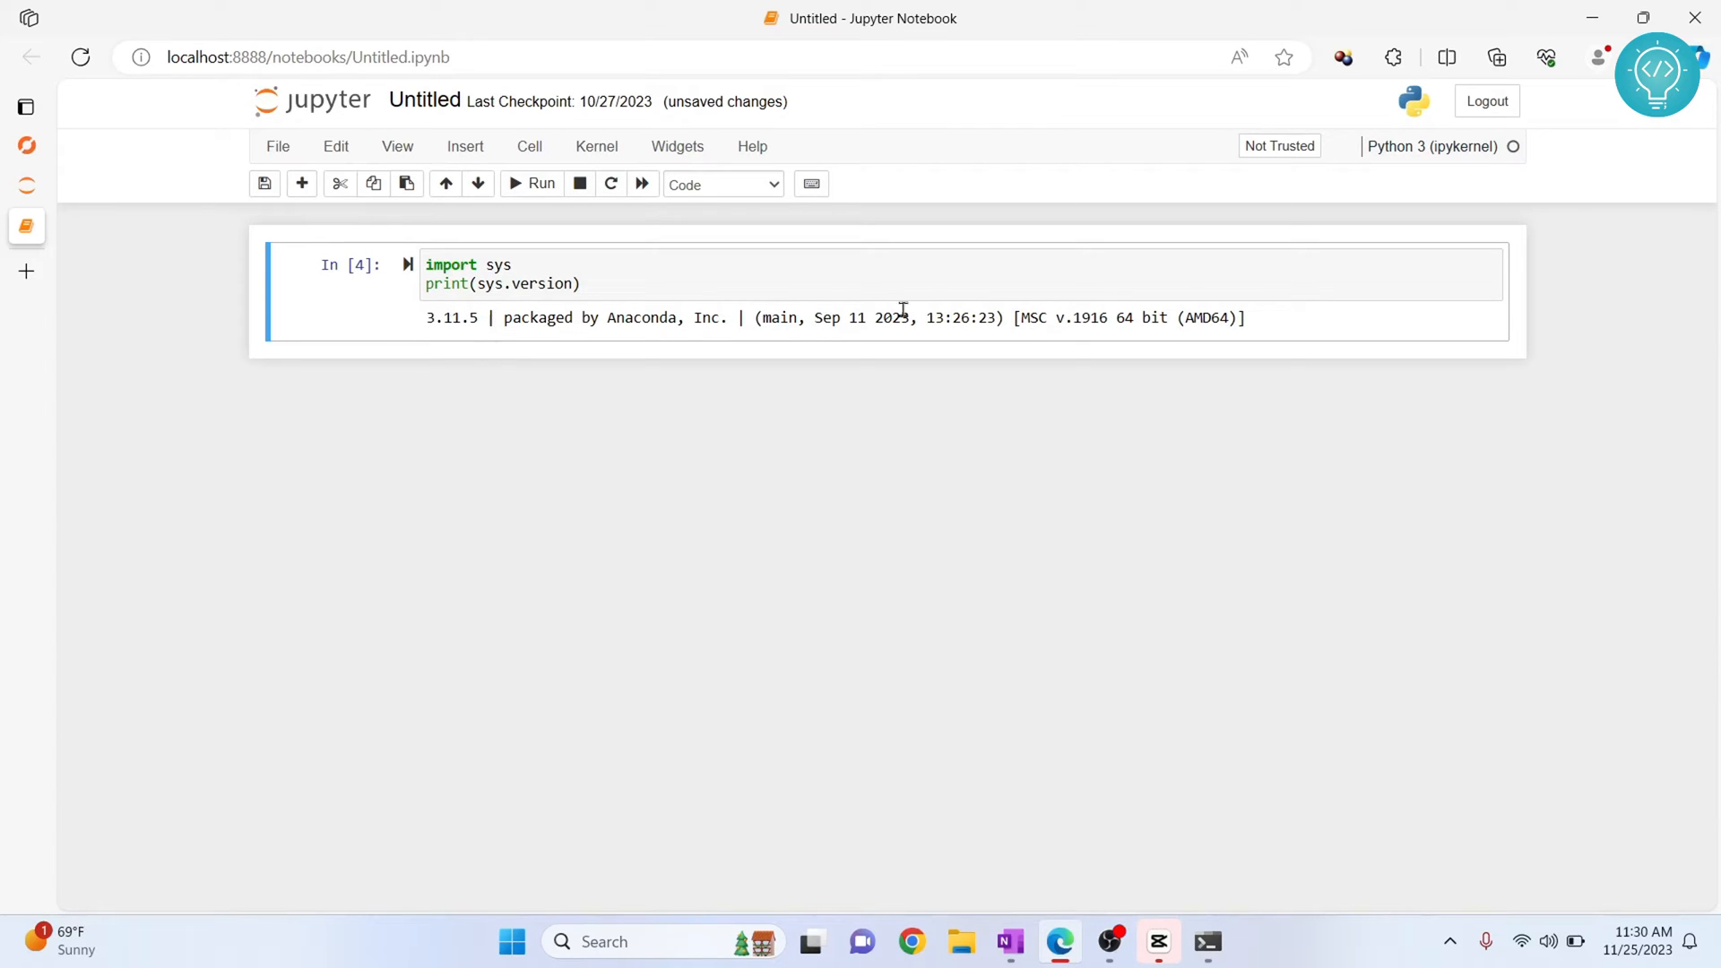
Step: Launch Command Prompt and begin typing 'conda create --name myvenv' with a Python 3.12 version
click(510, 942)
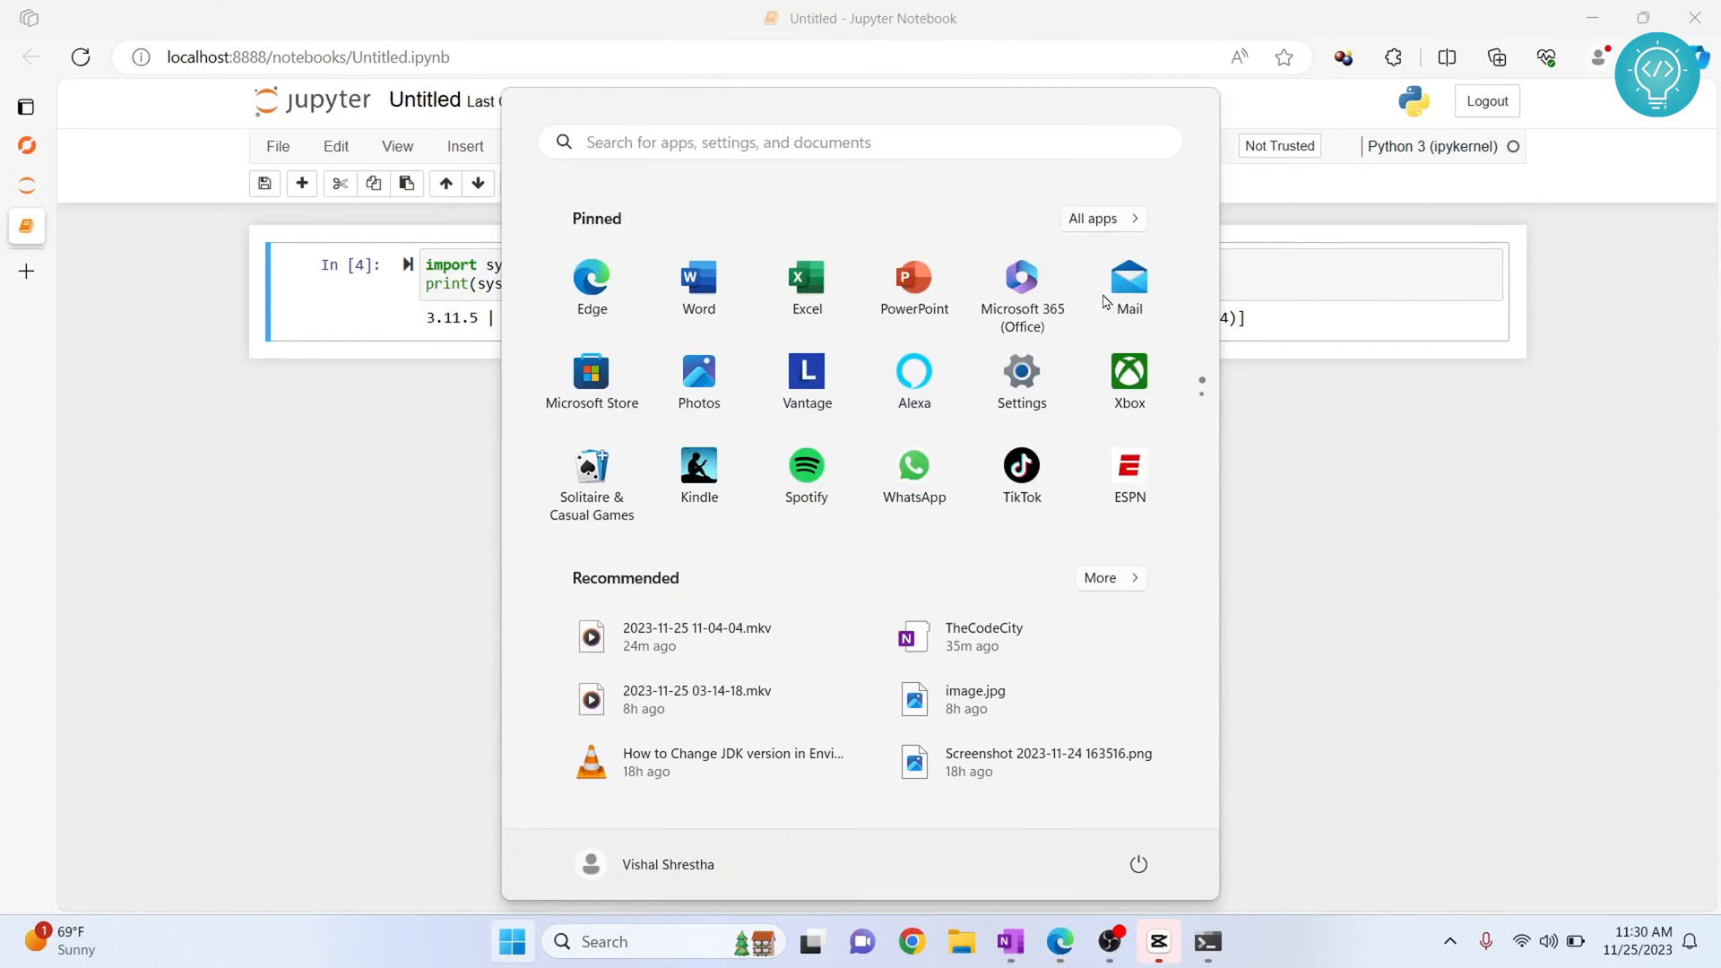
click(1205, 942)
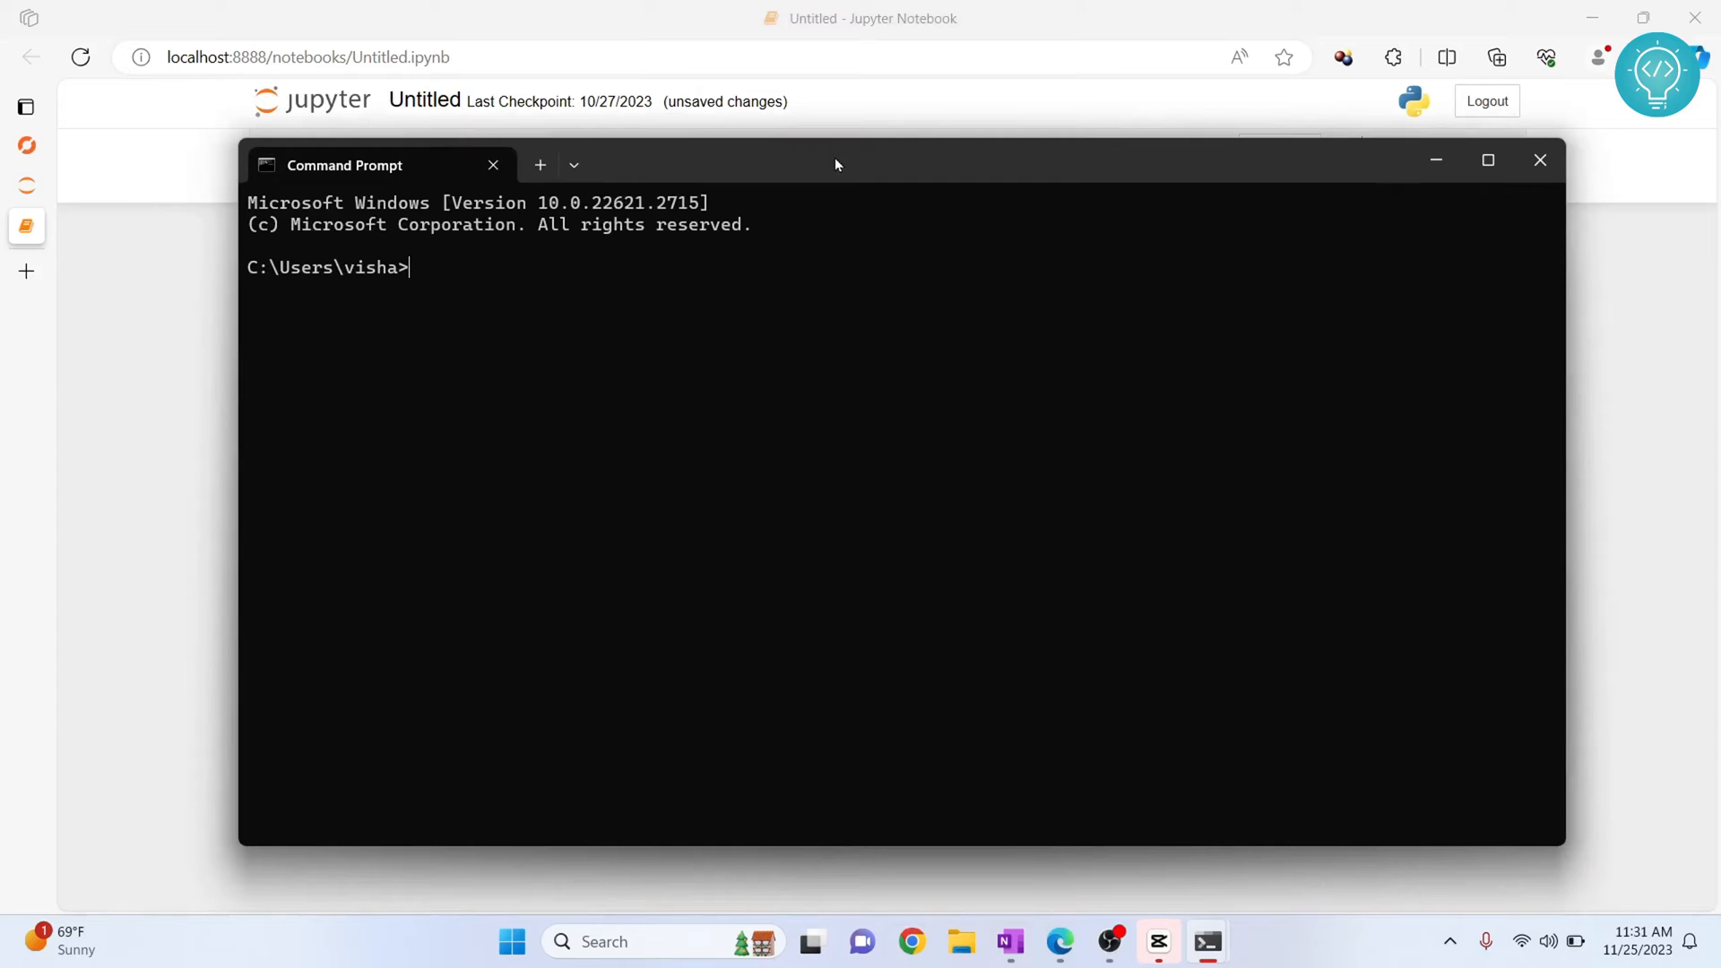
text(conda create --)
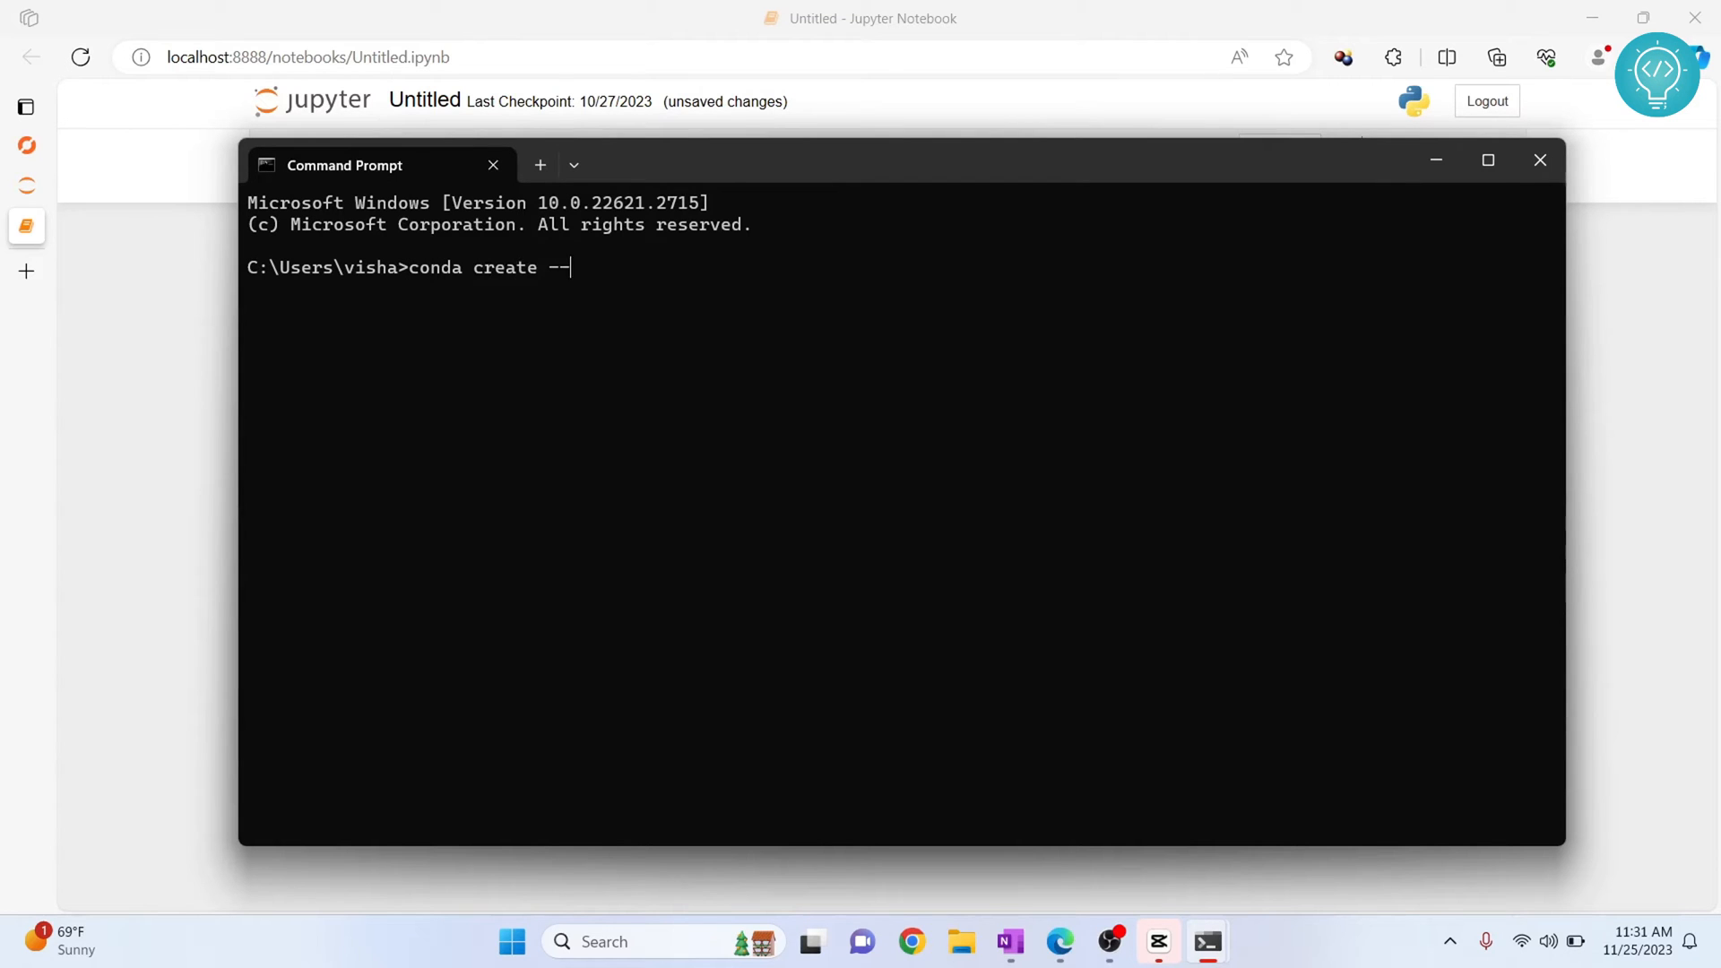
text(name)
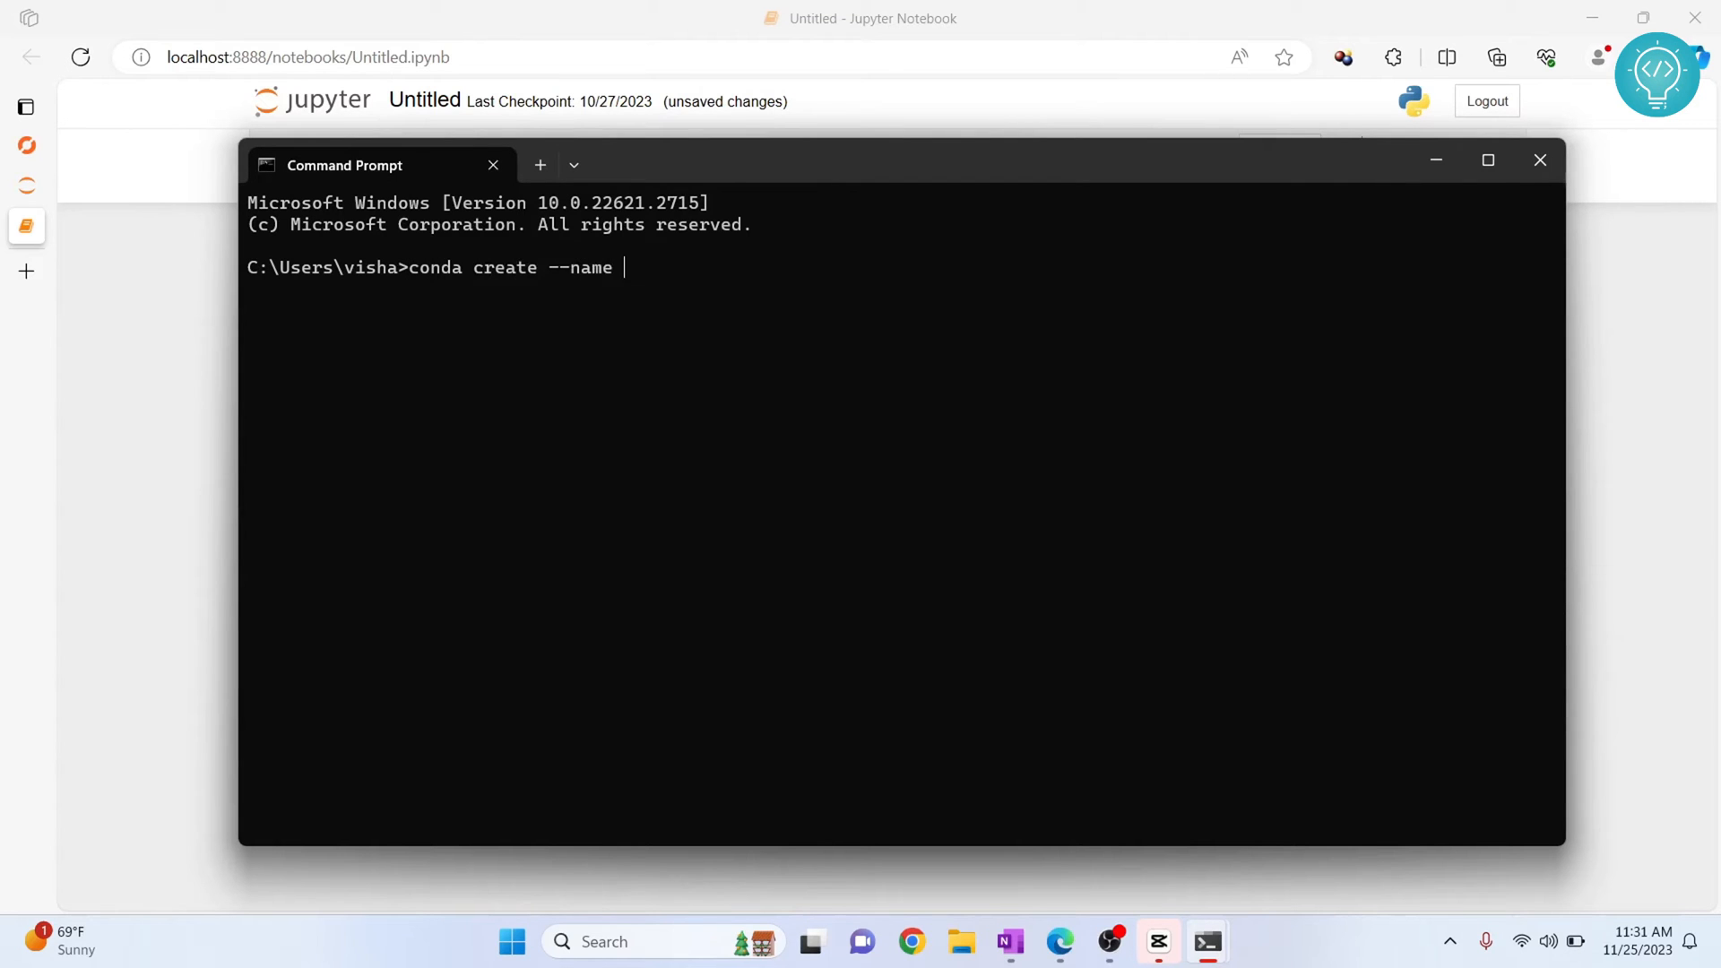
text(my)
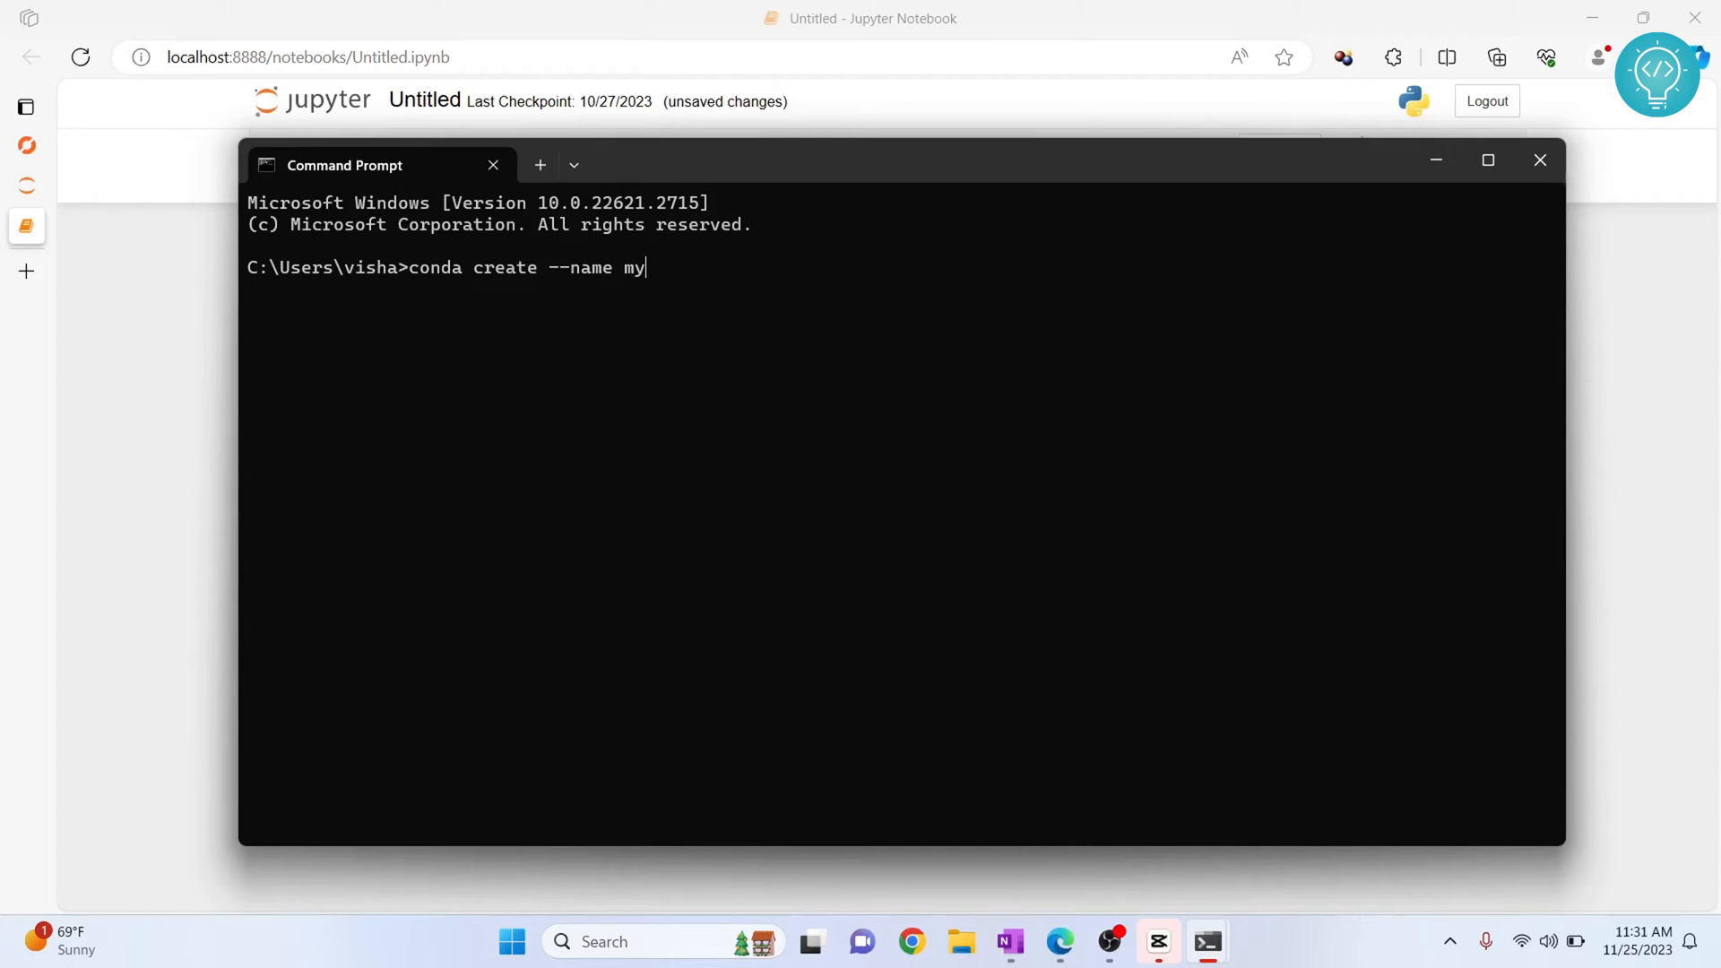
text(venv python)
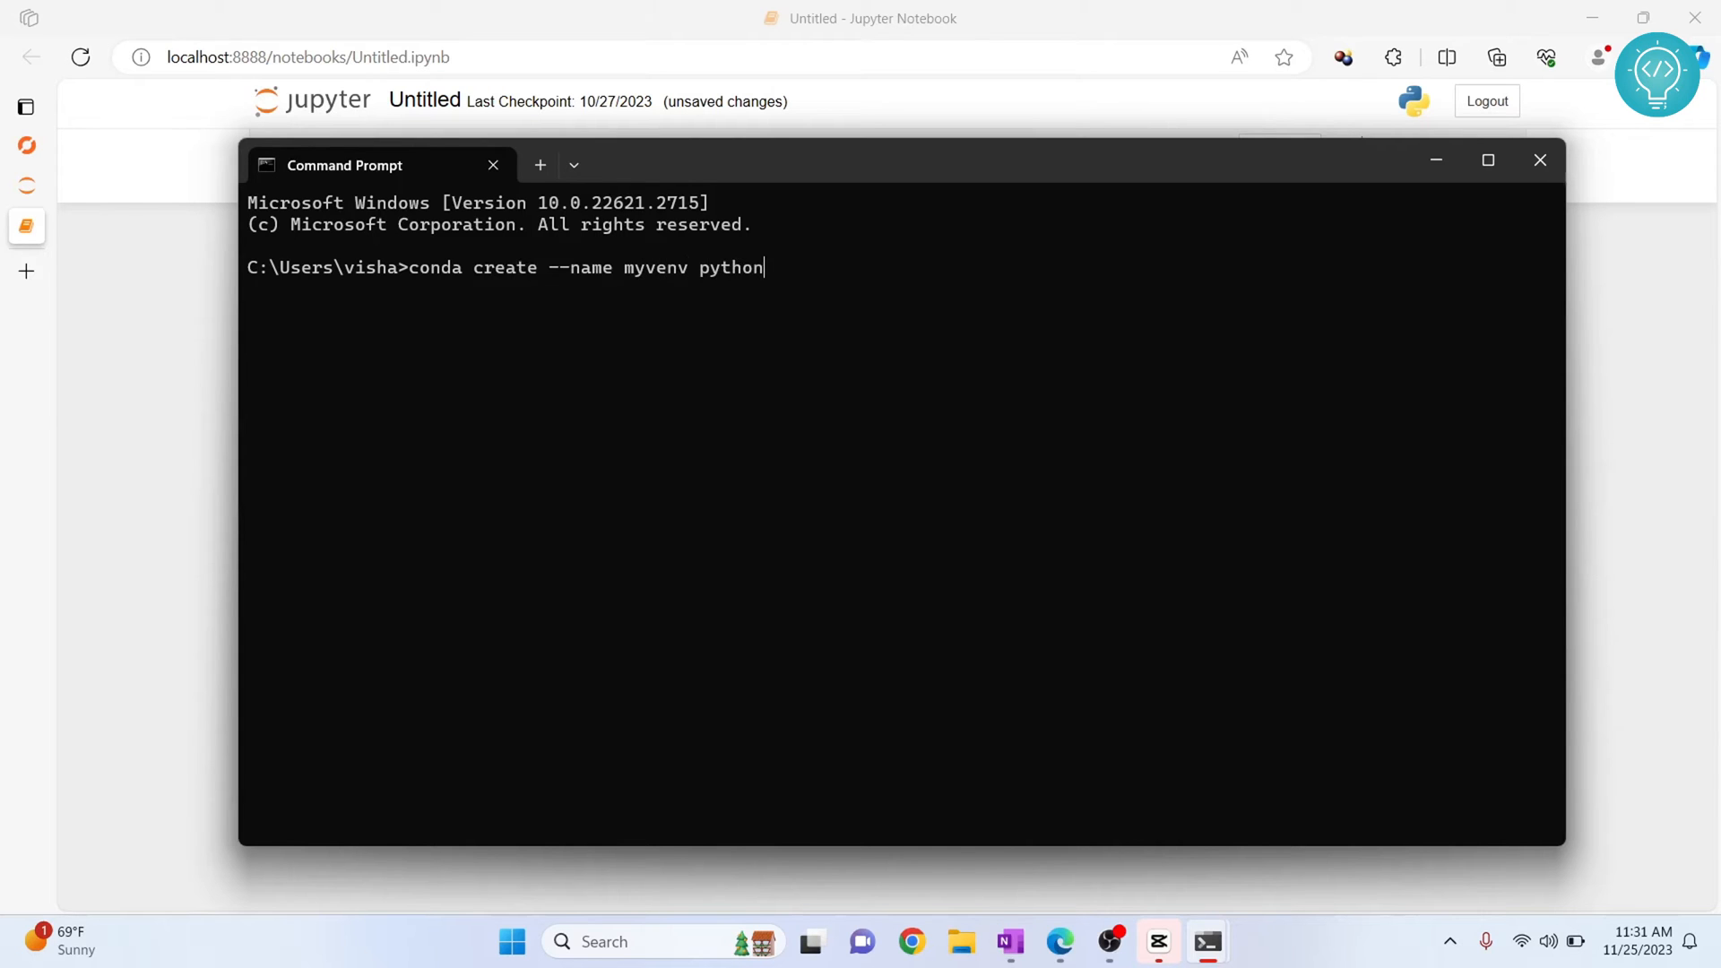
text(=)
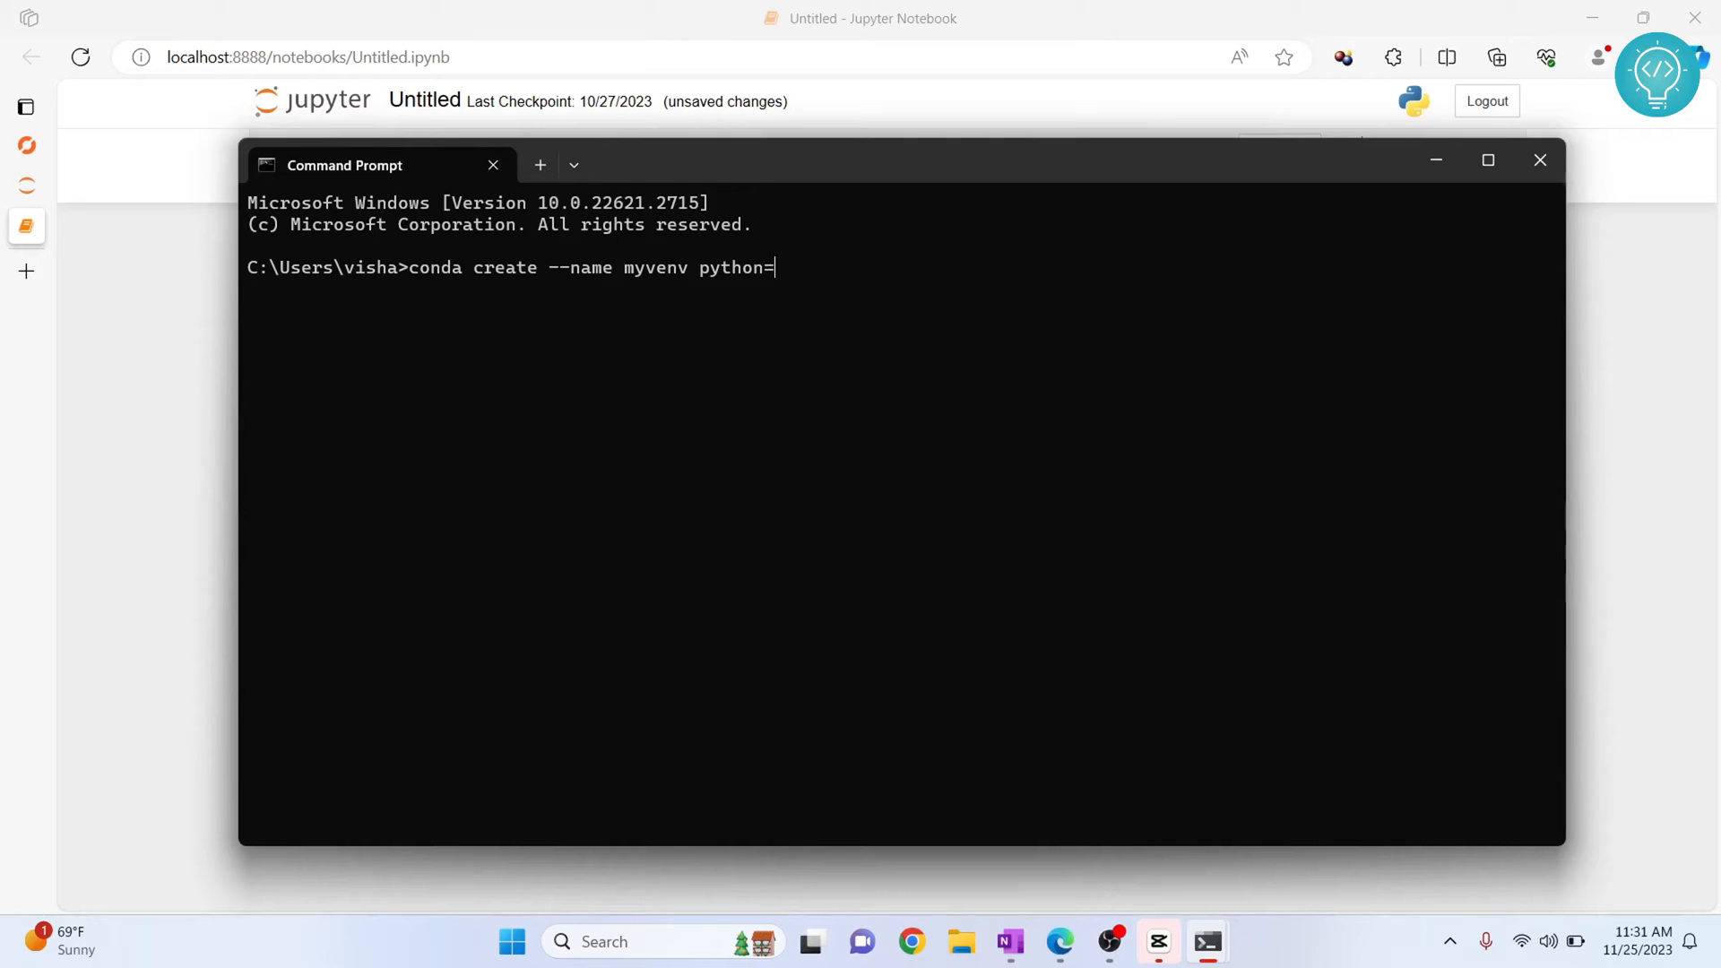
text(3.12)
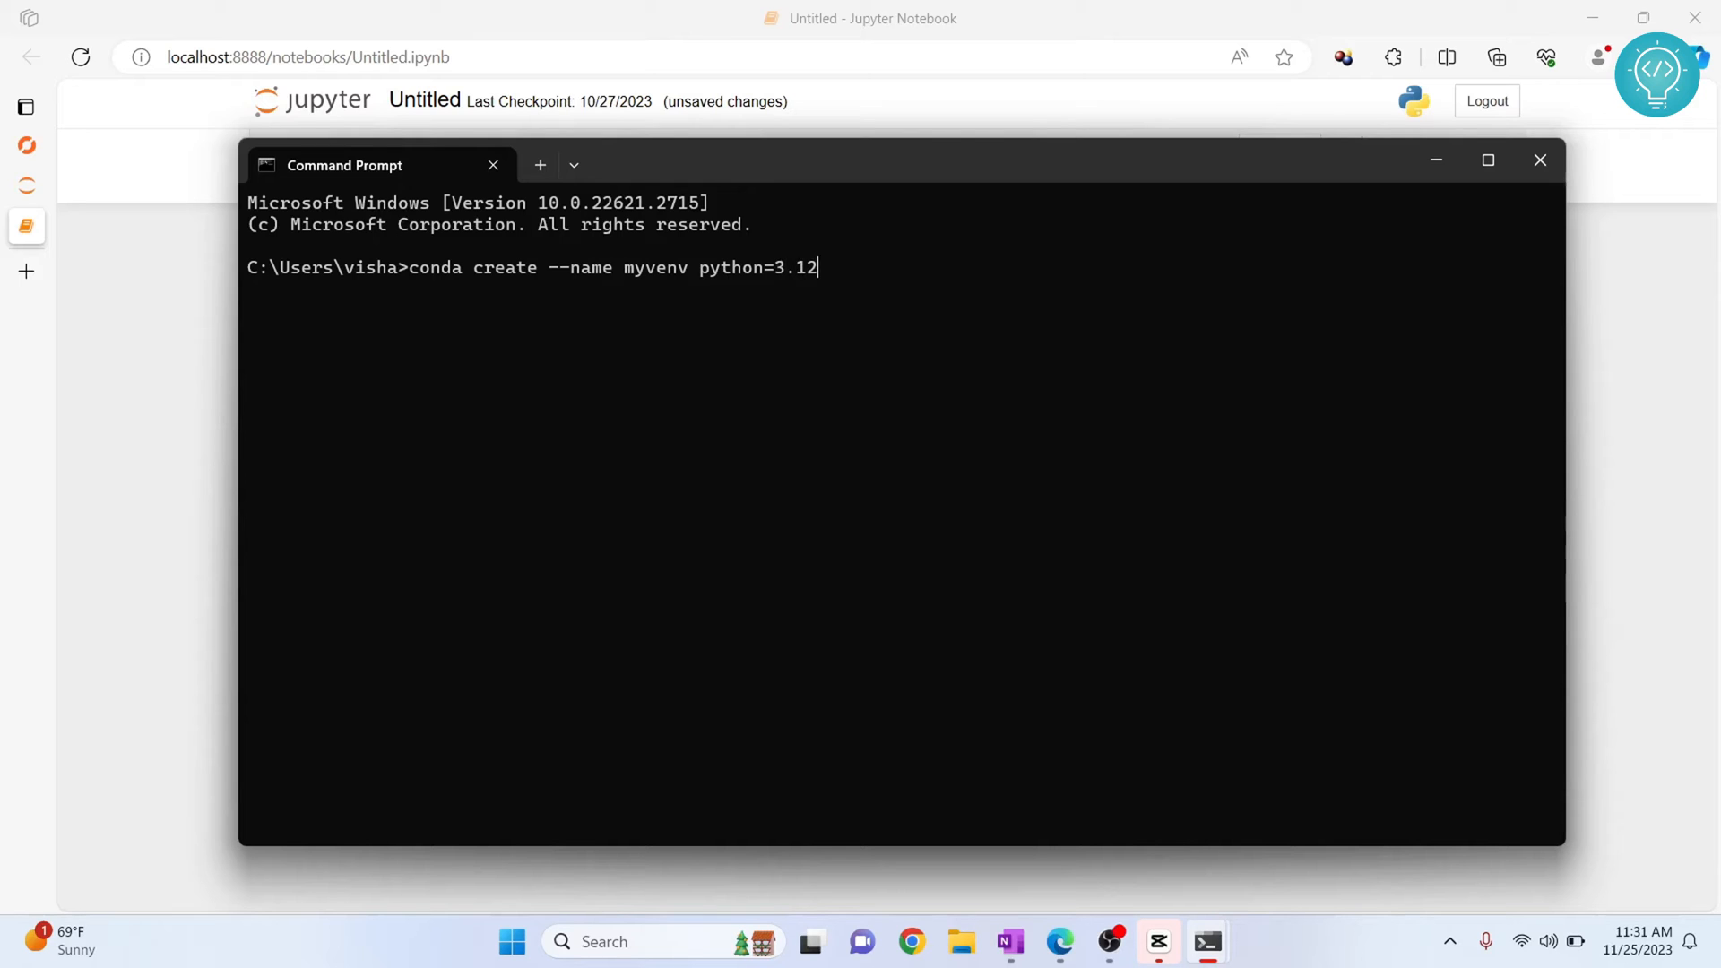
key(Backspace)
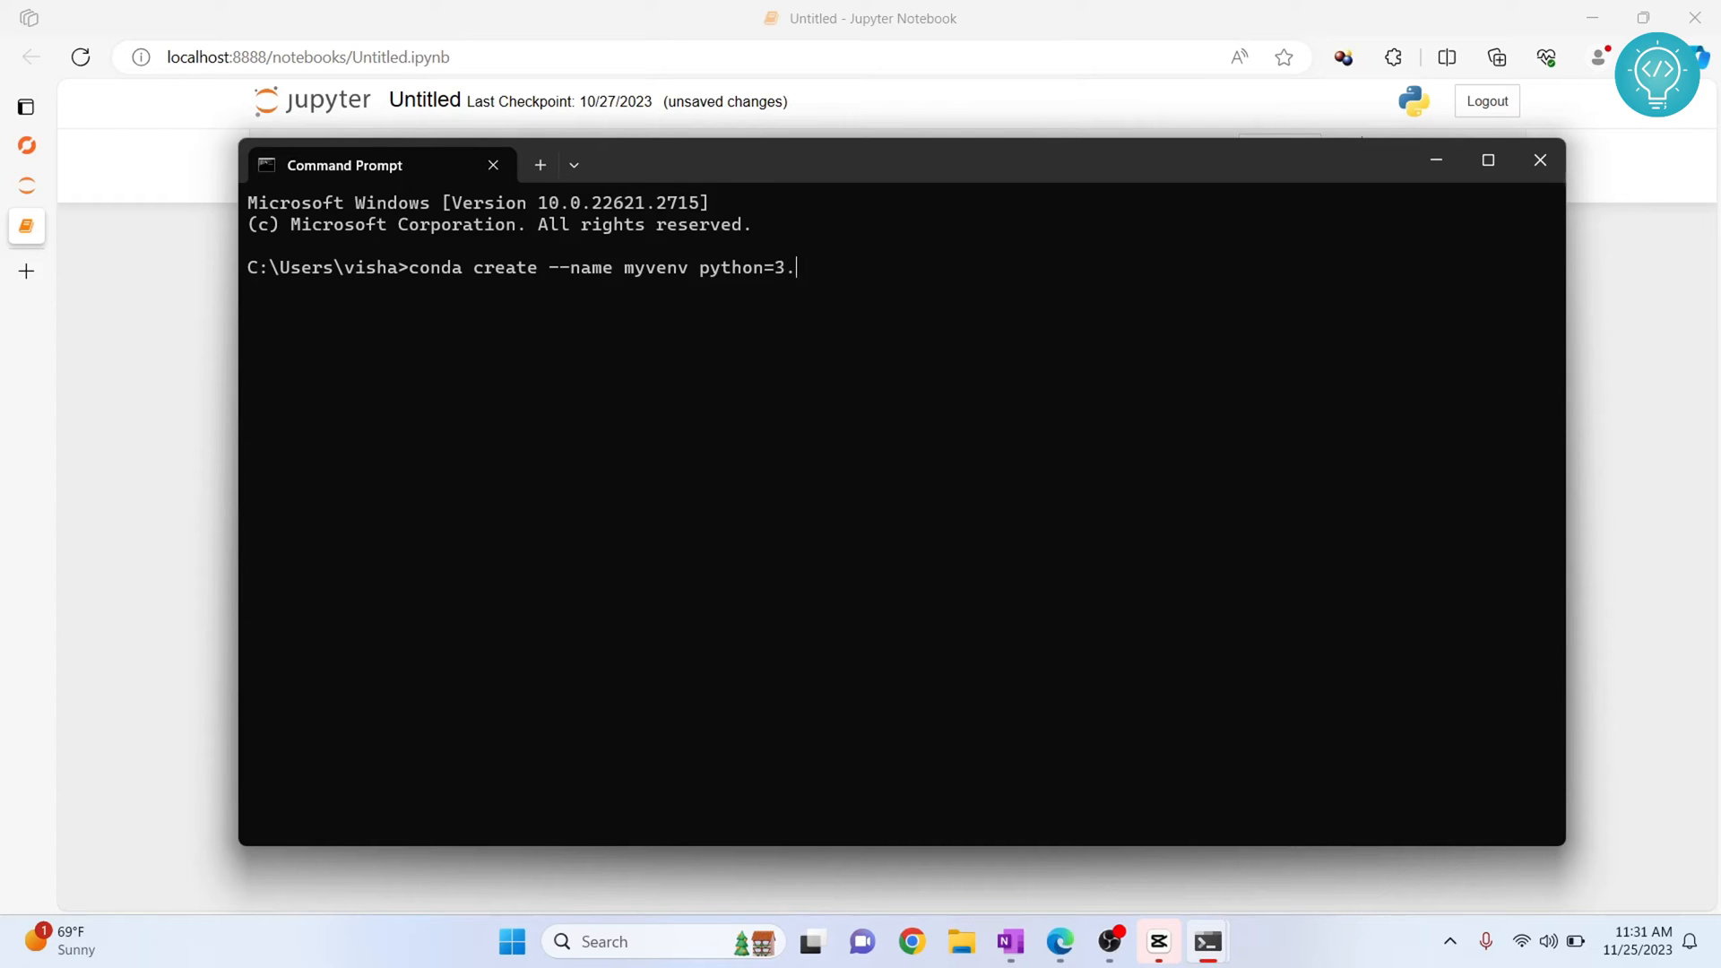
text(8)
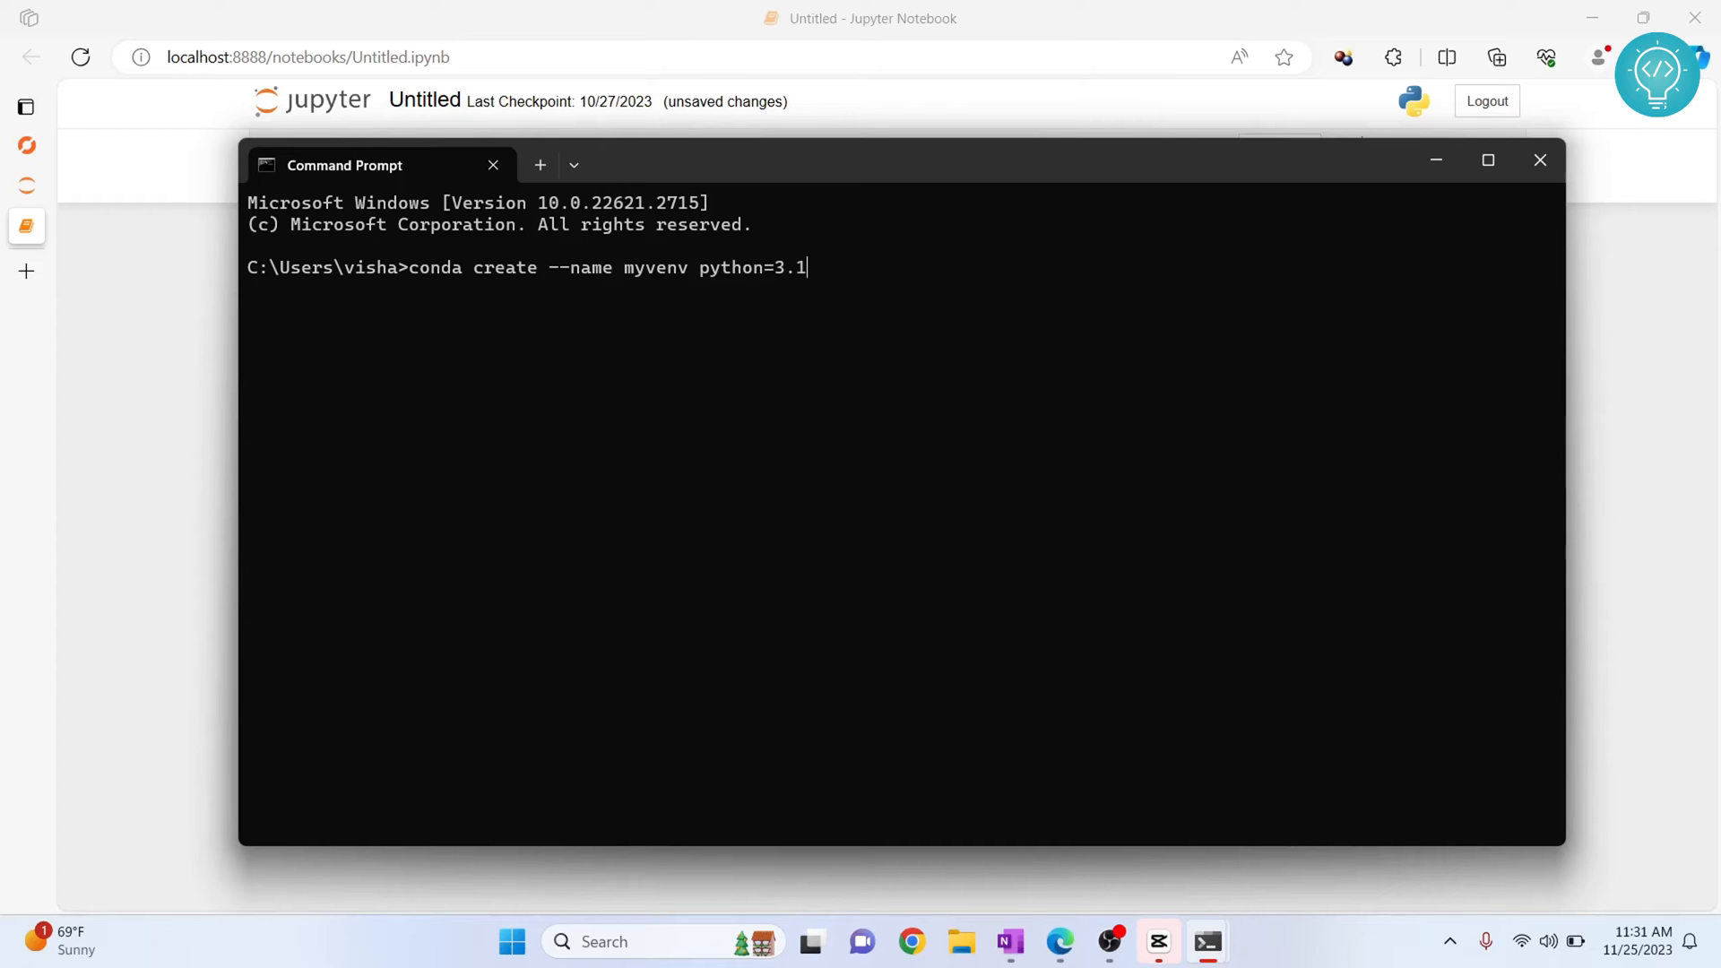
Step: Run the conda create command, confirming removal of the old myvenv and installation with y
key(Return)
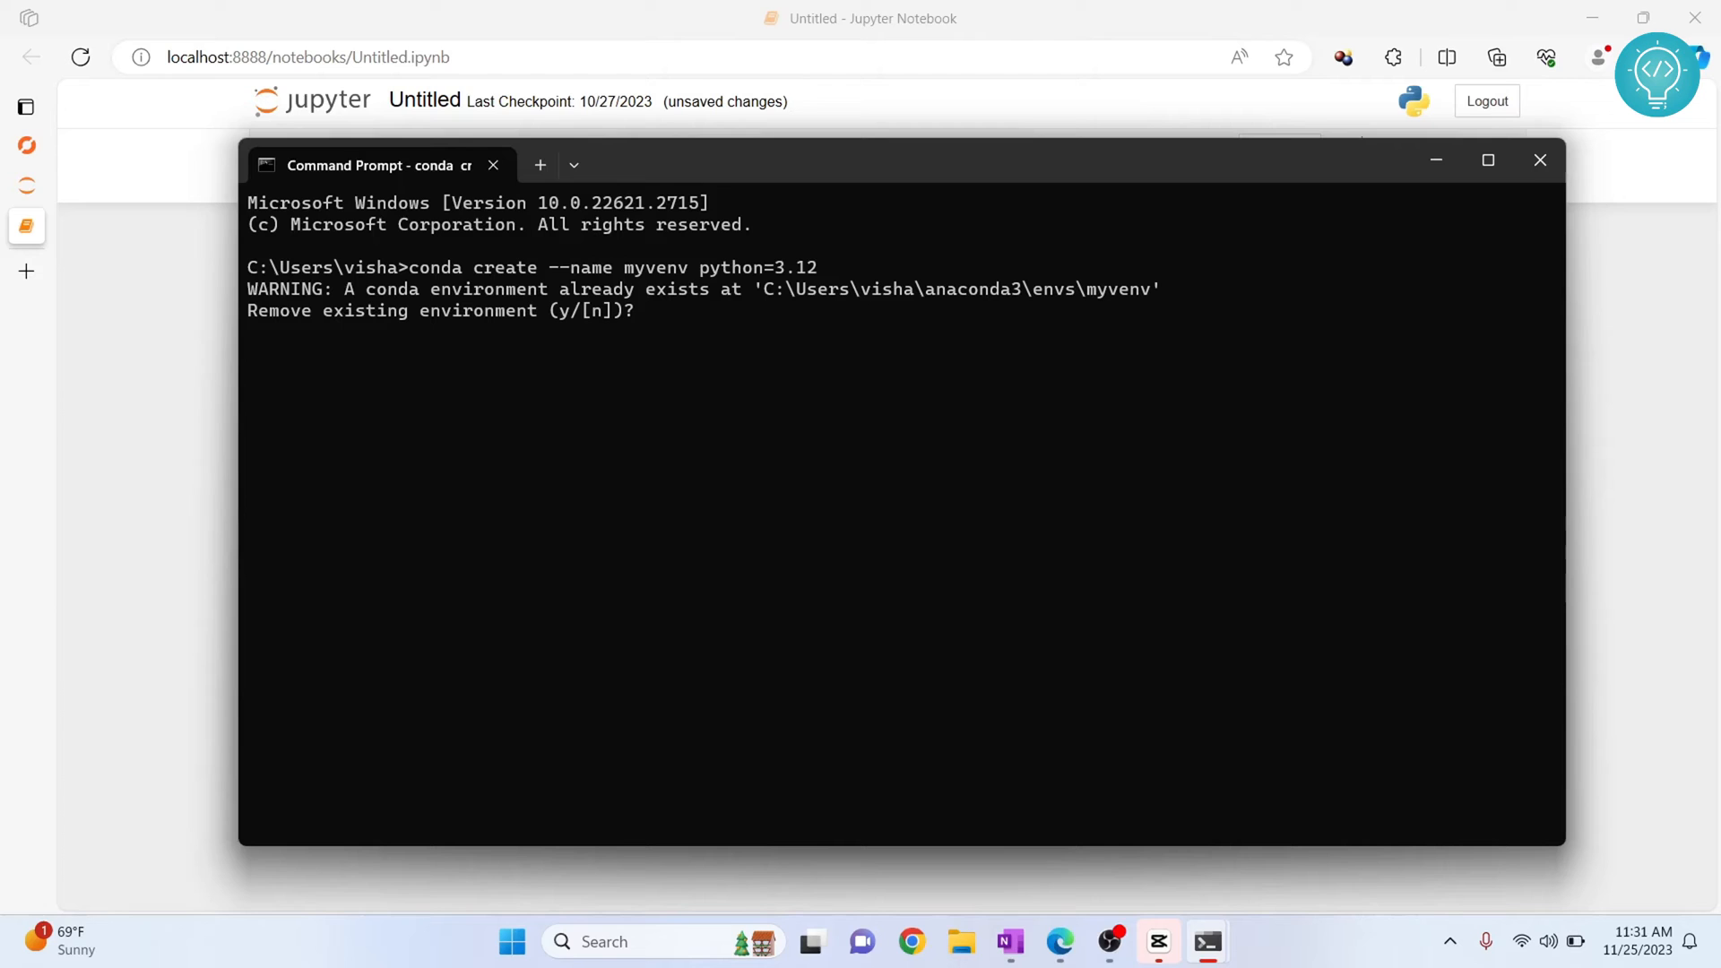
mouse_move(659, 277)
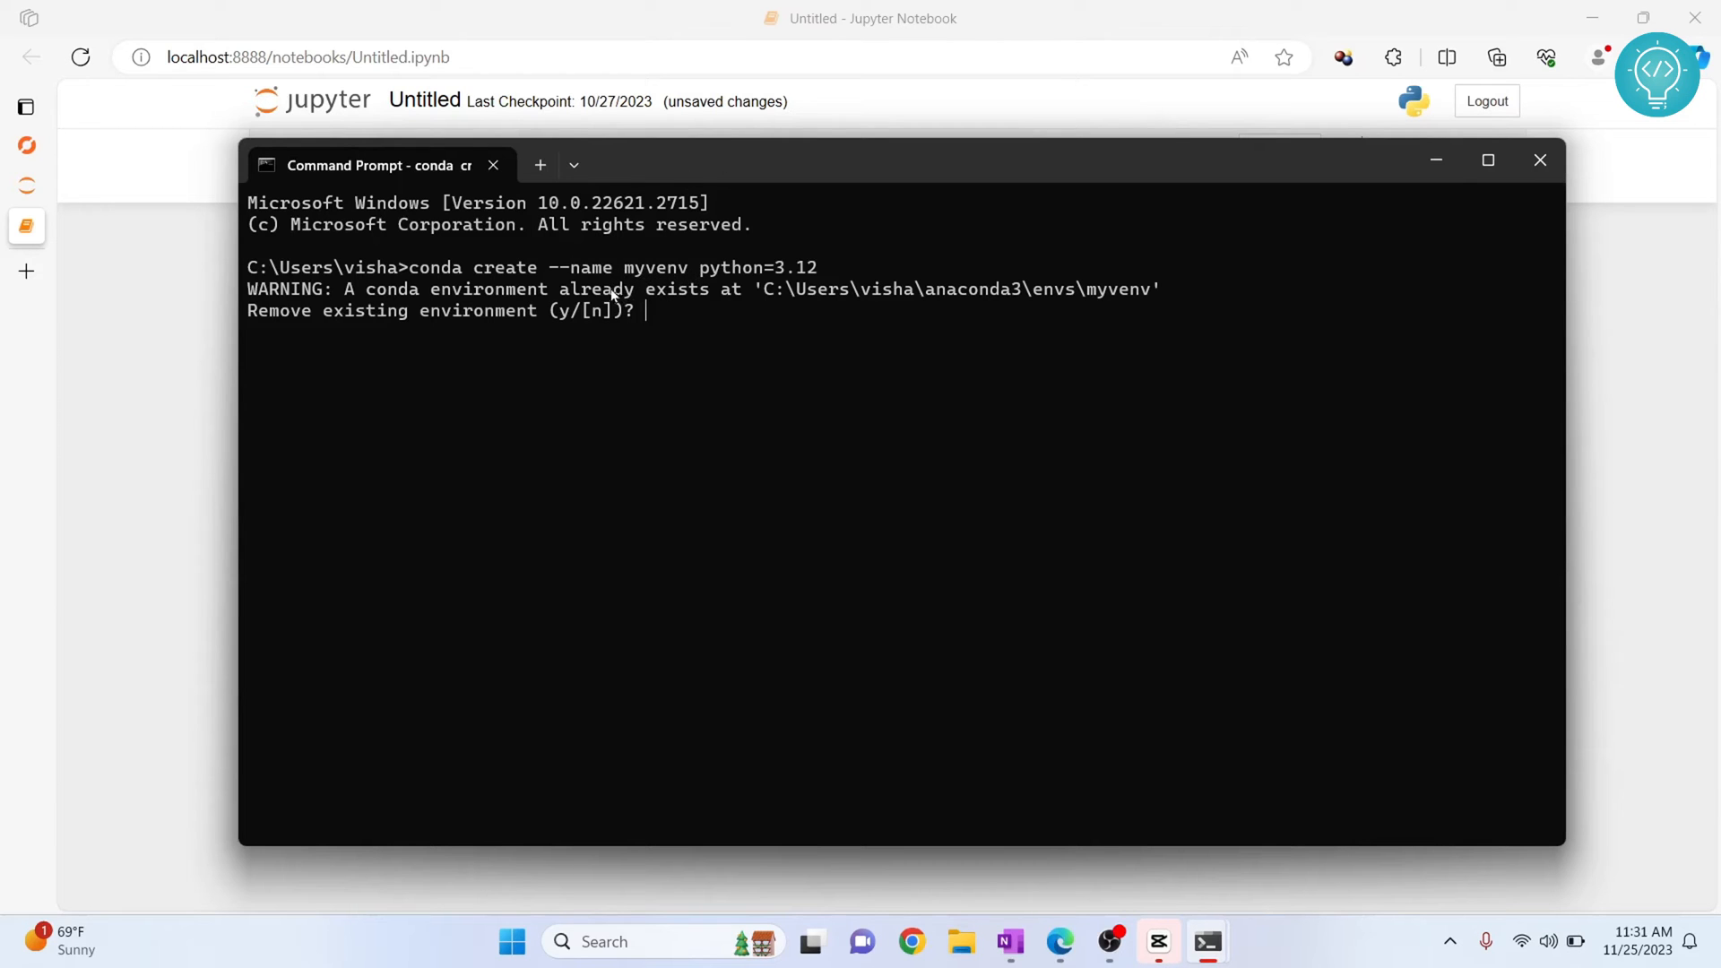
mouse_move(673, 322)
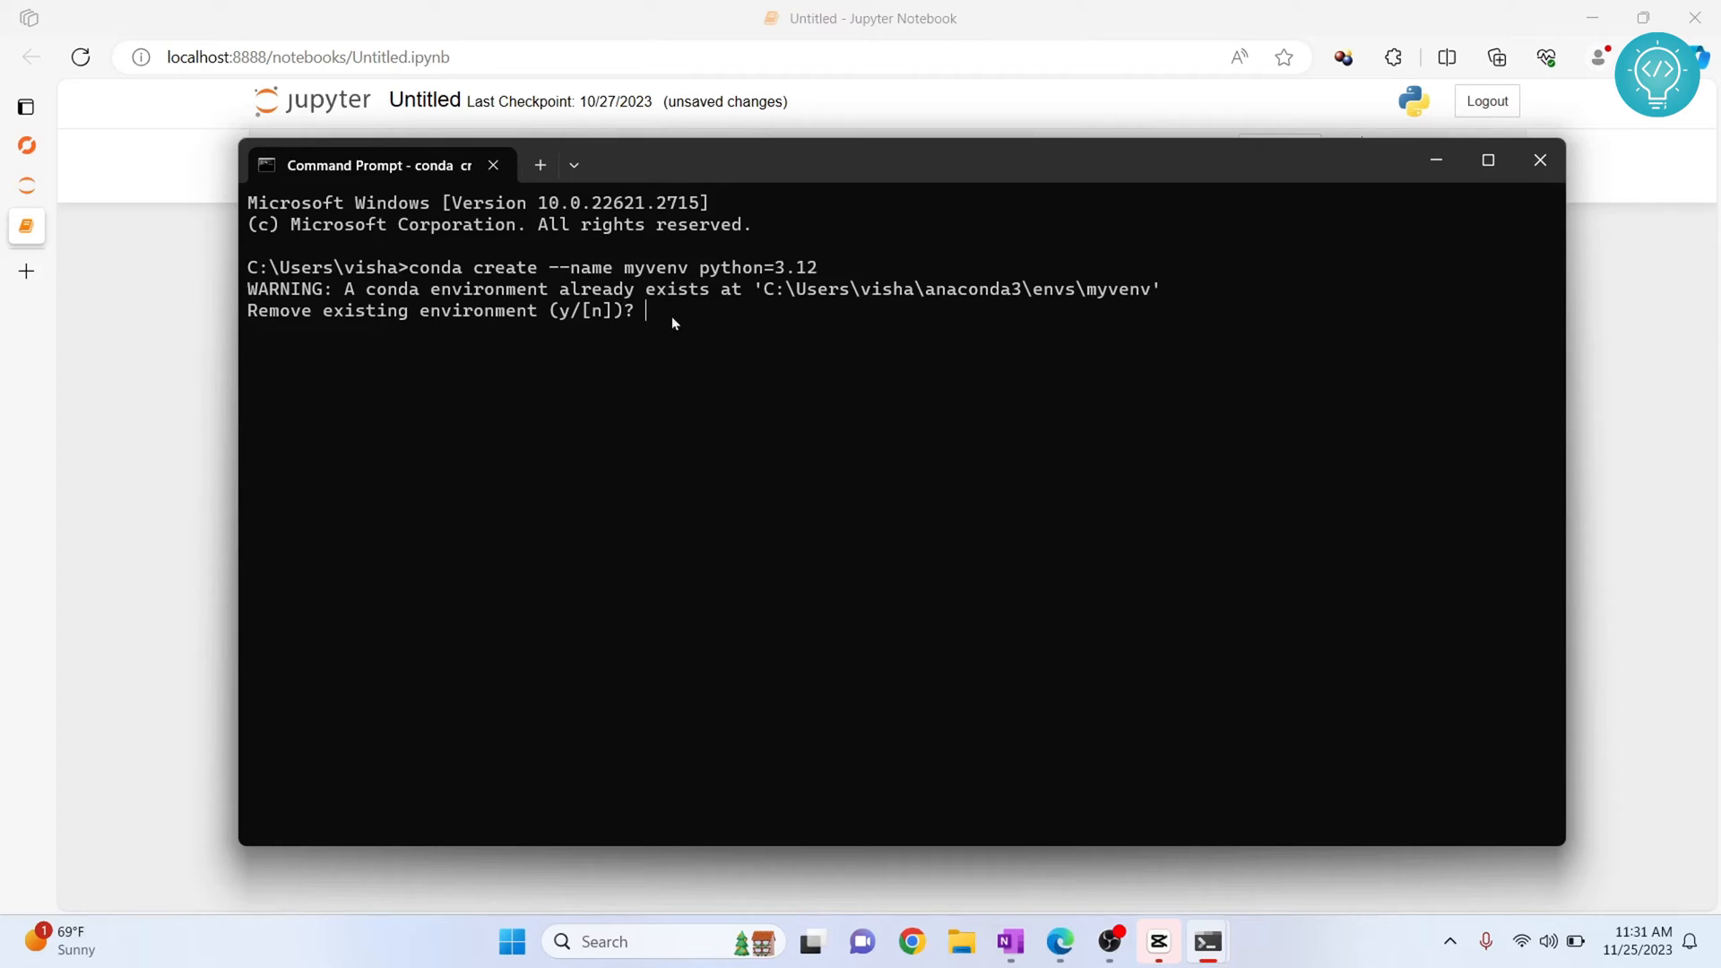
text(y)
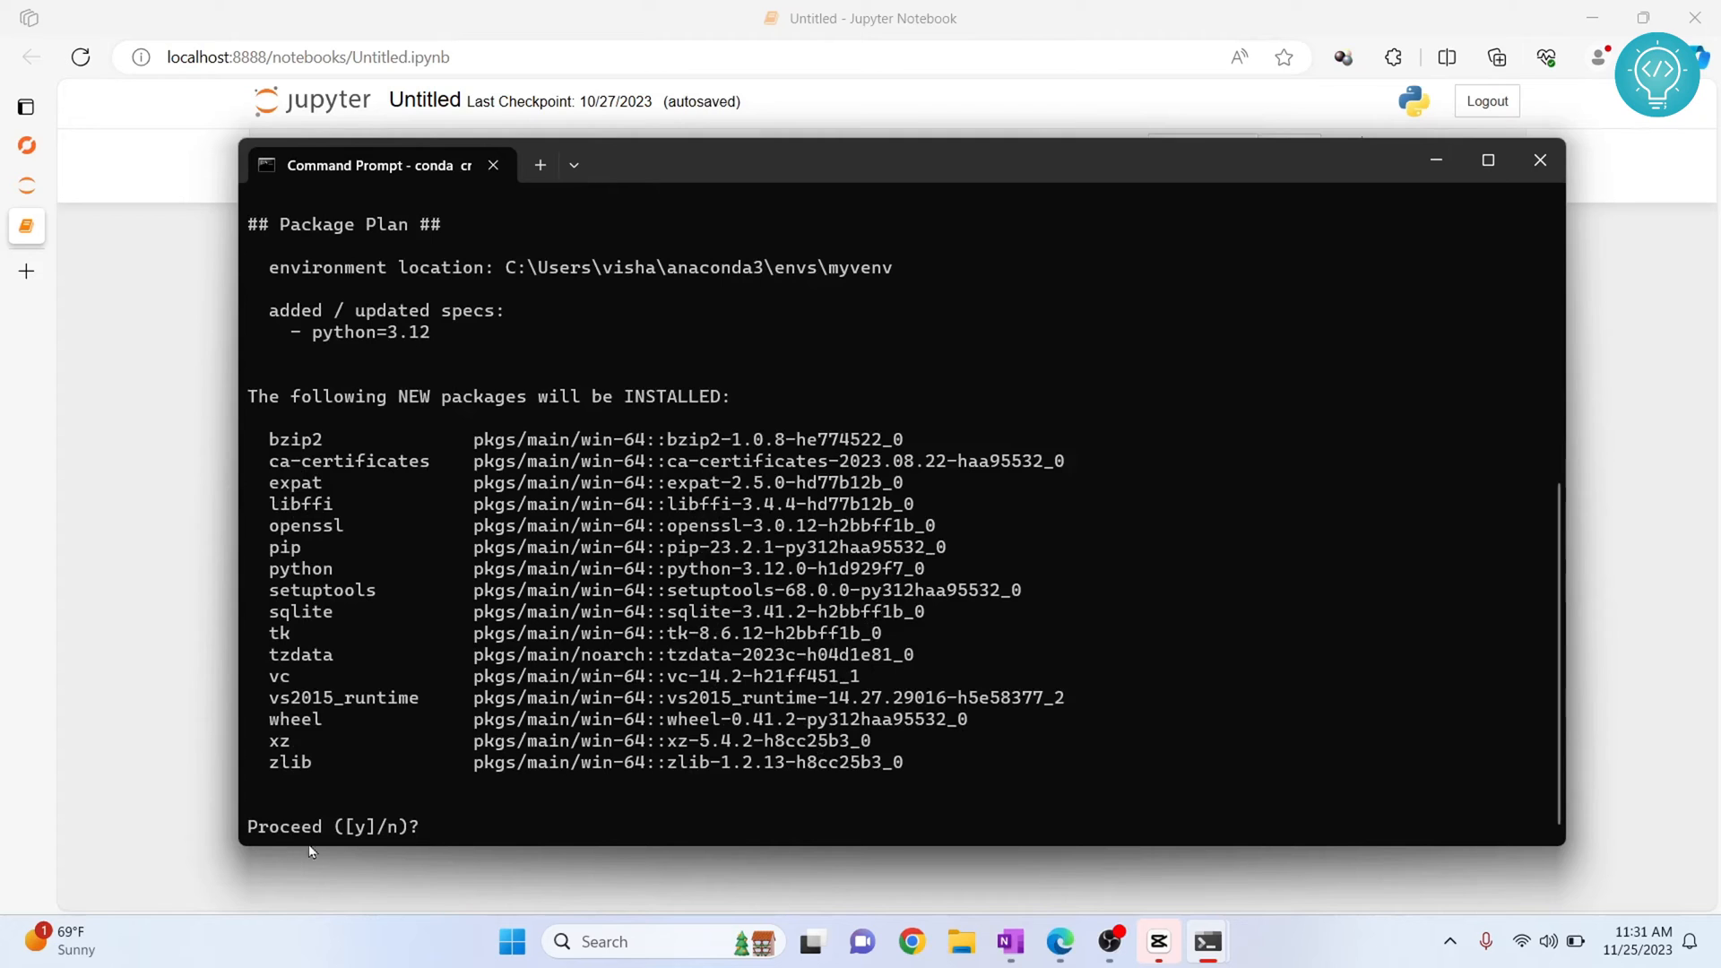
text(y)
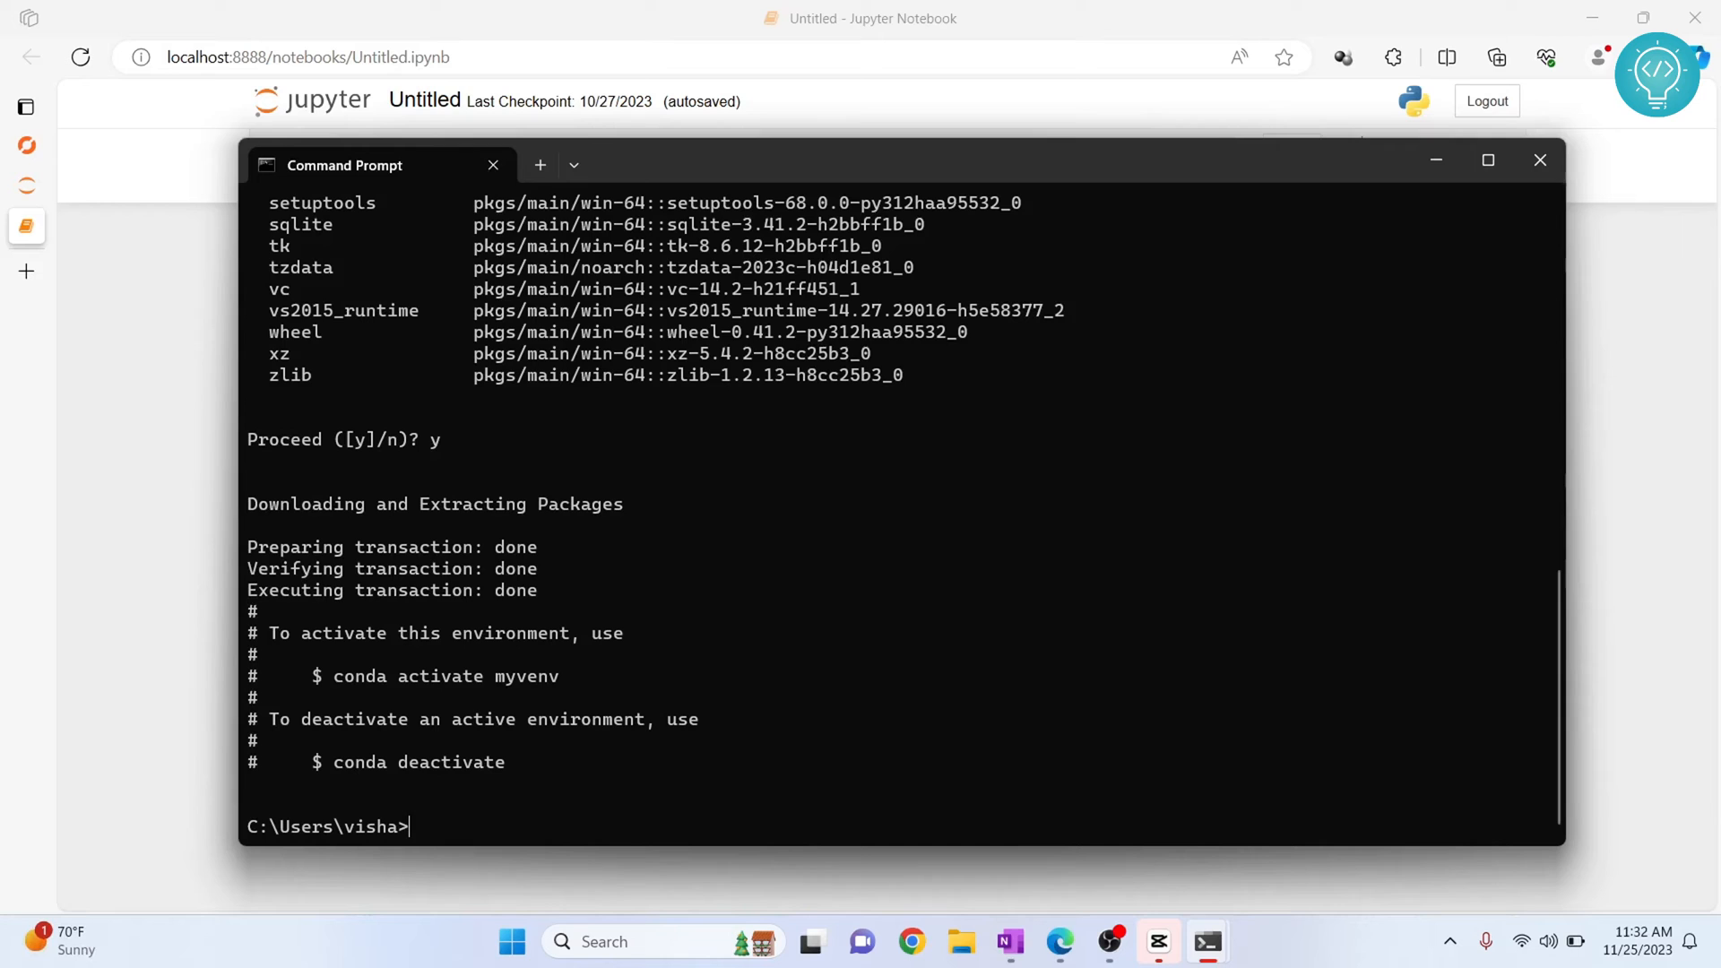
Step: Activate myvenv and check that python --version reports Python 3.12.0
text(acti)
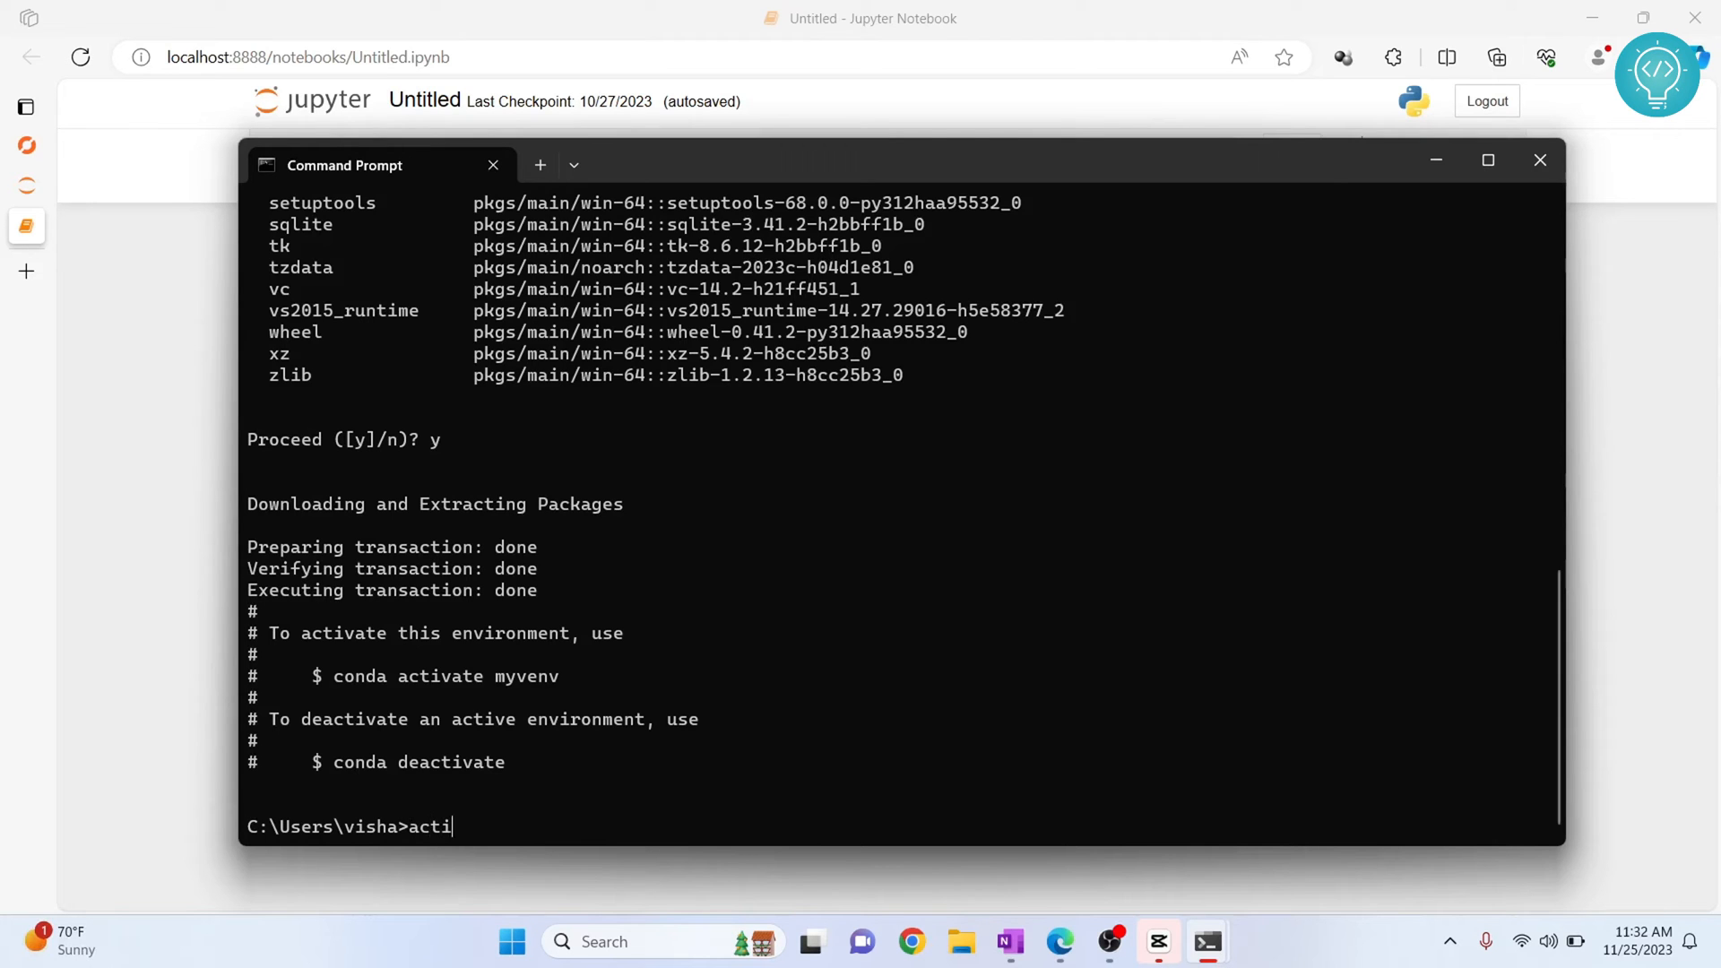
text(vate myvenv)
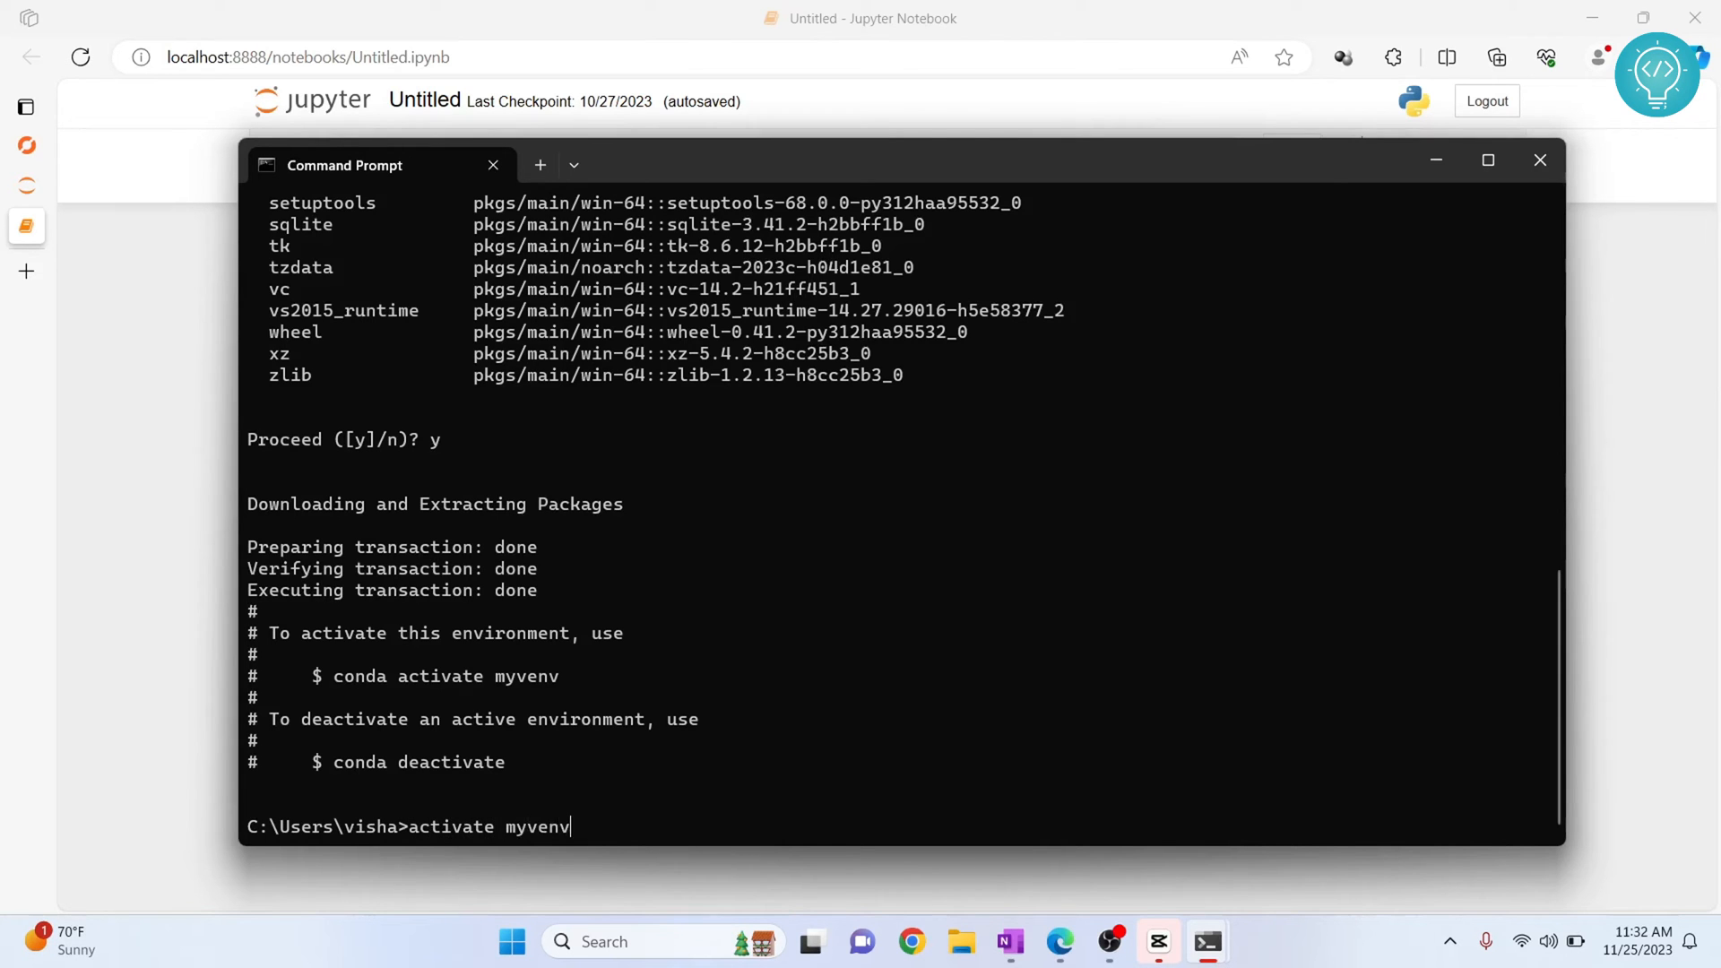
key(Return)
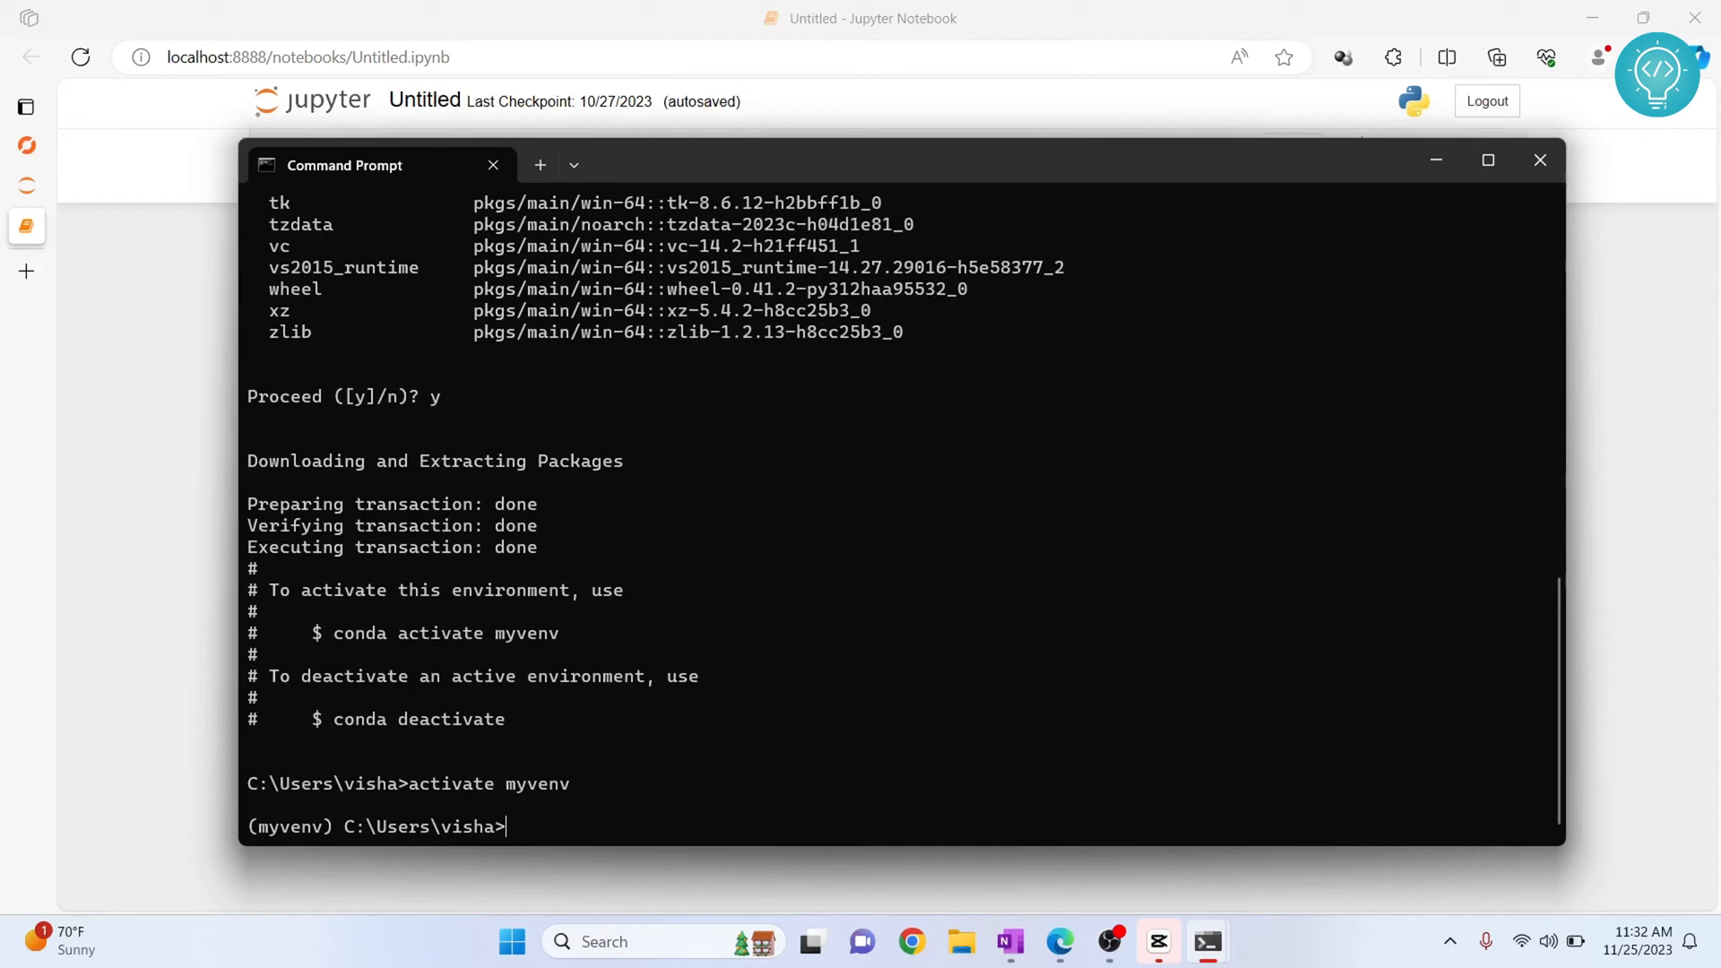
text(python --v)
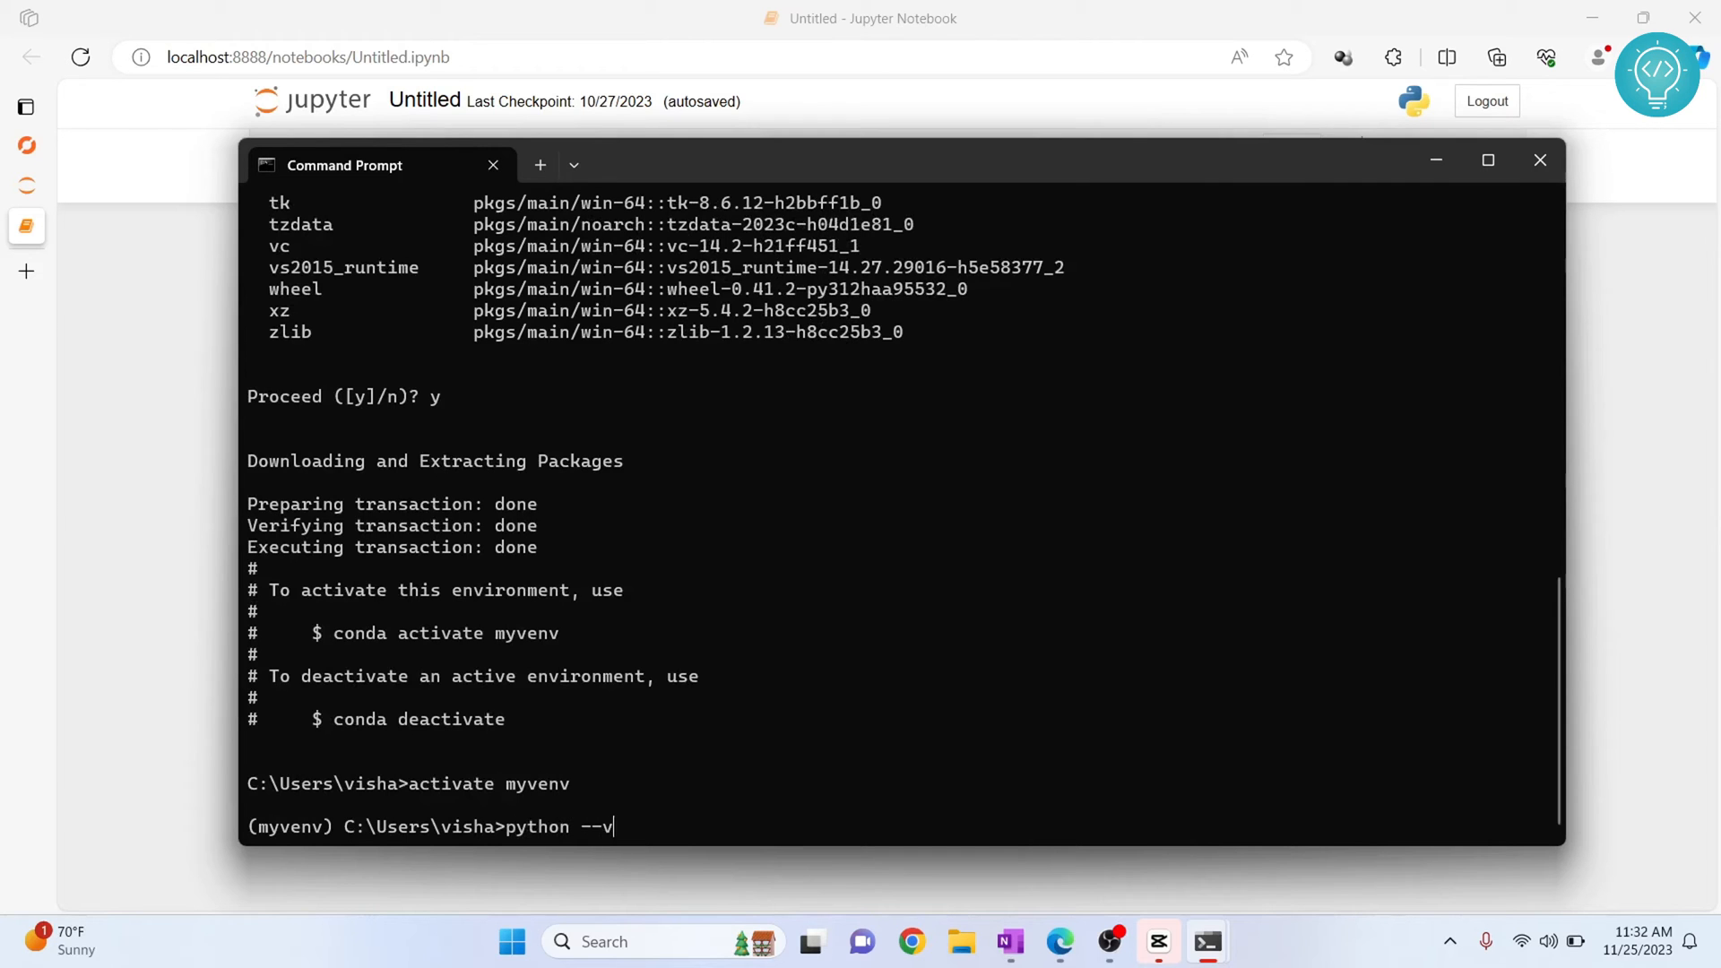
key(Return)
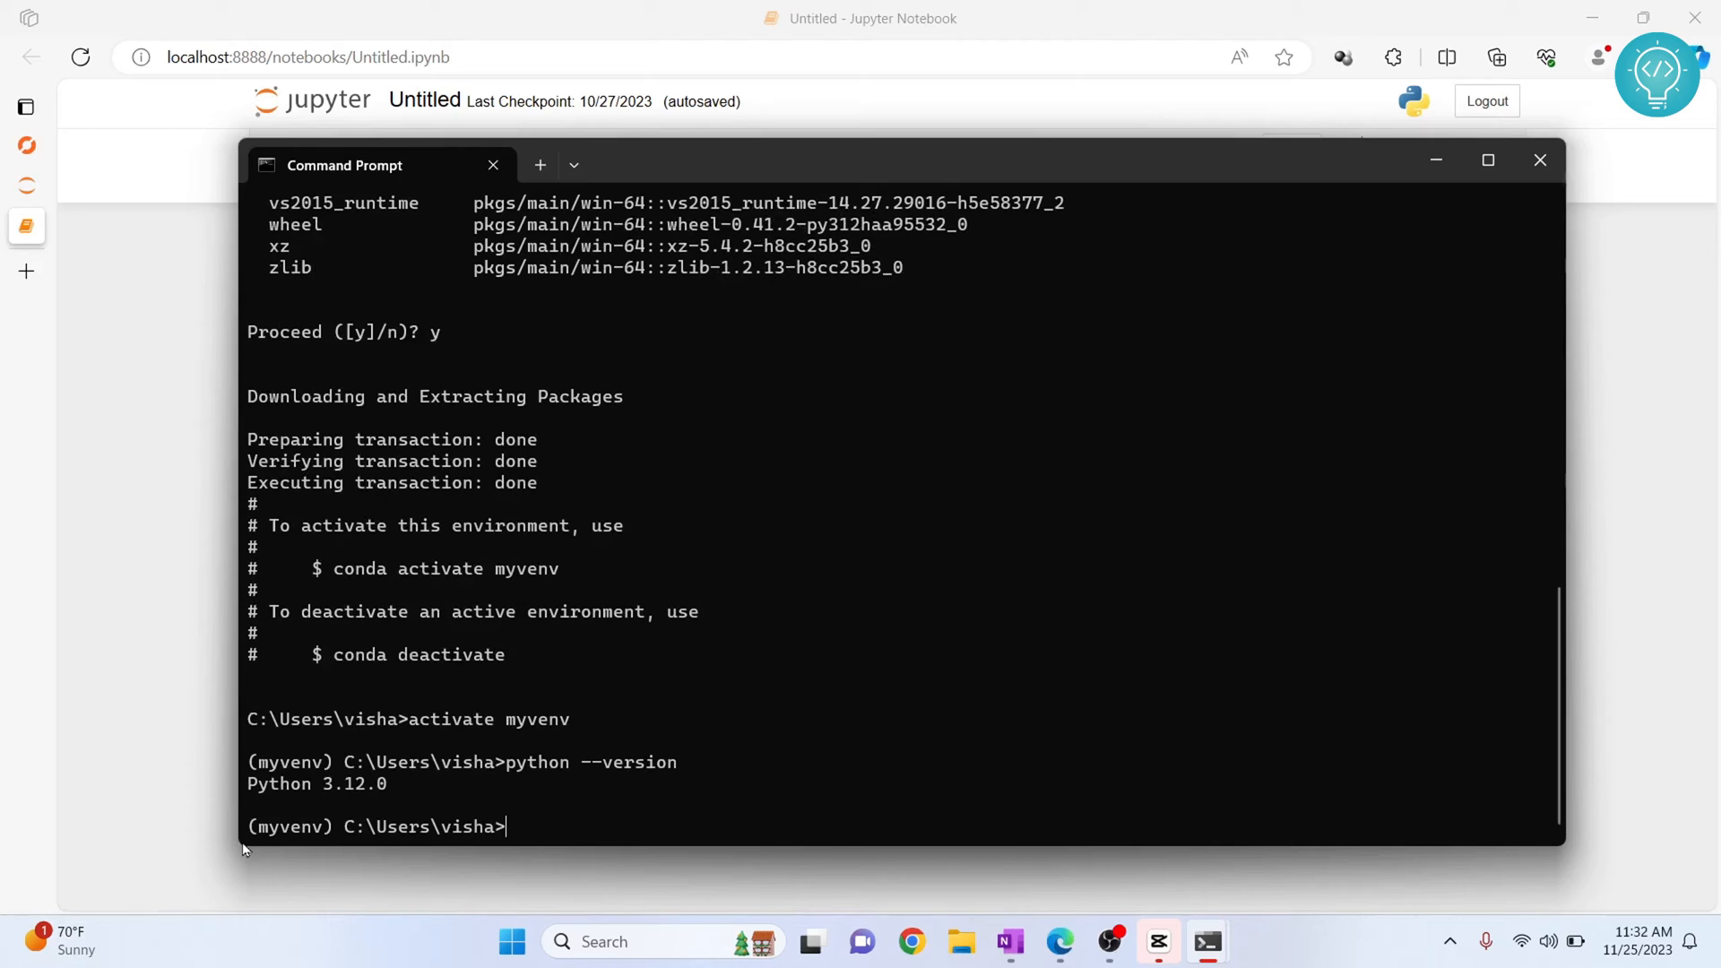
mouse_move(386, 799)
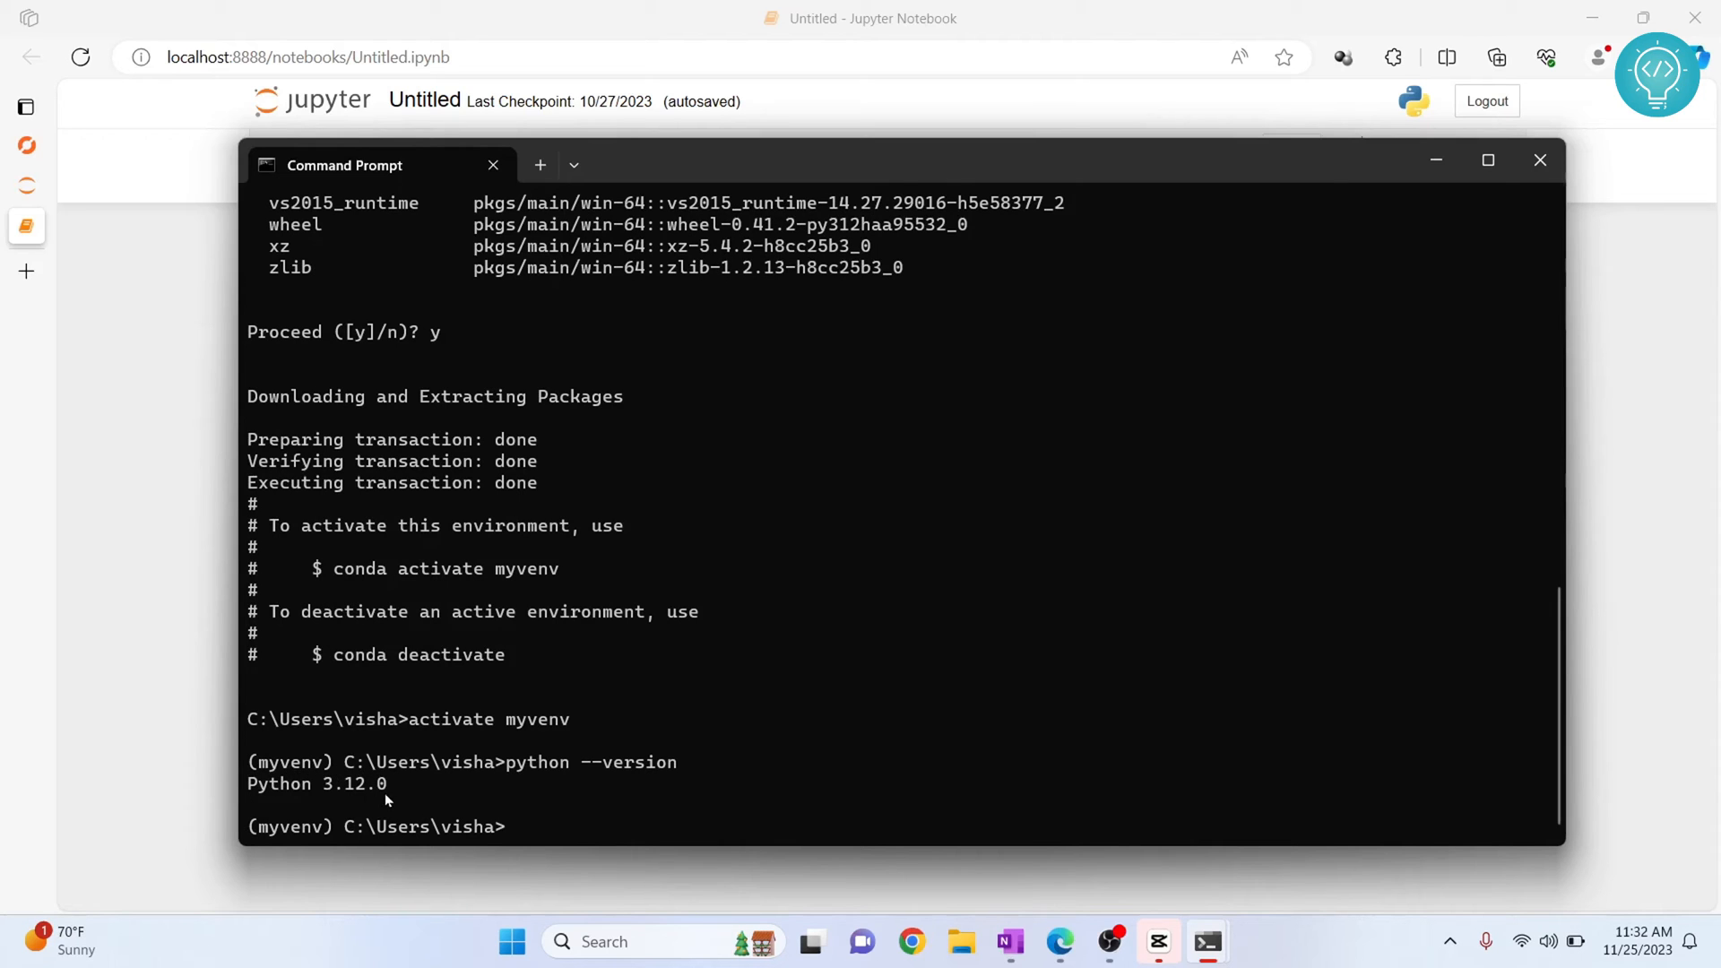
mouse_move(258, 562)
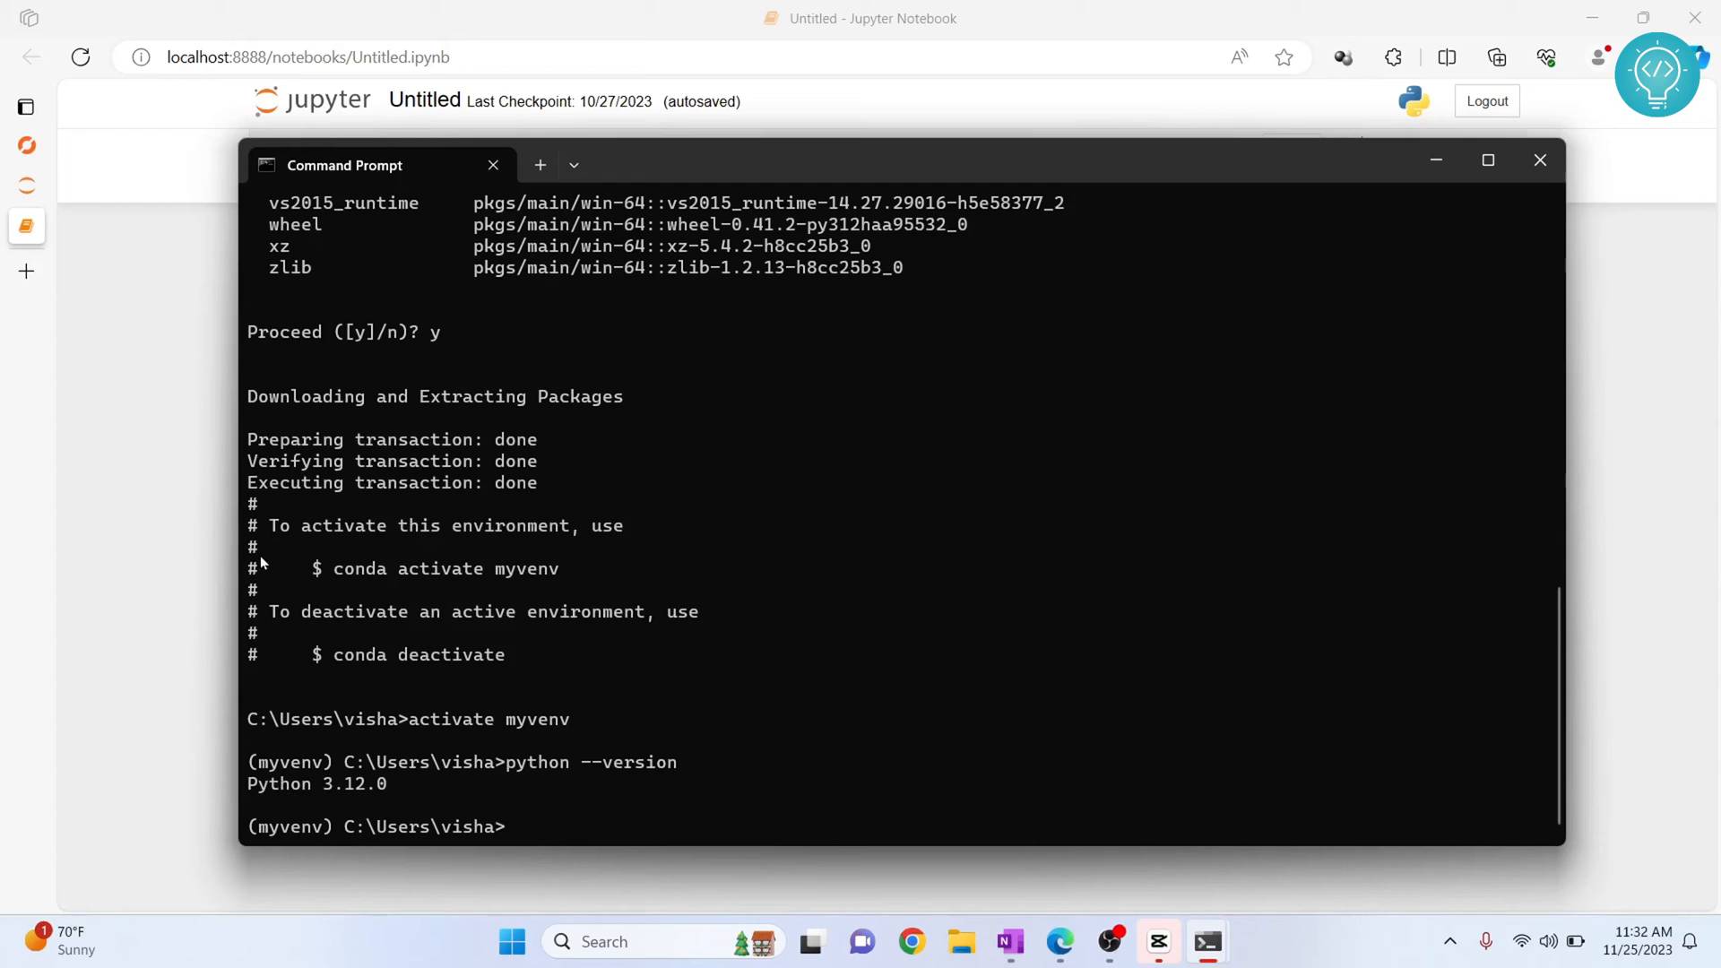
mouse_move(673, 598)
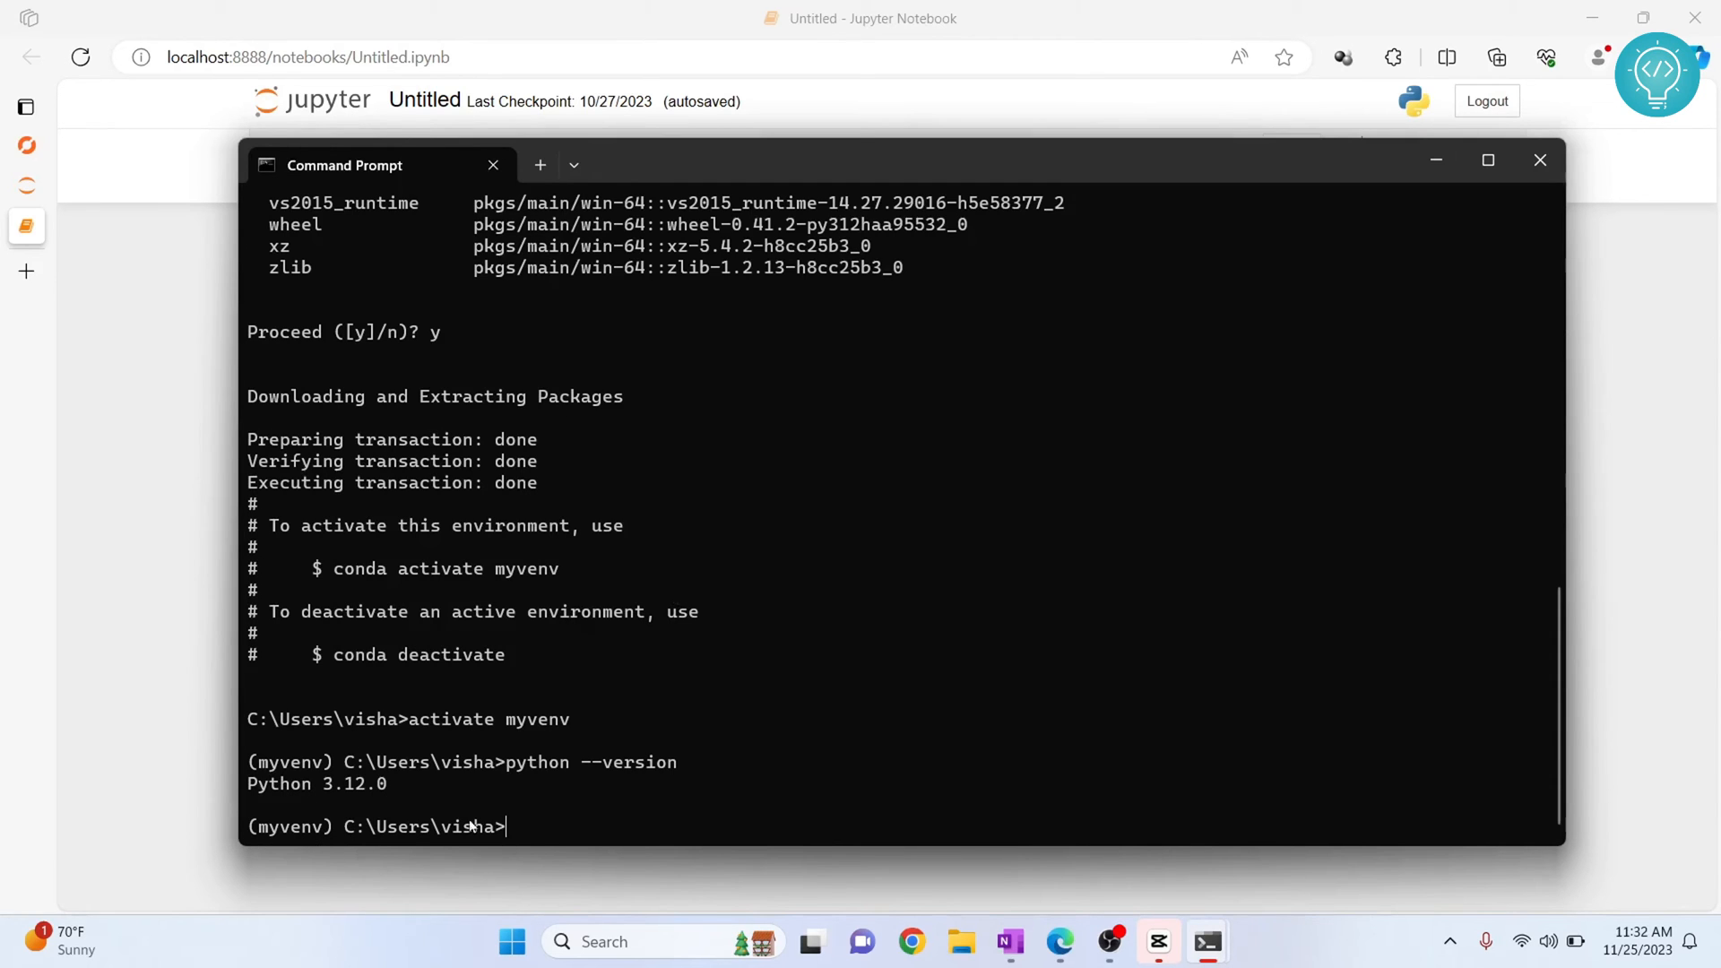
Step: Install ipykernel into myvenv with pip install ipykernel
text(pip install ip)
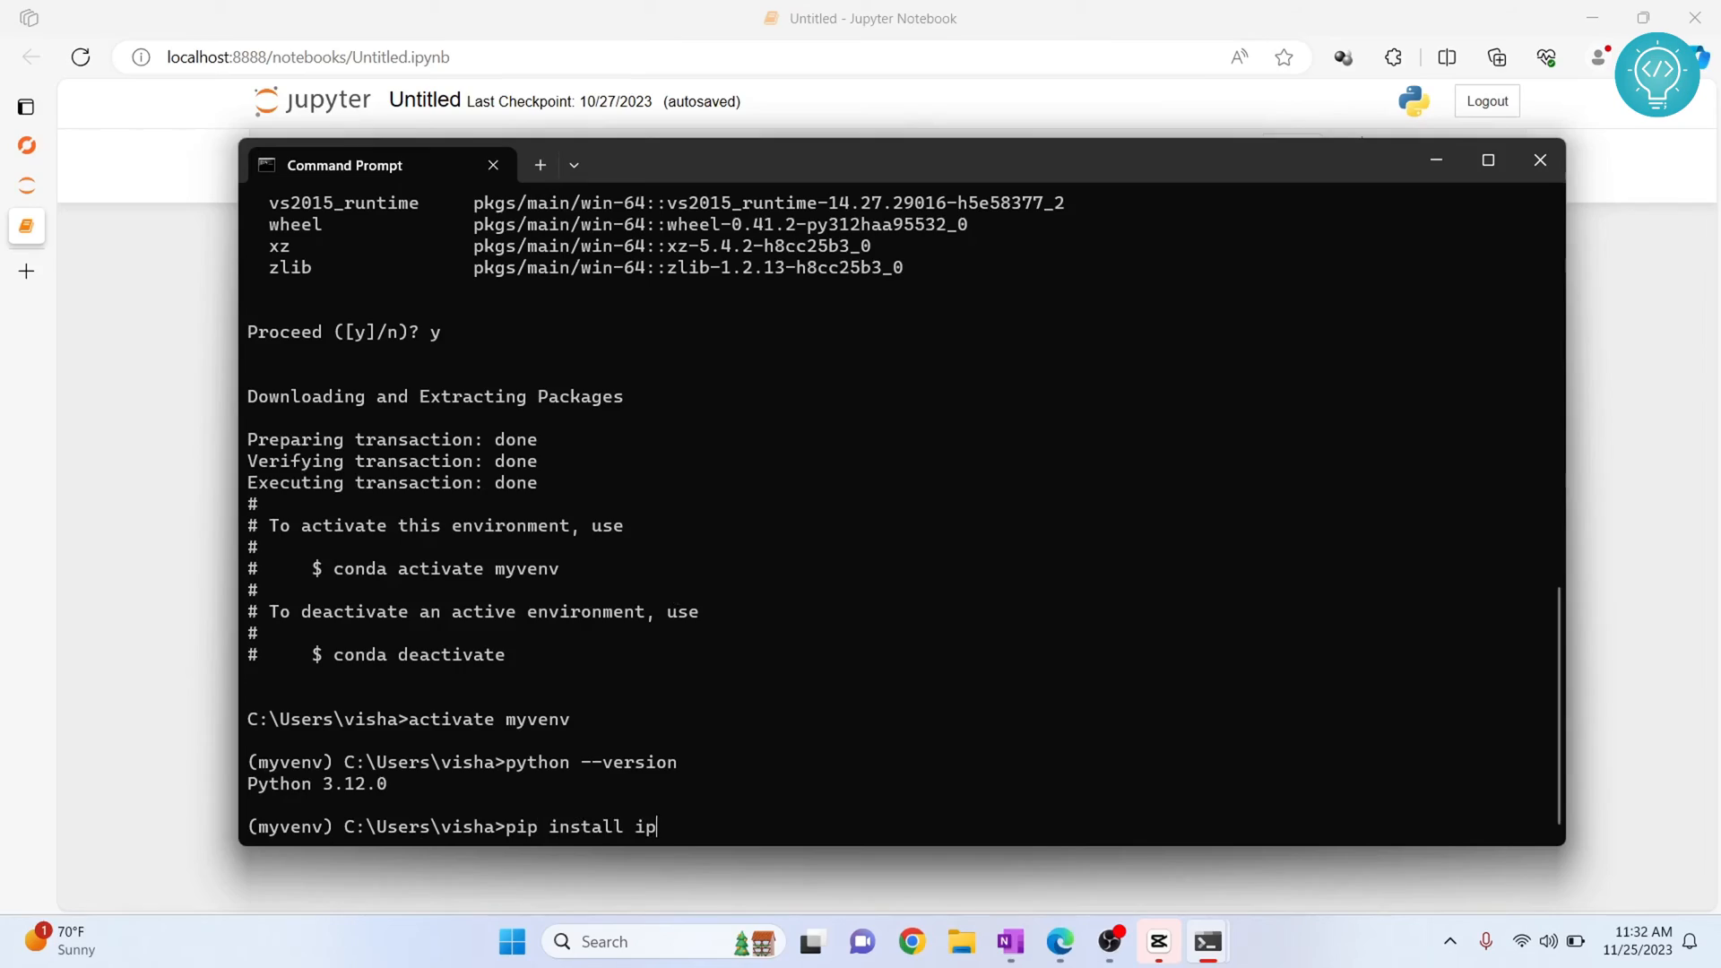
text(ykernel)
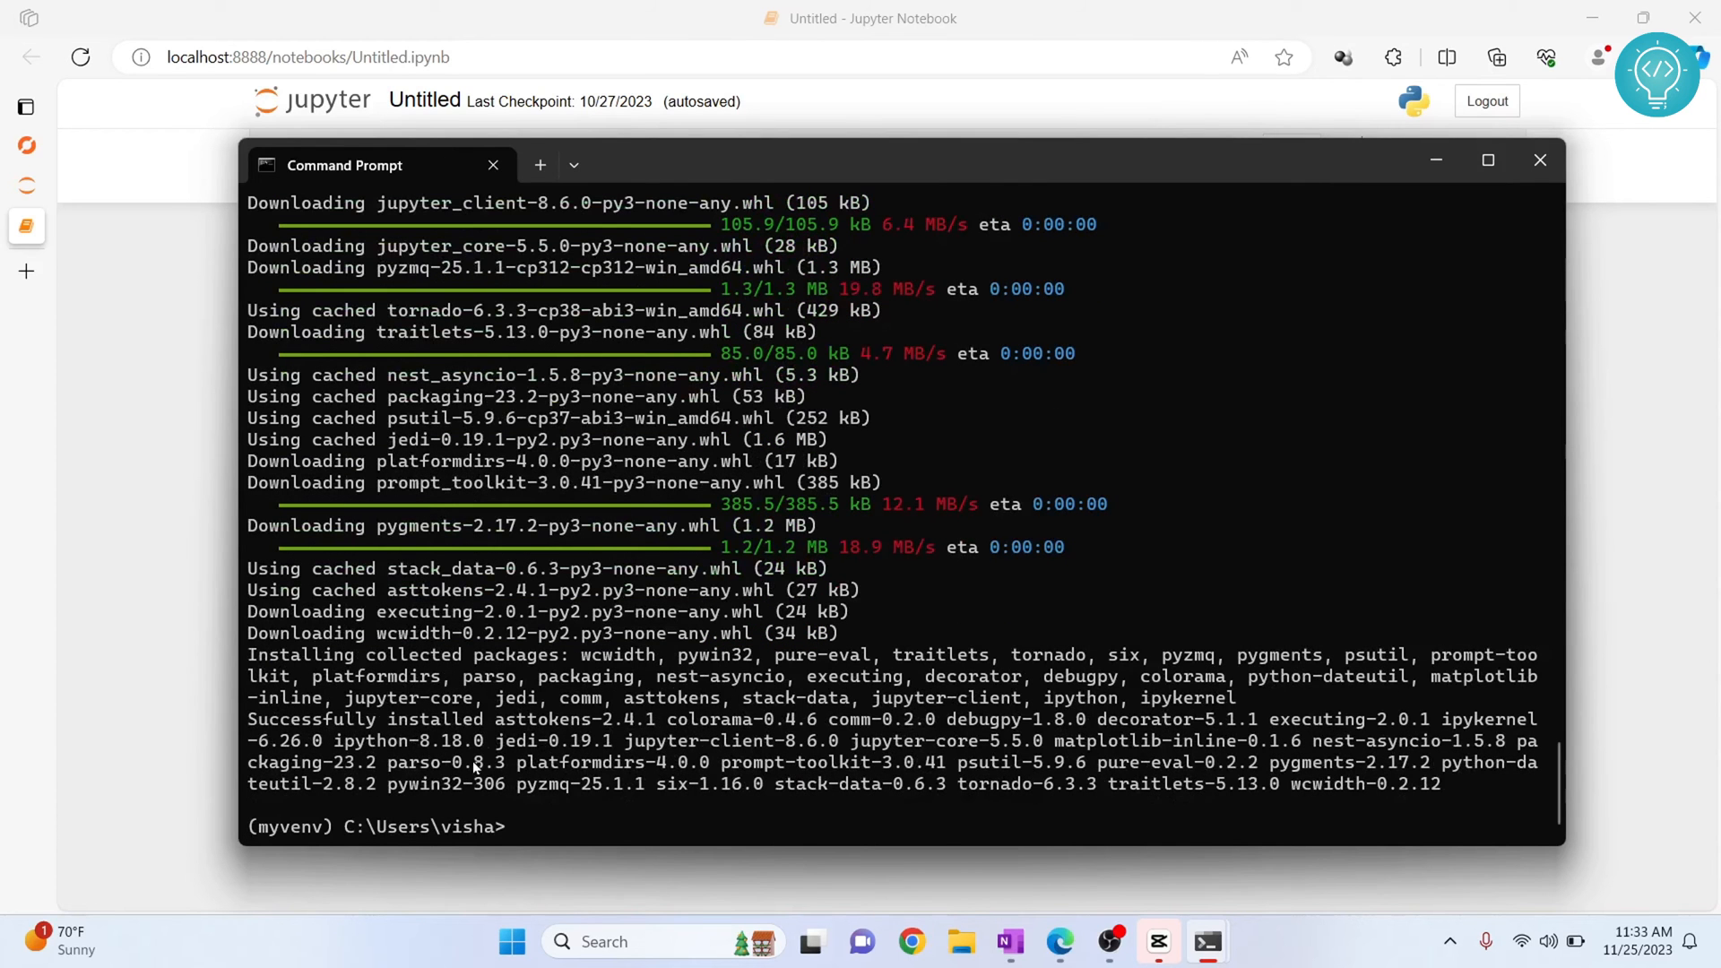
mouse_move(625, 676)
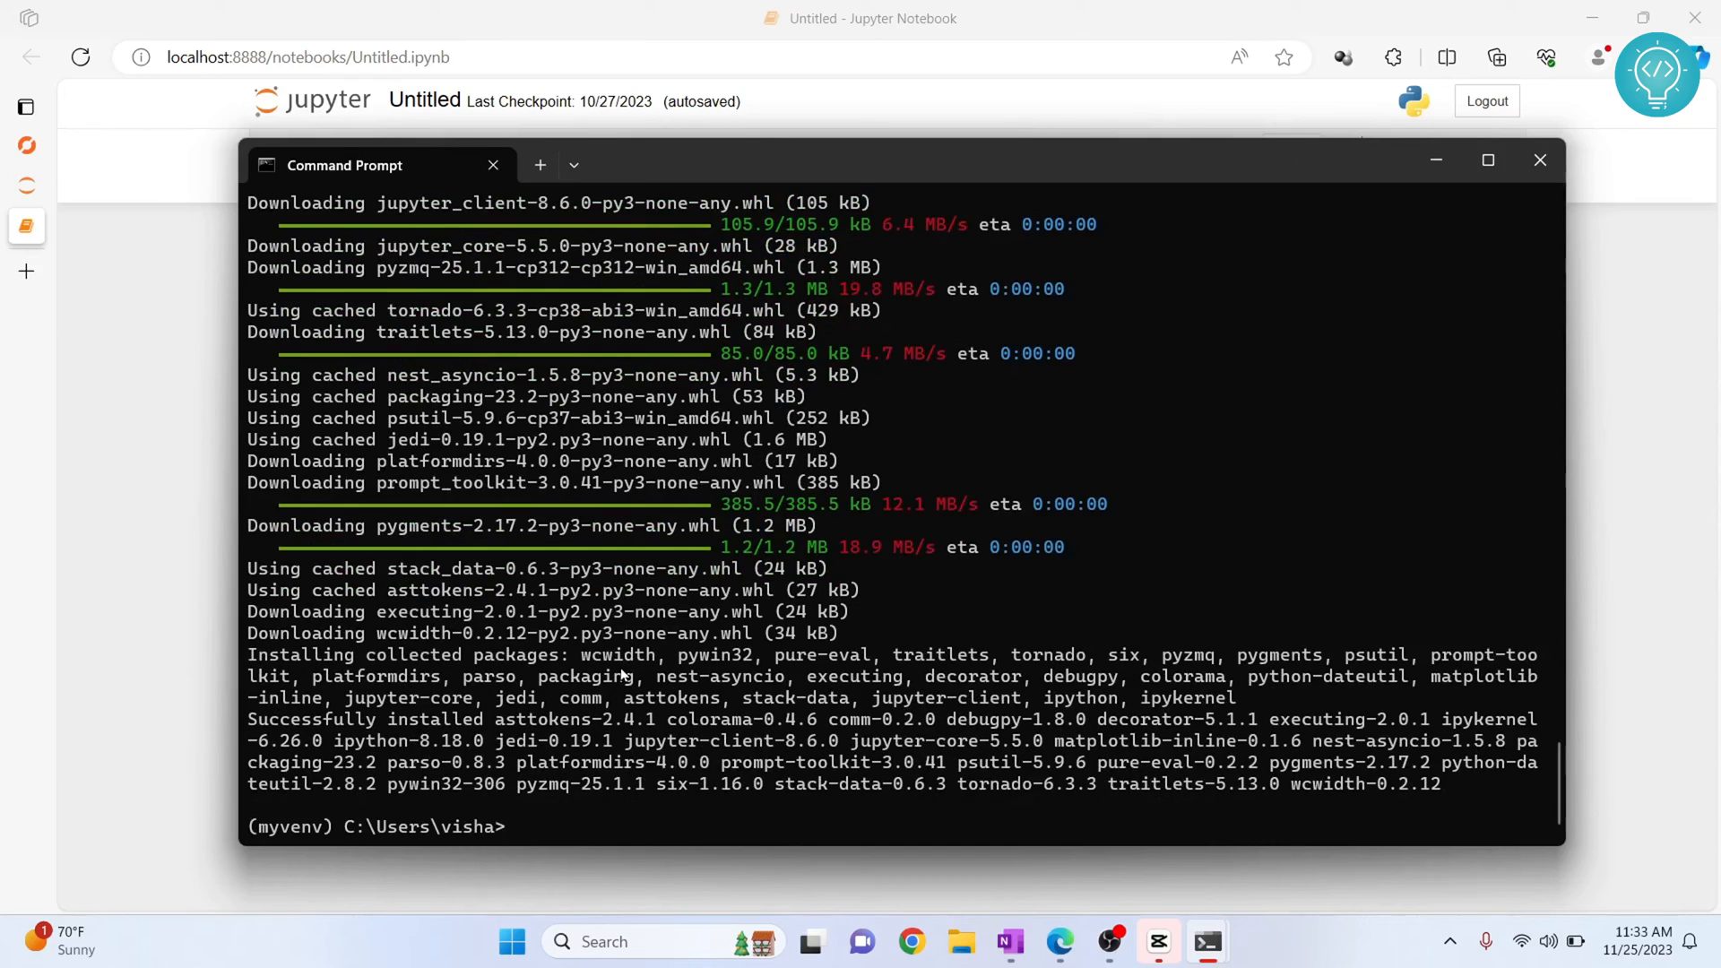
Step: Enter 'python -m ipykernel install --user --name py312' to register the kernel
text(p)
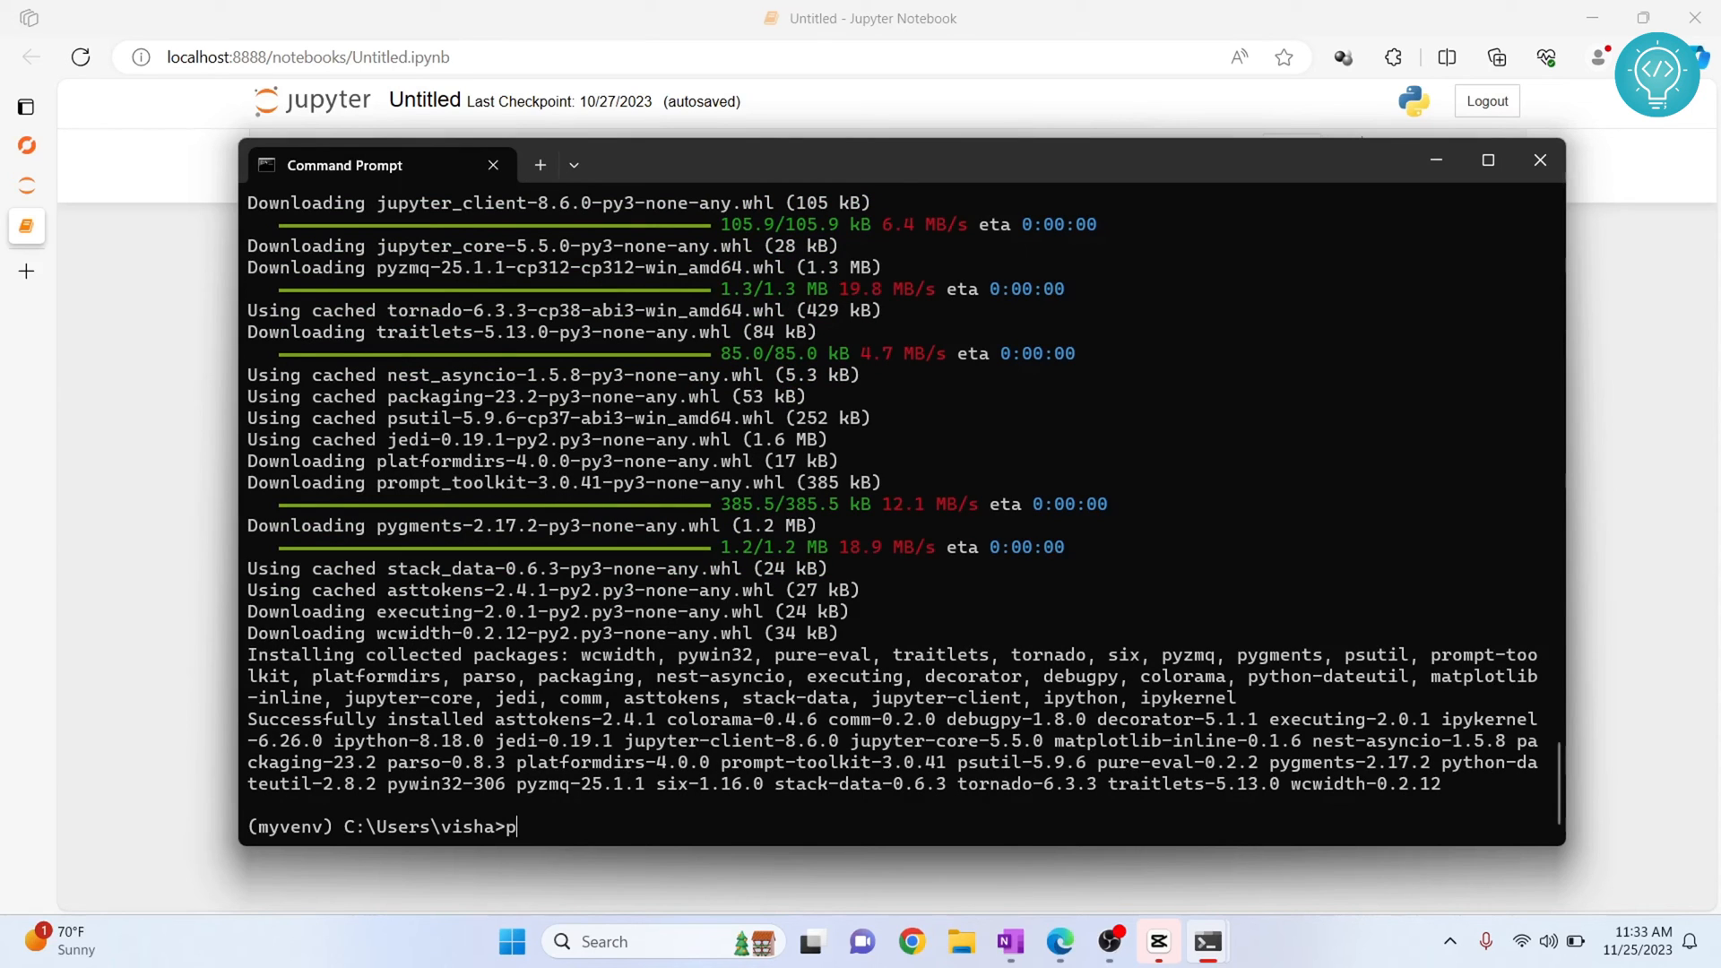
text(ython -m)
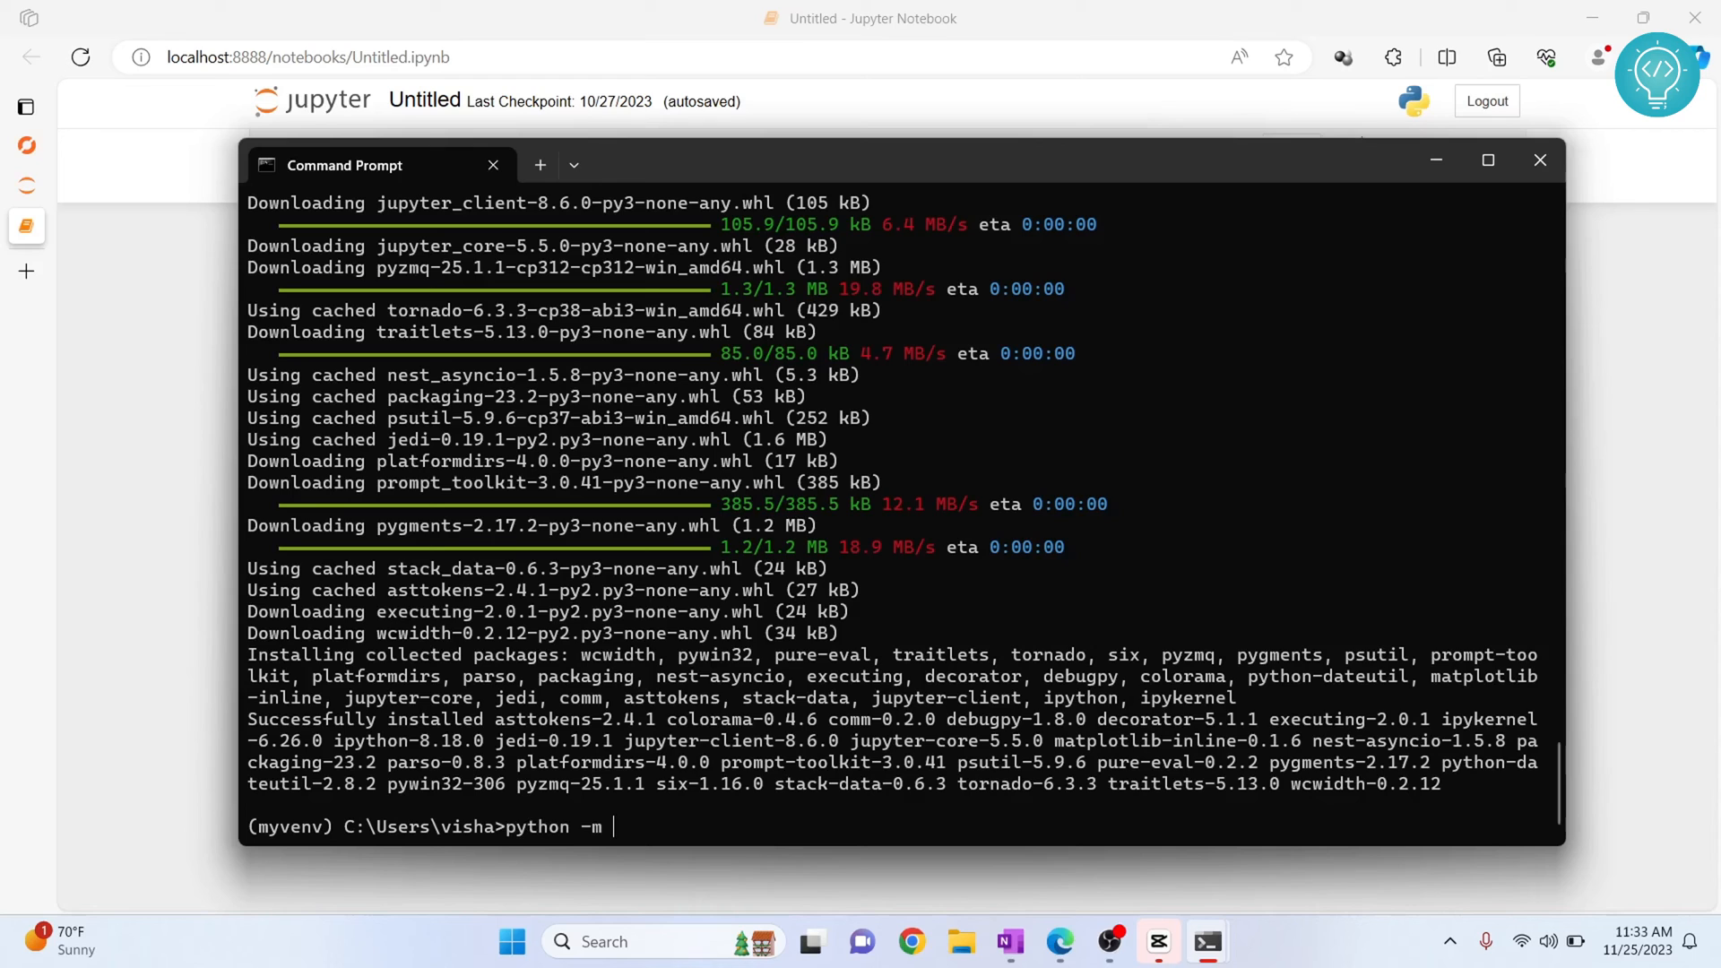
text(ipykernel inst)
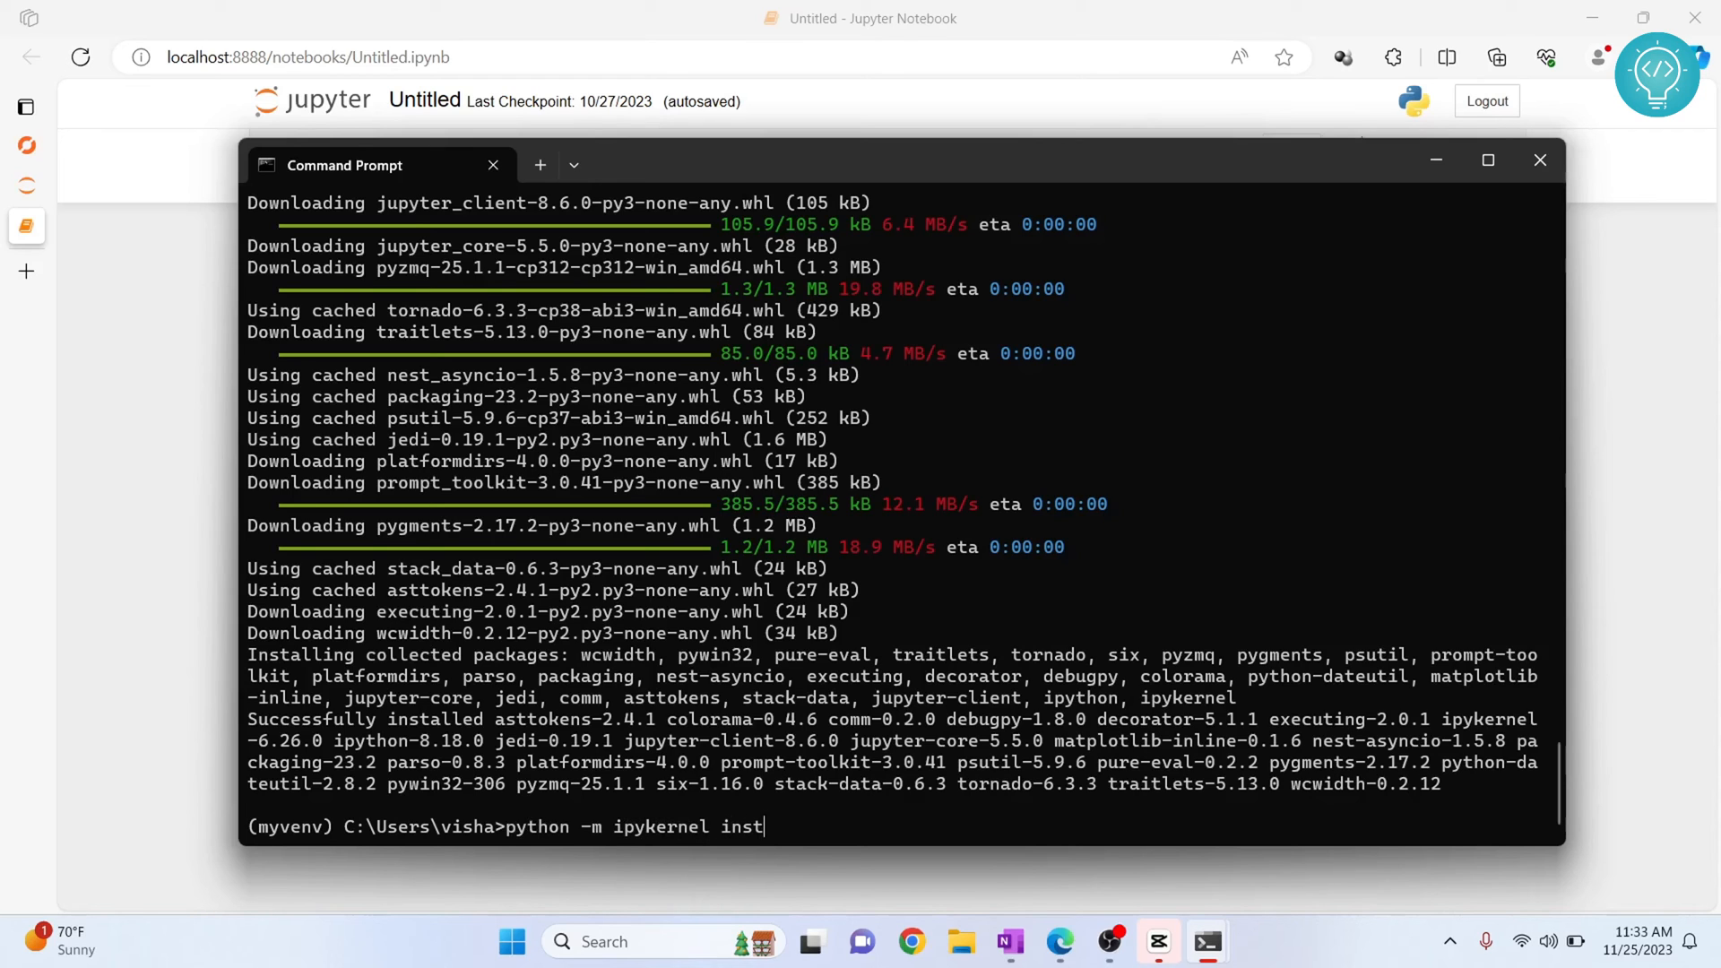
text(all --user)
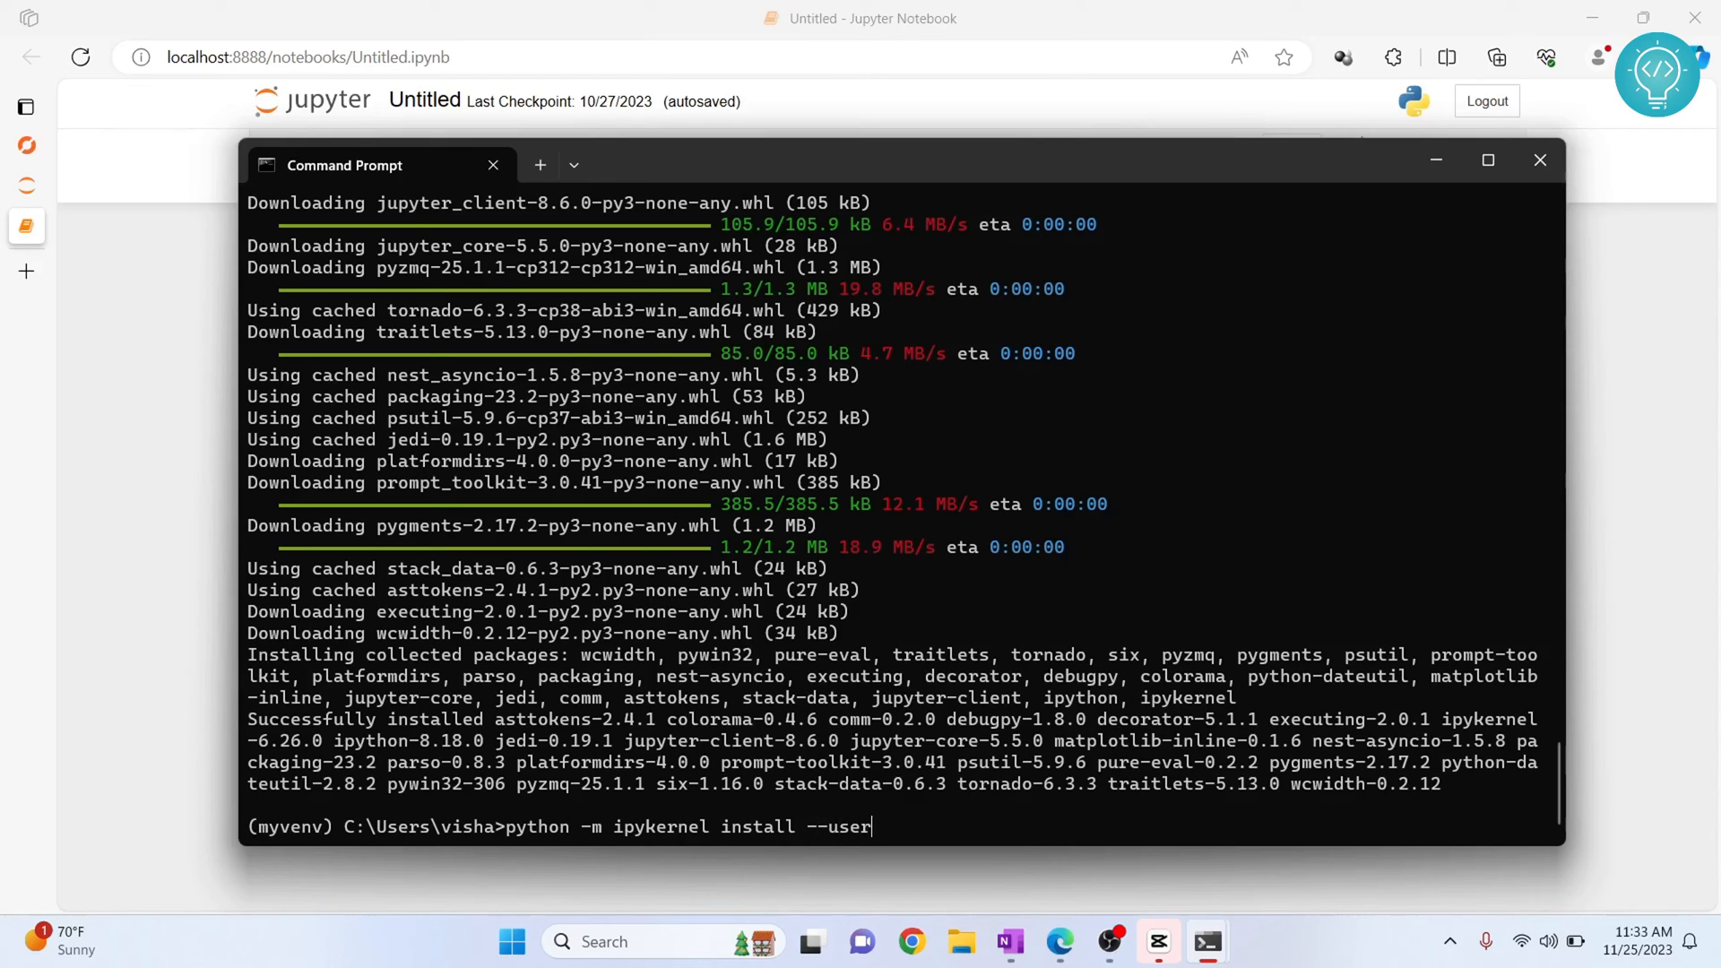
text(--name)
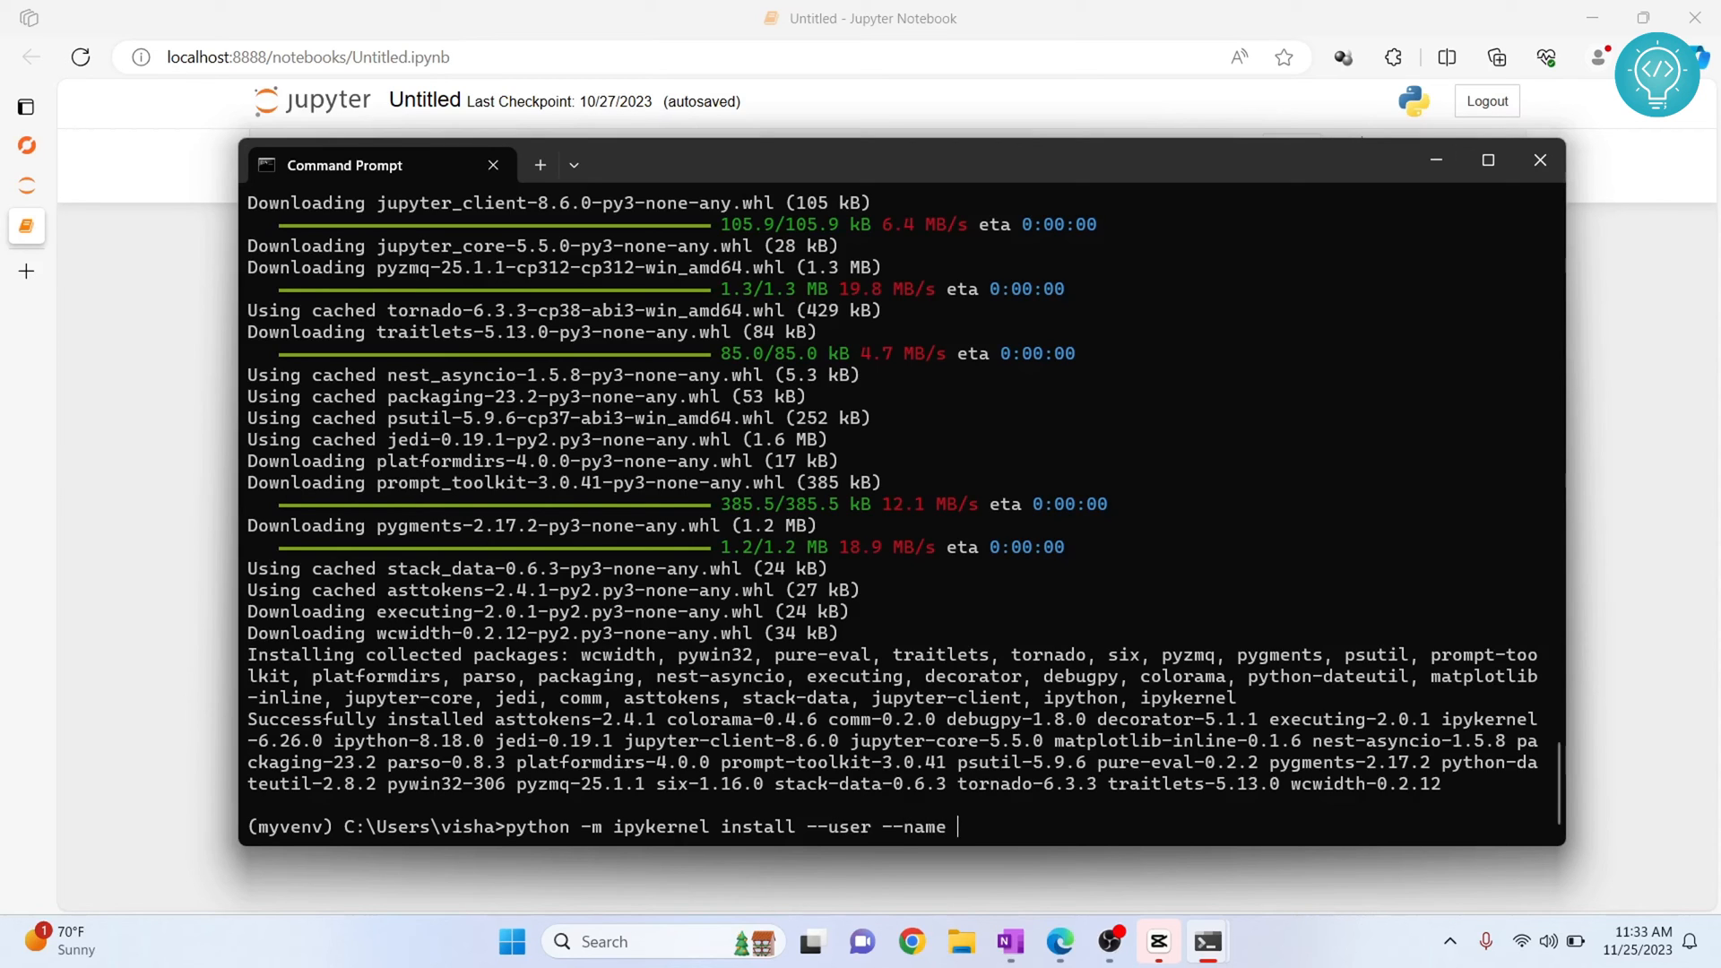
text(py31)
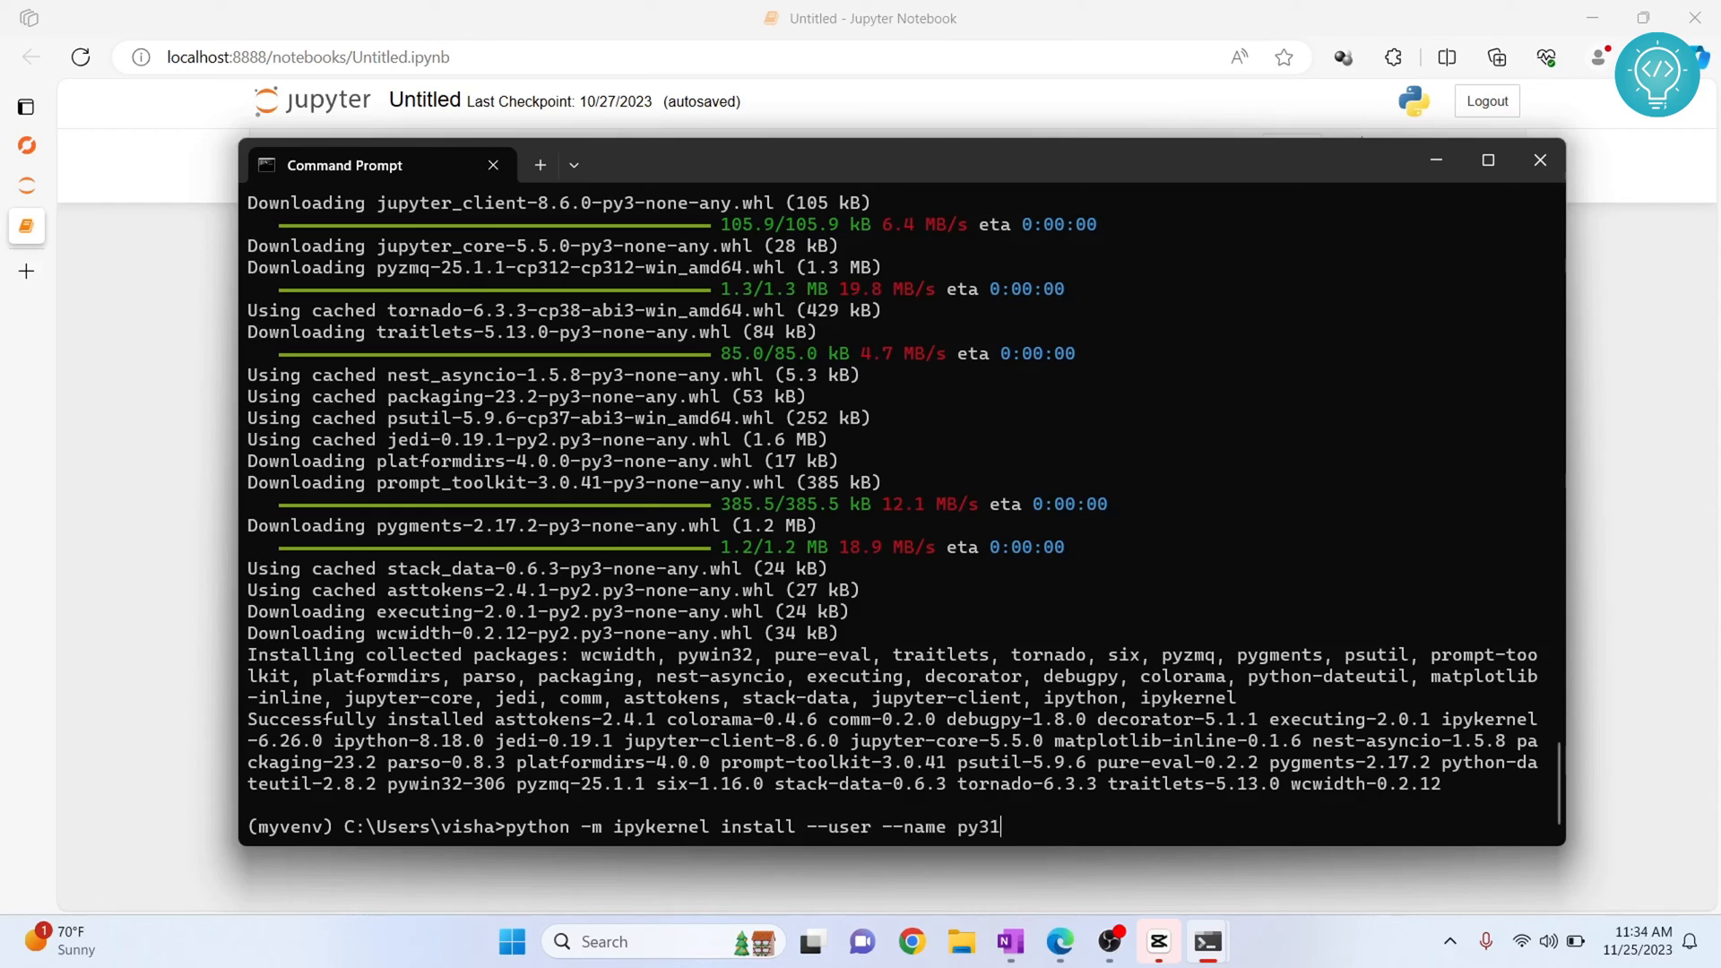
text(2)
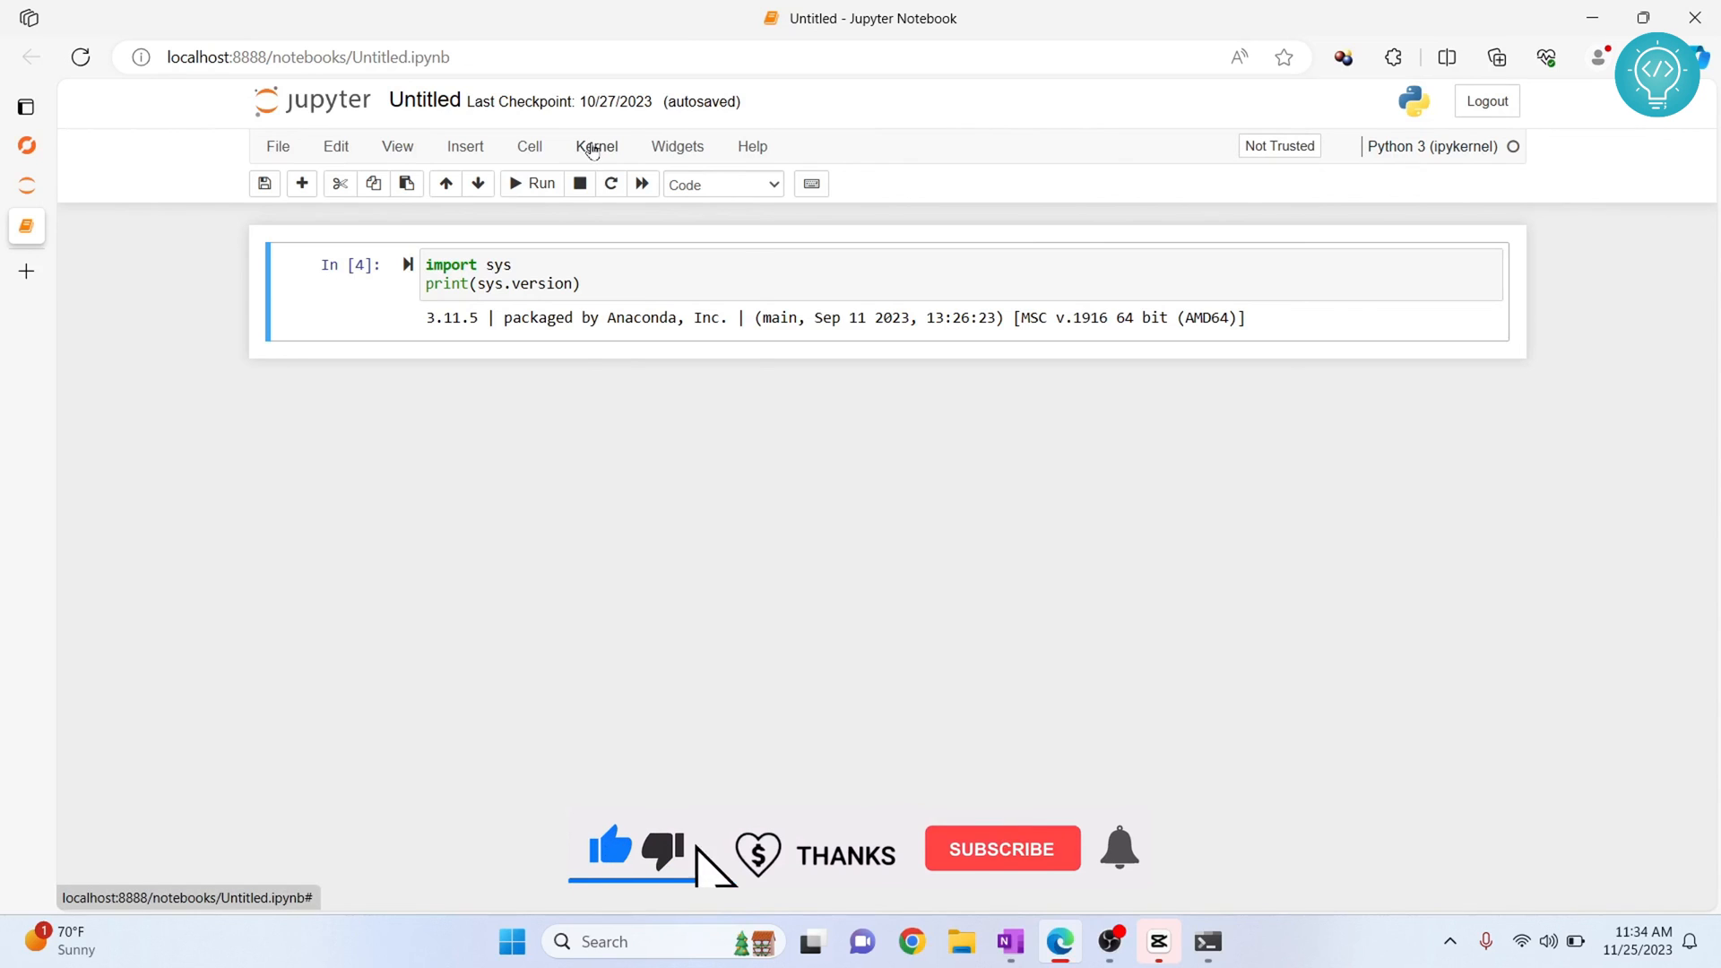
Step: Change the notebook's kernel to py312 from the Kernel menu
click(596, 147)
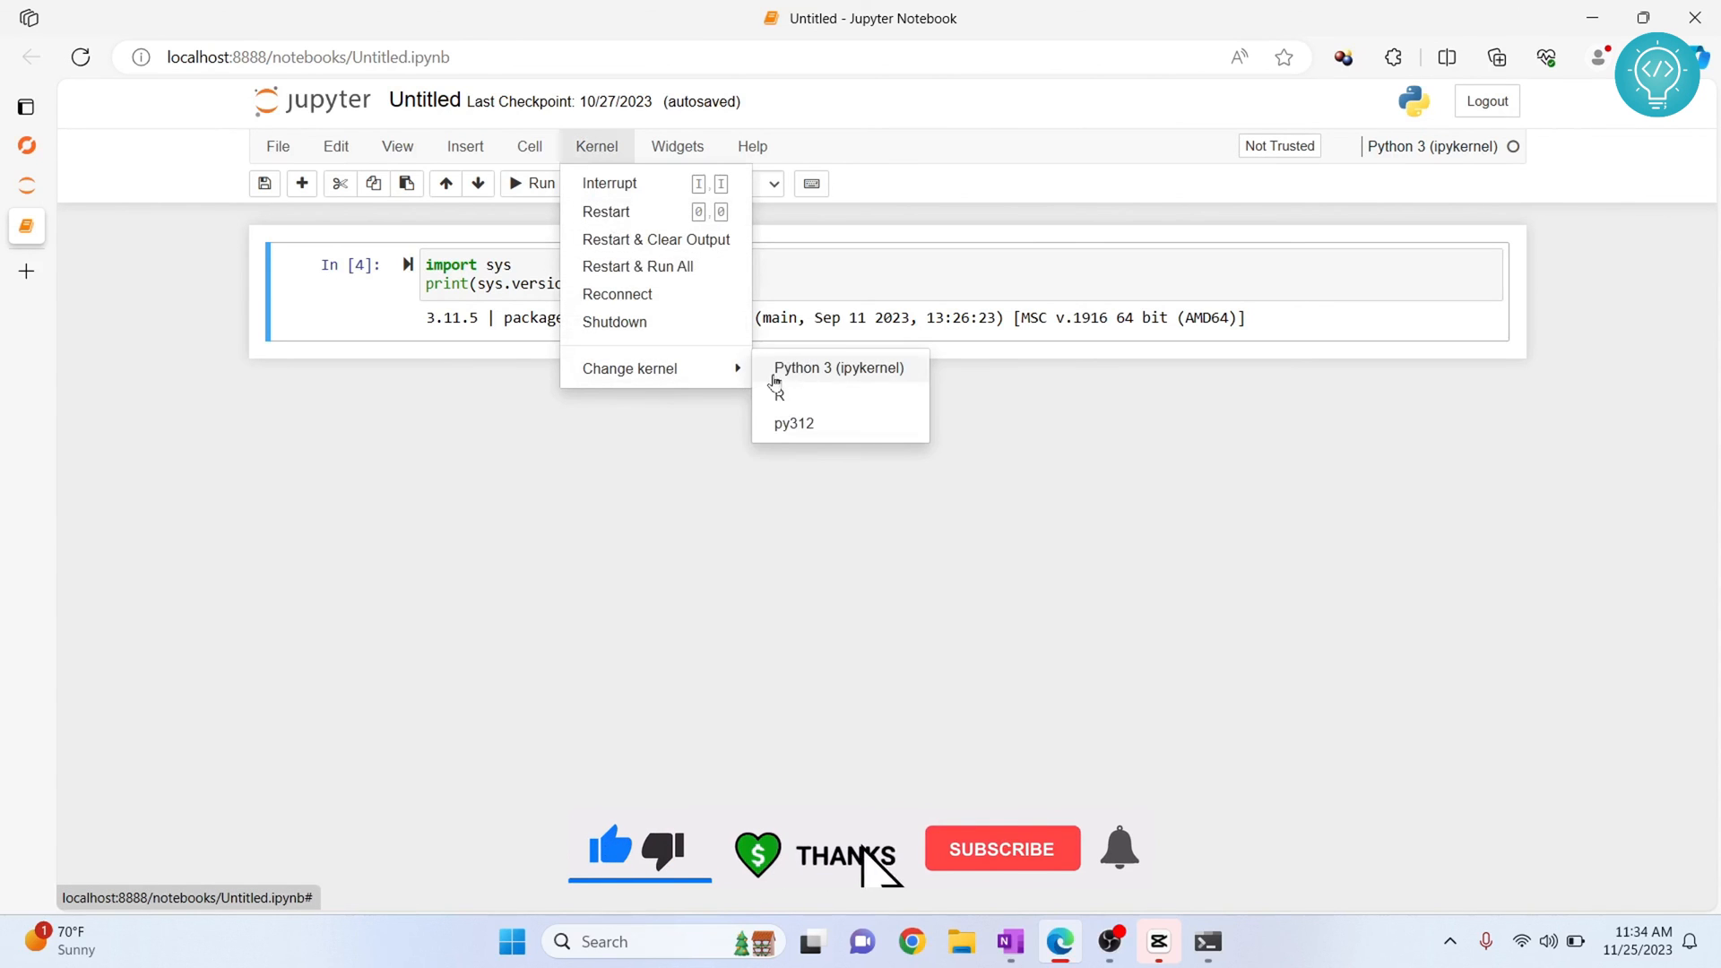
mouse_move(831, 431)
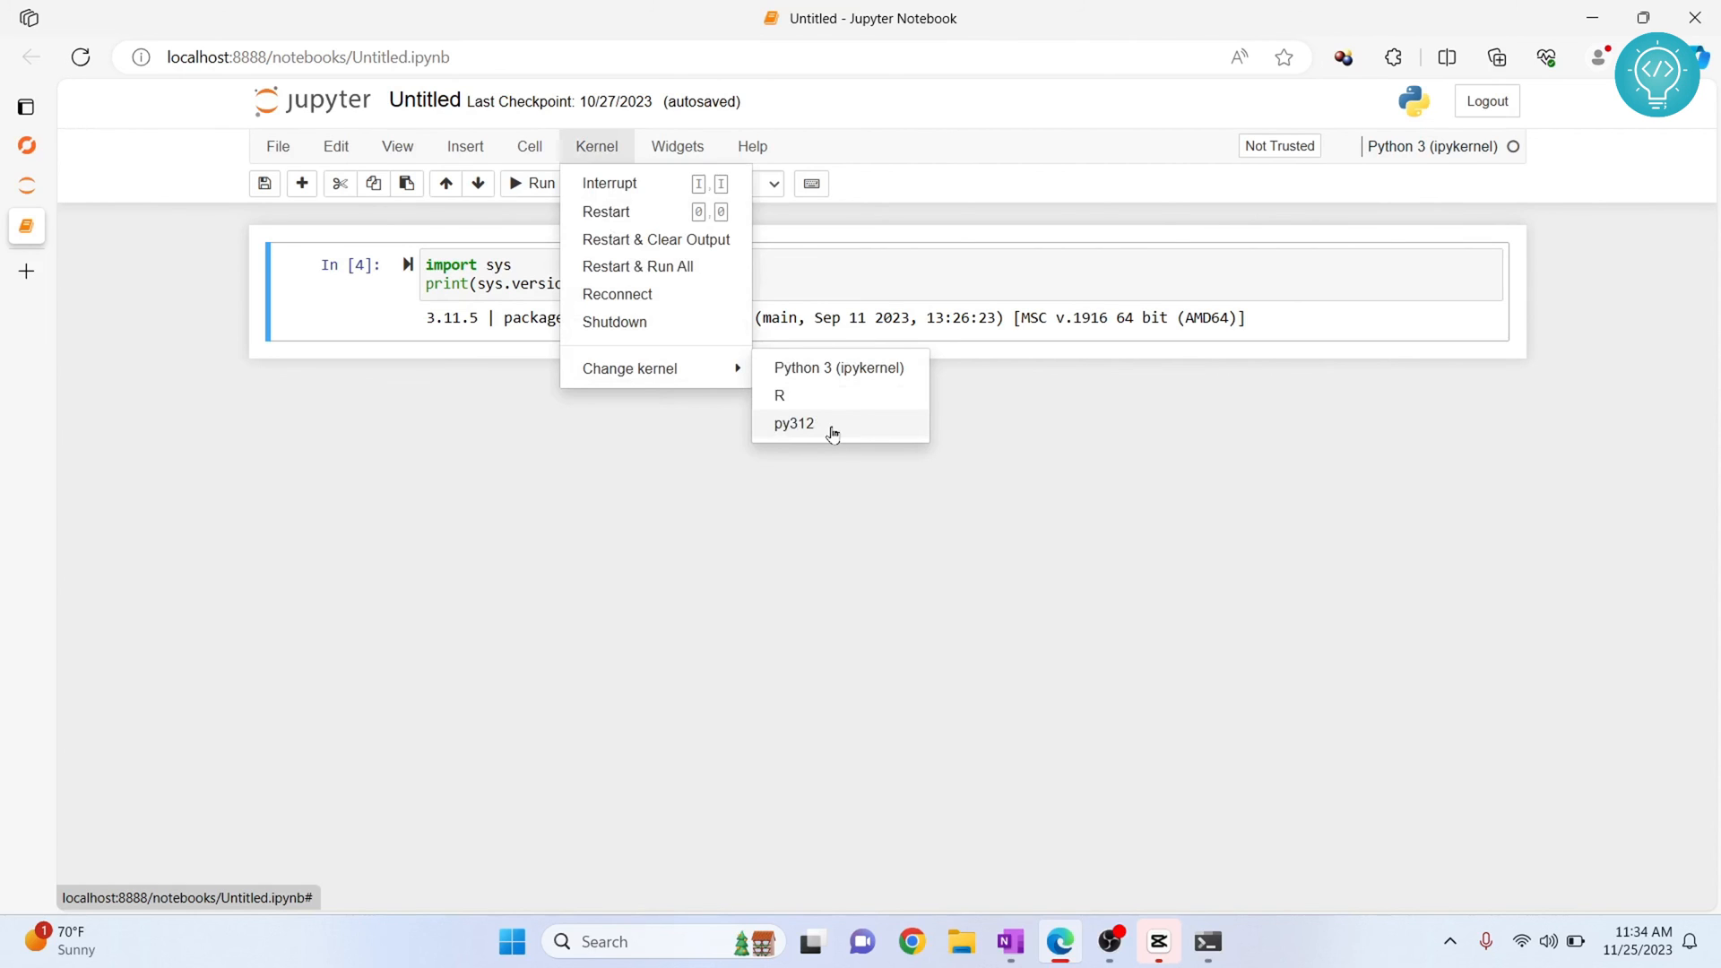
click(792, 424)
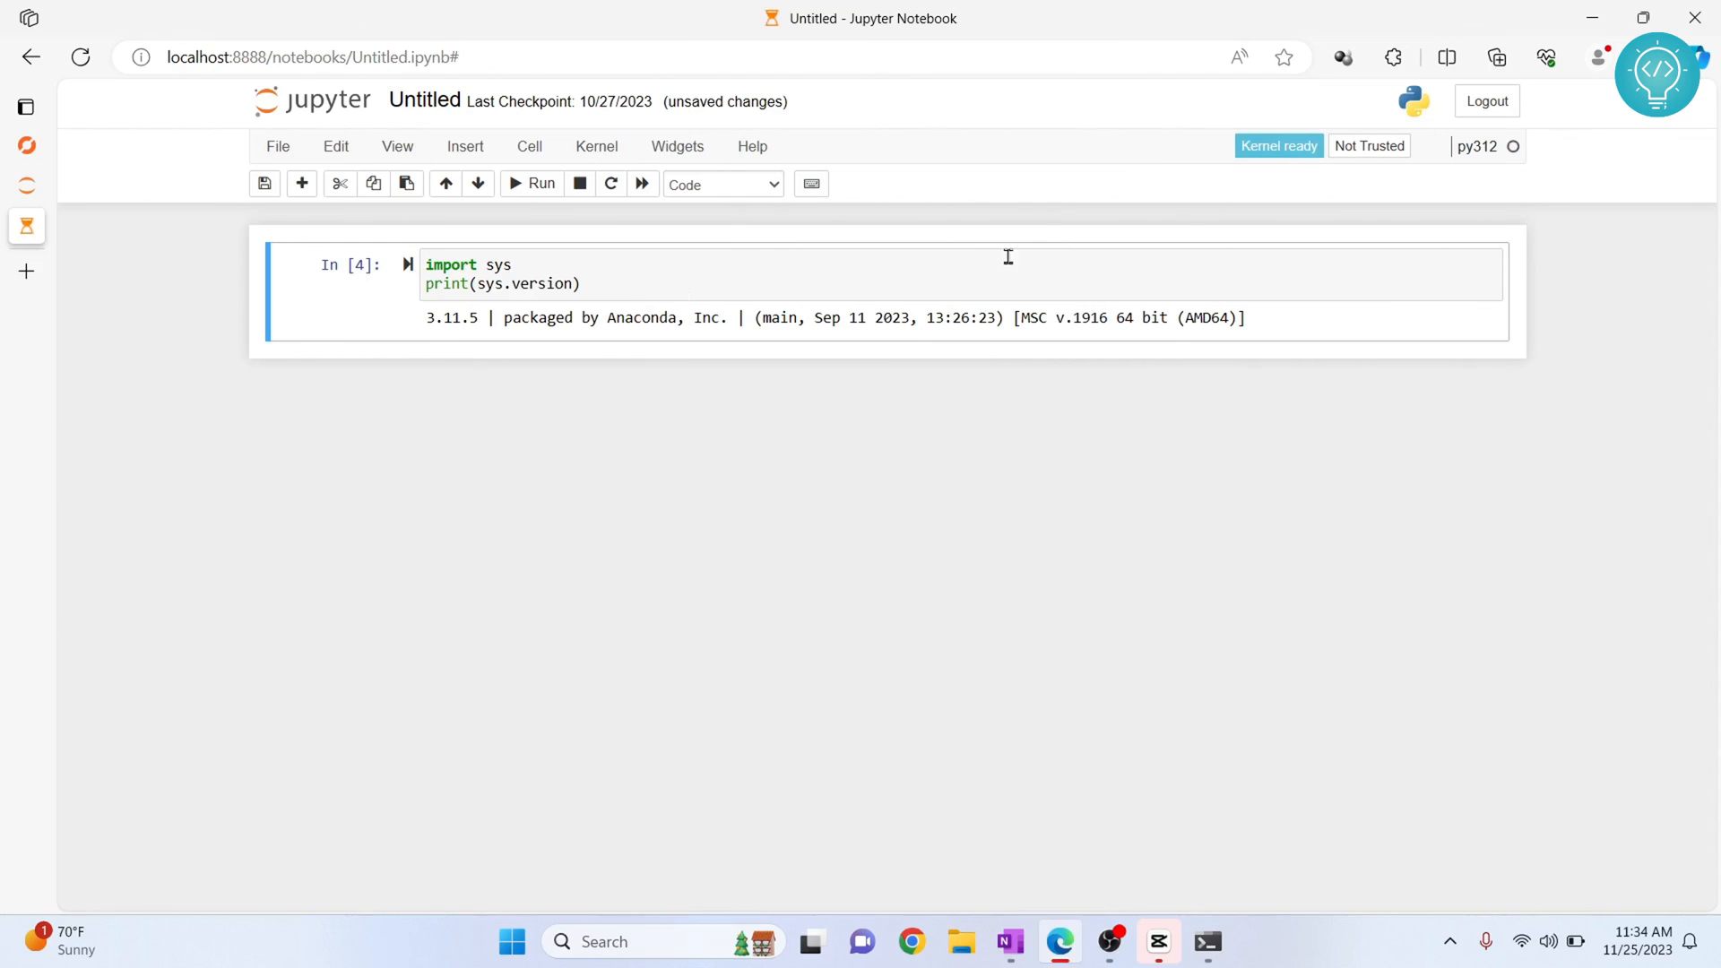
Step: Rerun the sys.version cell and select the printed 3.12.0 version number
click(646, 272)
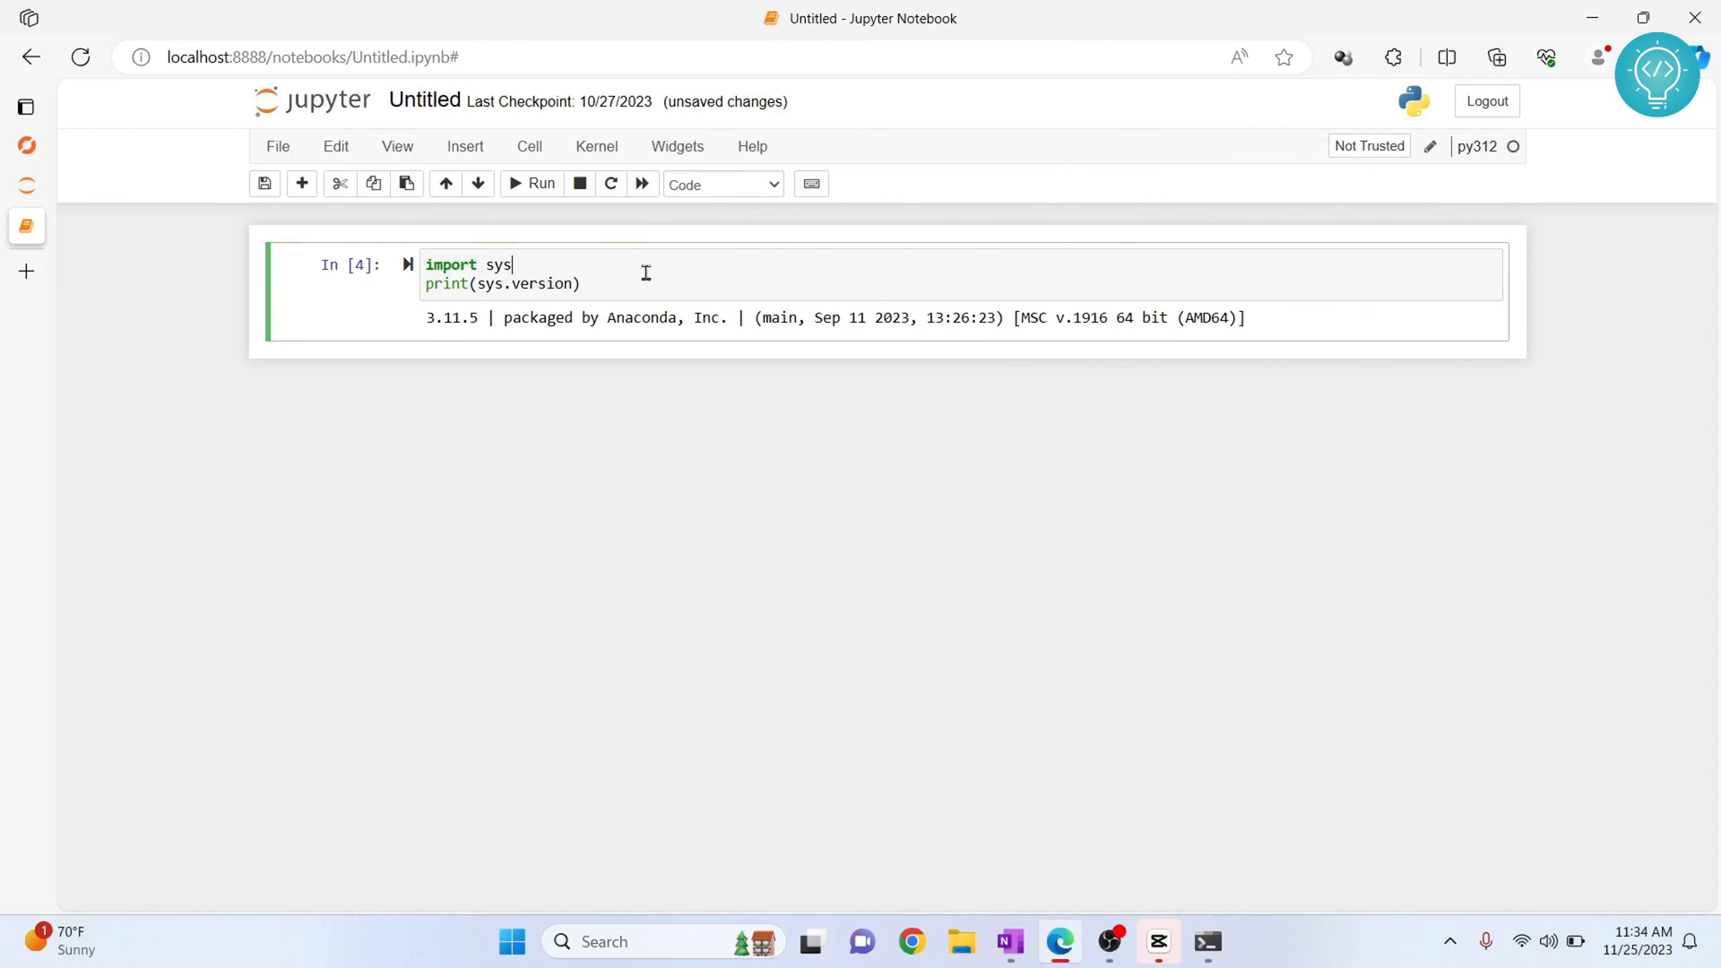
click(540, 183)
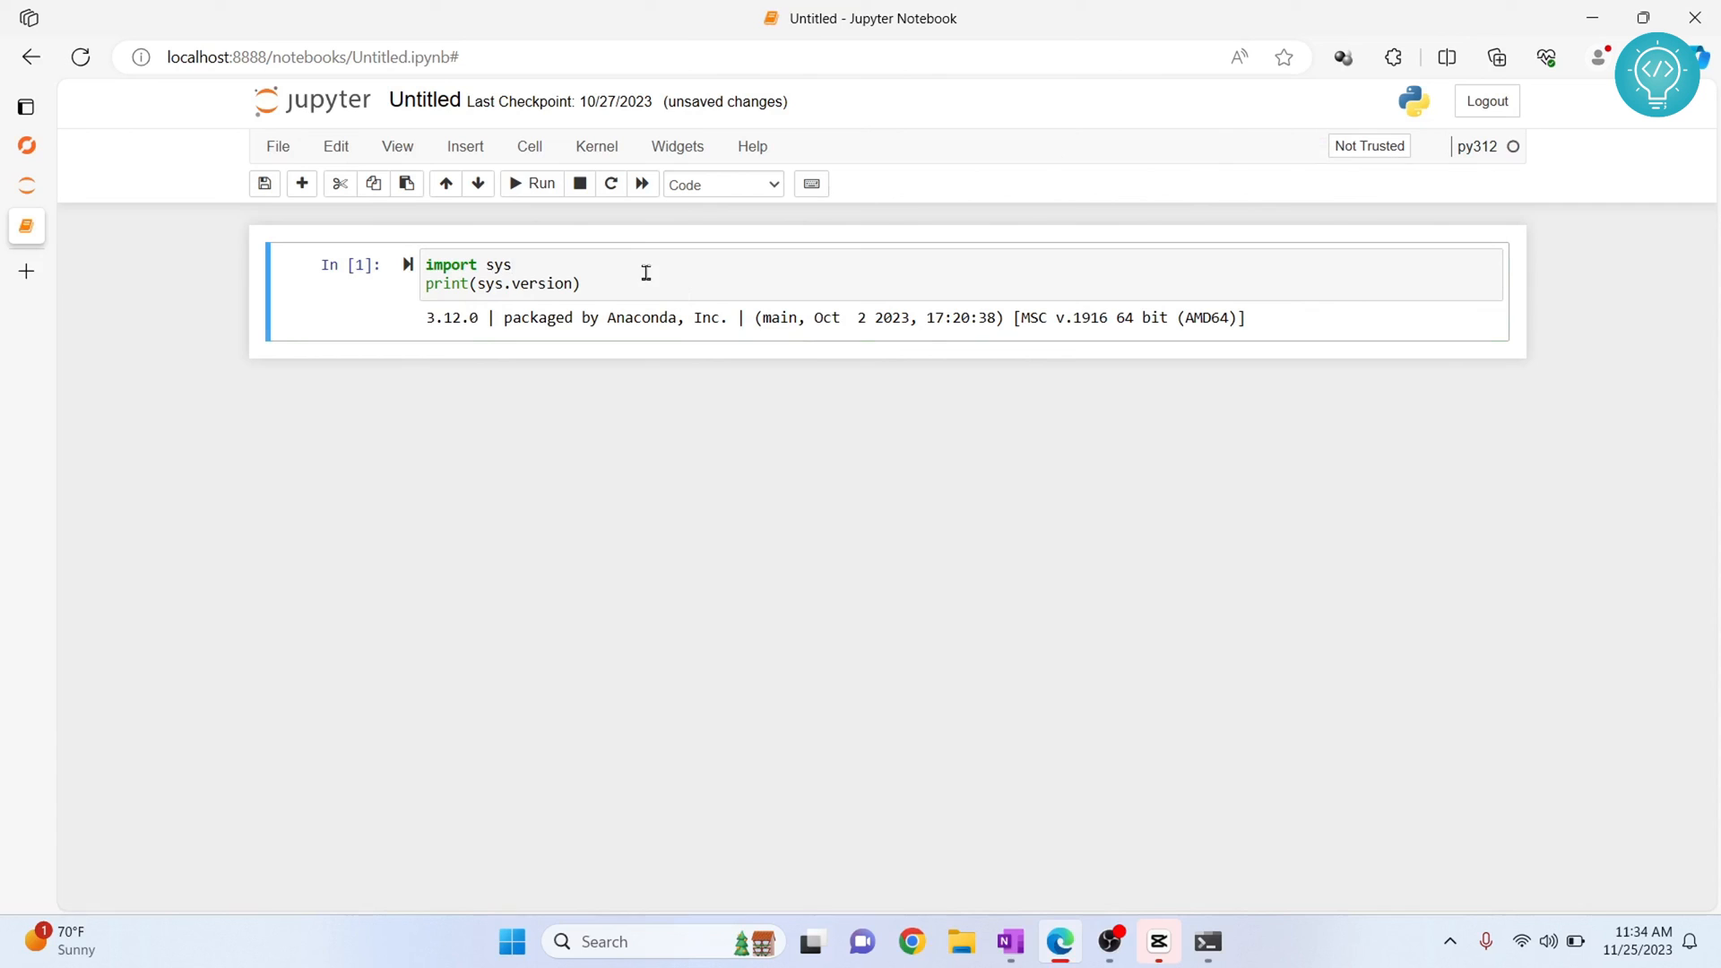
double_click(450, 318)
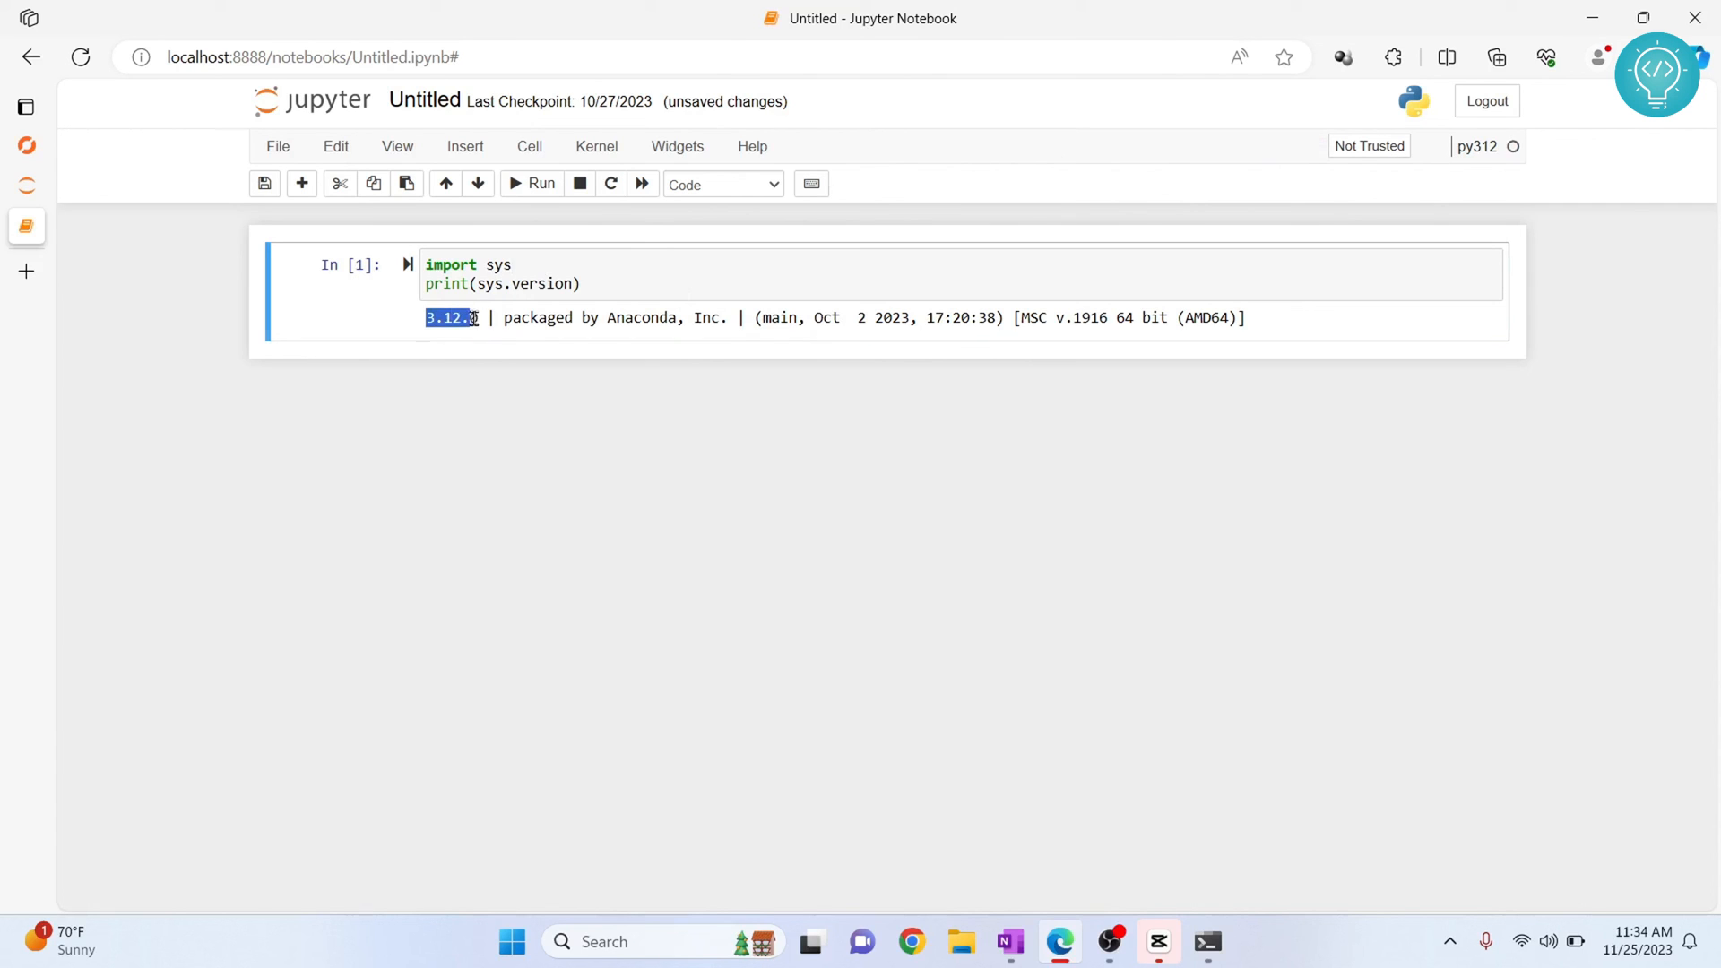